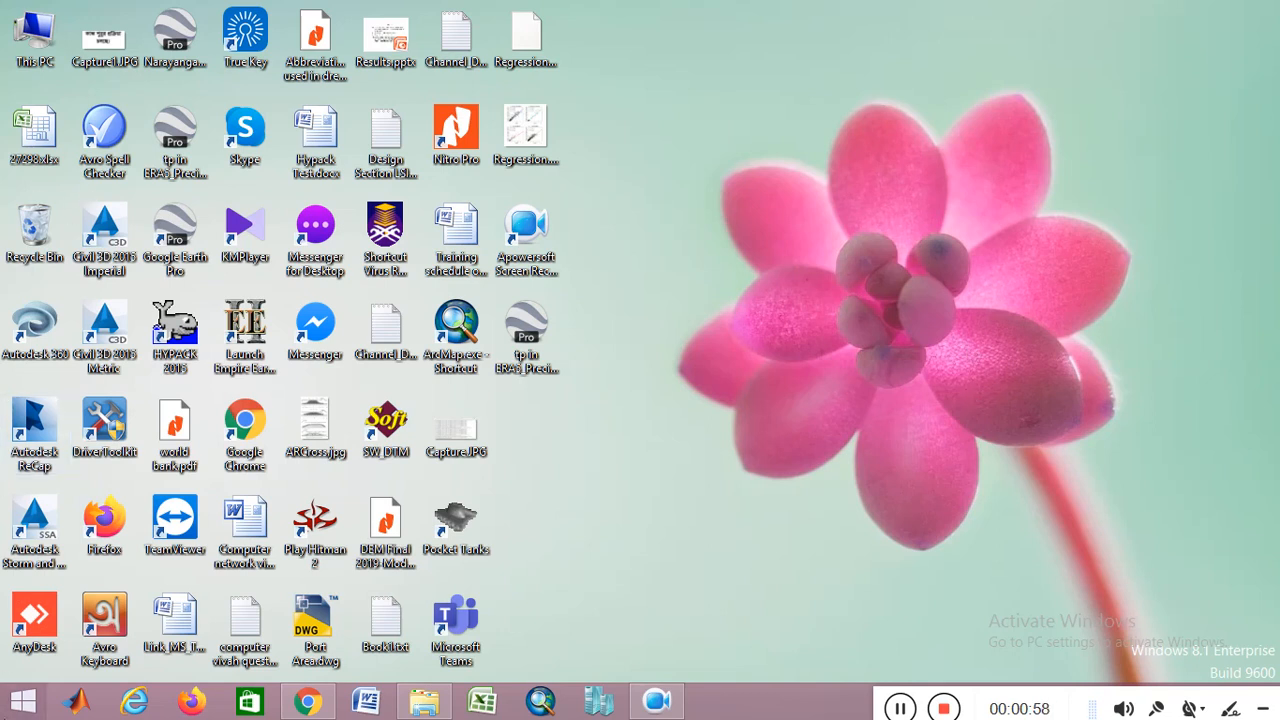
pyautogui.moveTo(520, 390)
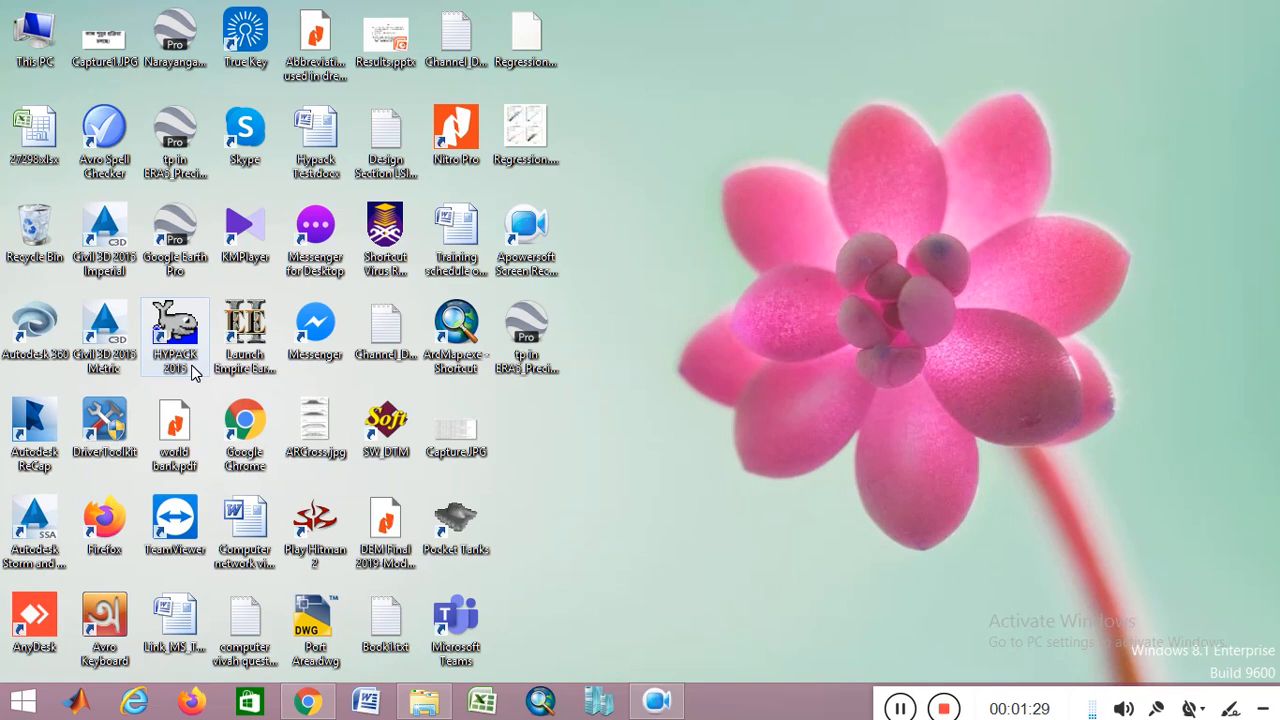
# Step: Launch HYPACK 2015 from its desktop shortcut, loading the Andermanik Channel UTM project
pyautogui.click(175, 335)
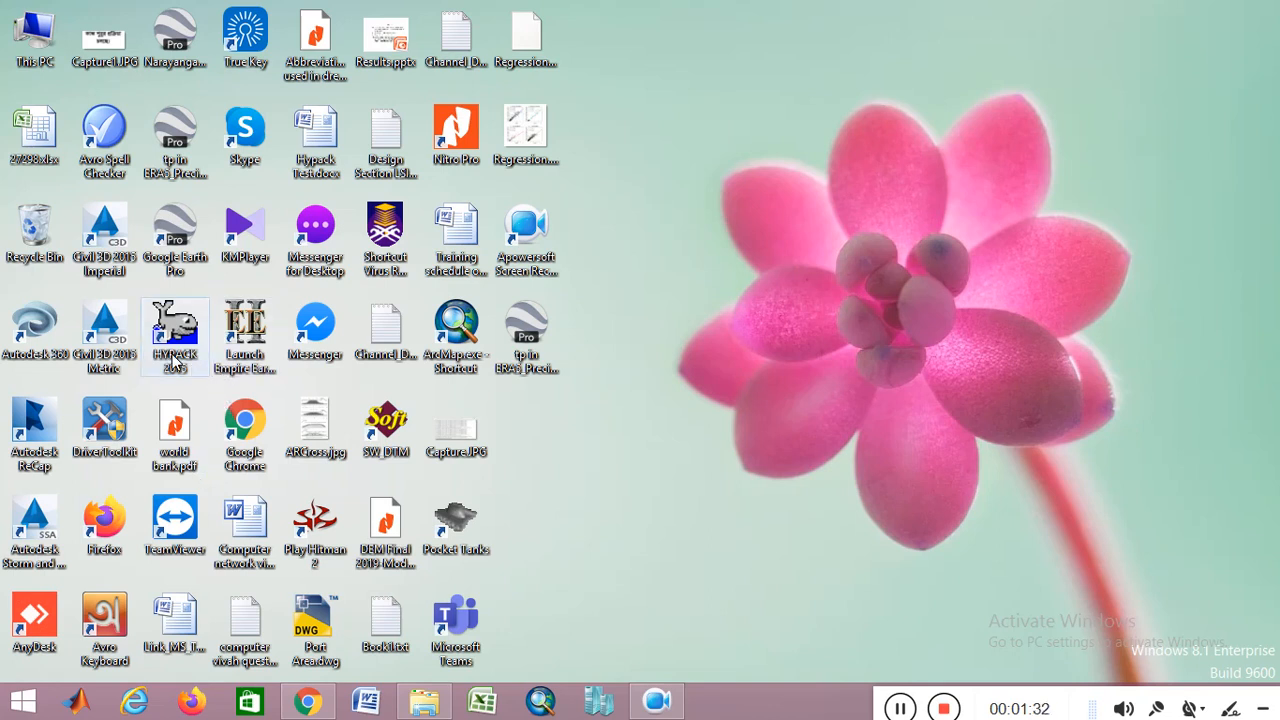
pyautogui.moveTo(196, 370)
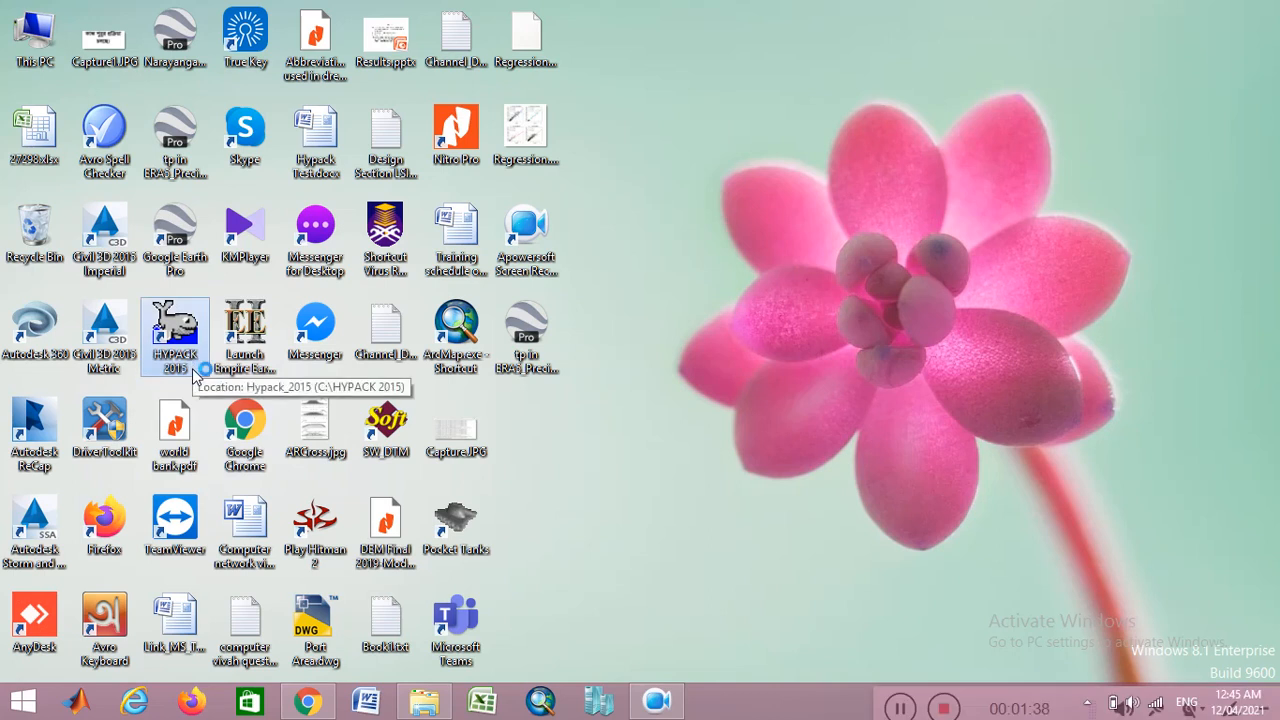
pyautogui.doubleClick(175, 330)
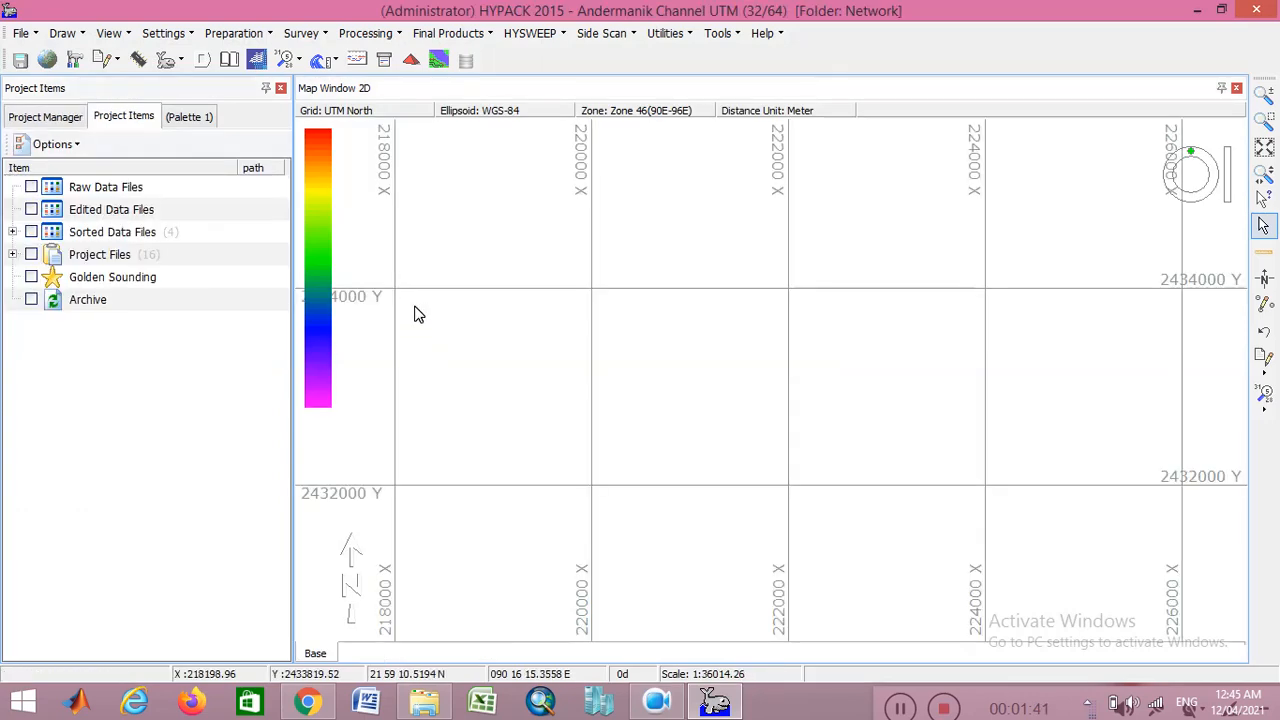
pyautogui.moveTo(437, 194)
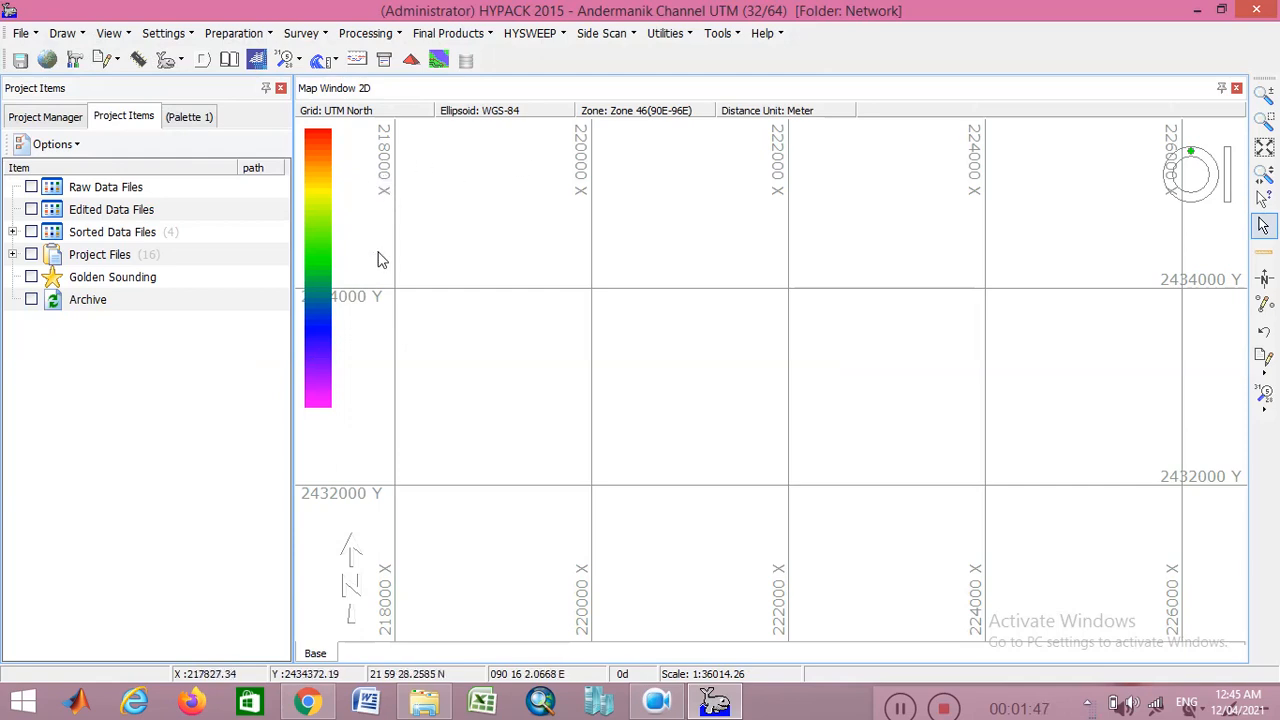
pyautogui.moveTo(361, 161)
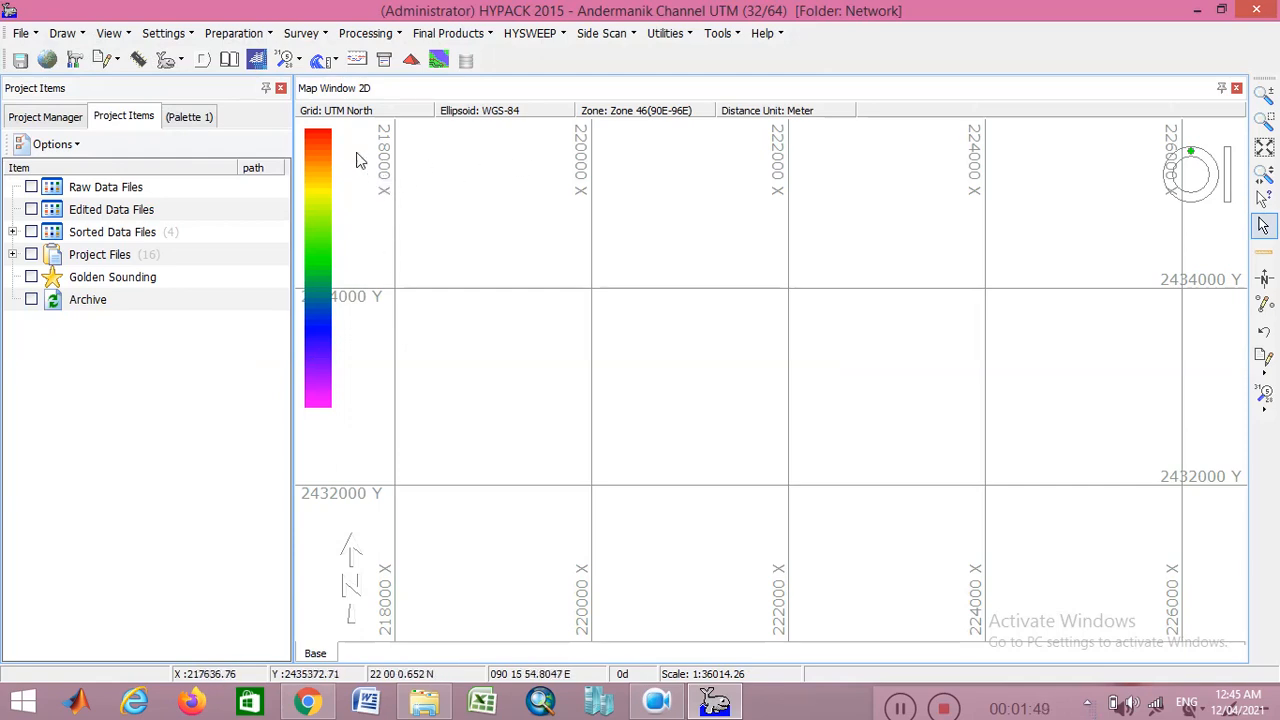
pyautogui.moveTo(315, 120)
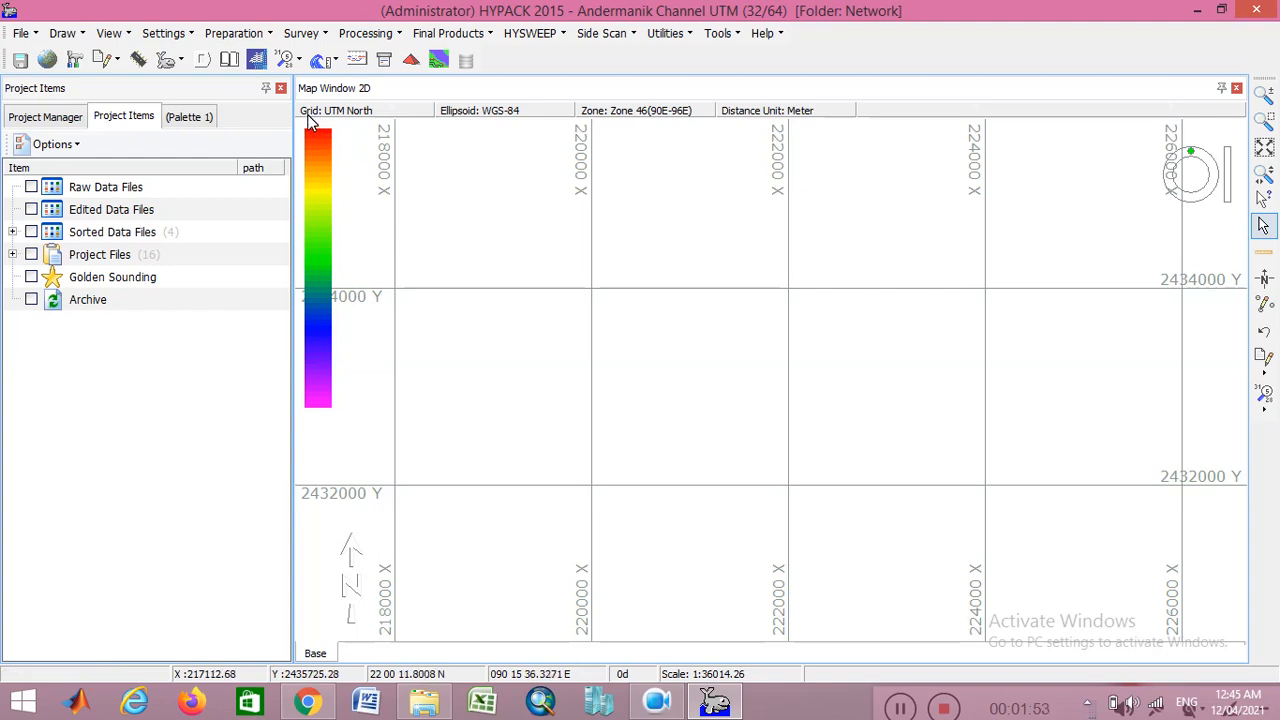
pyautogui.moveTo(338, 120)
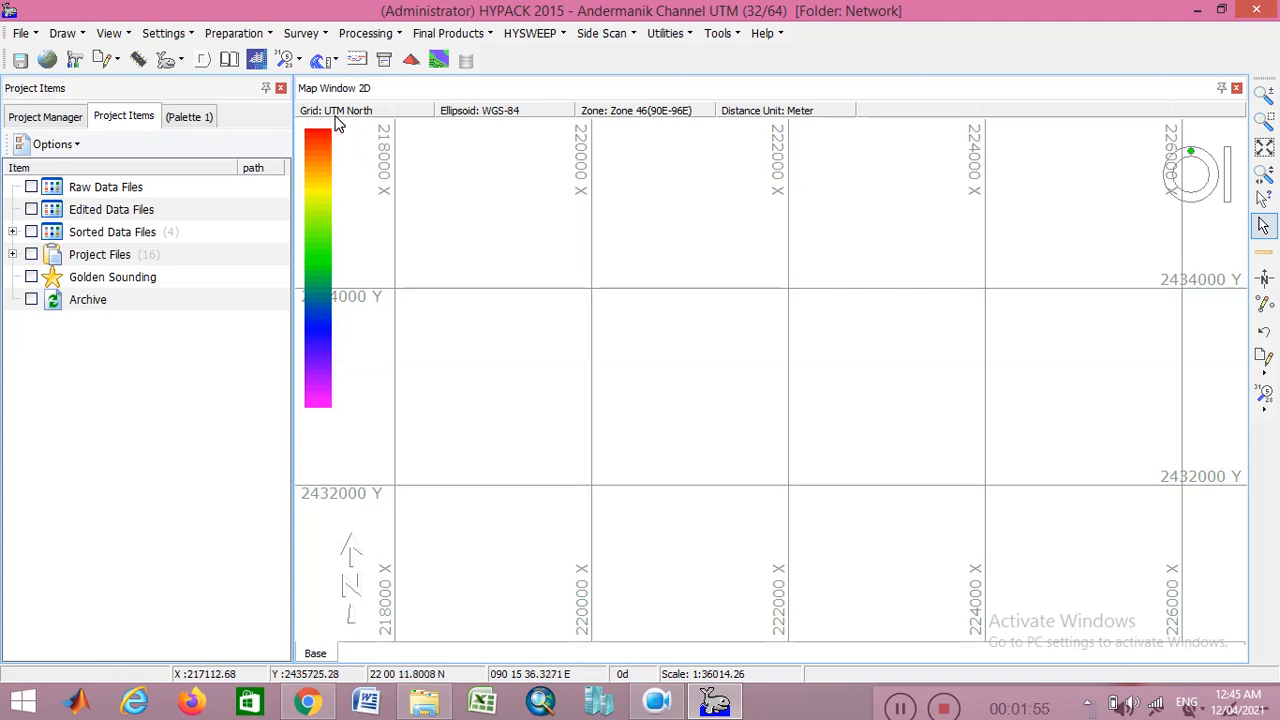
pyautogui.moveTo(368, 126)
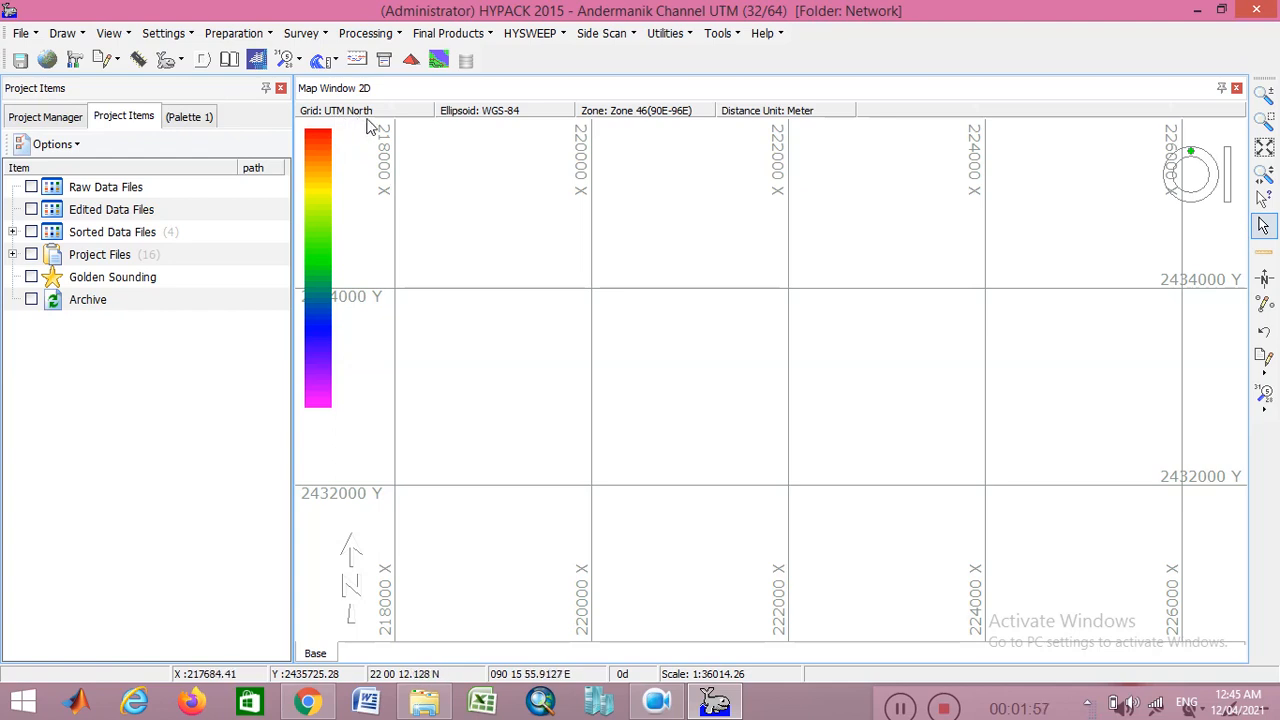
pyautogui.moveTo(625, 140)
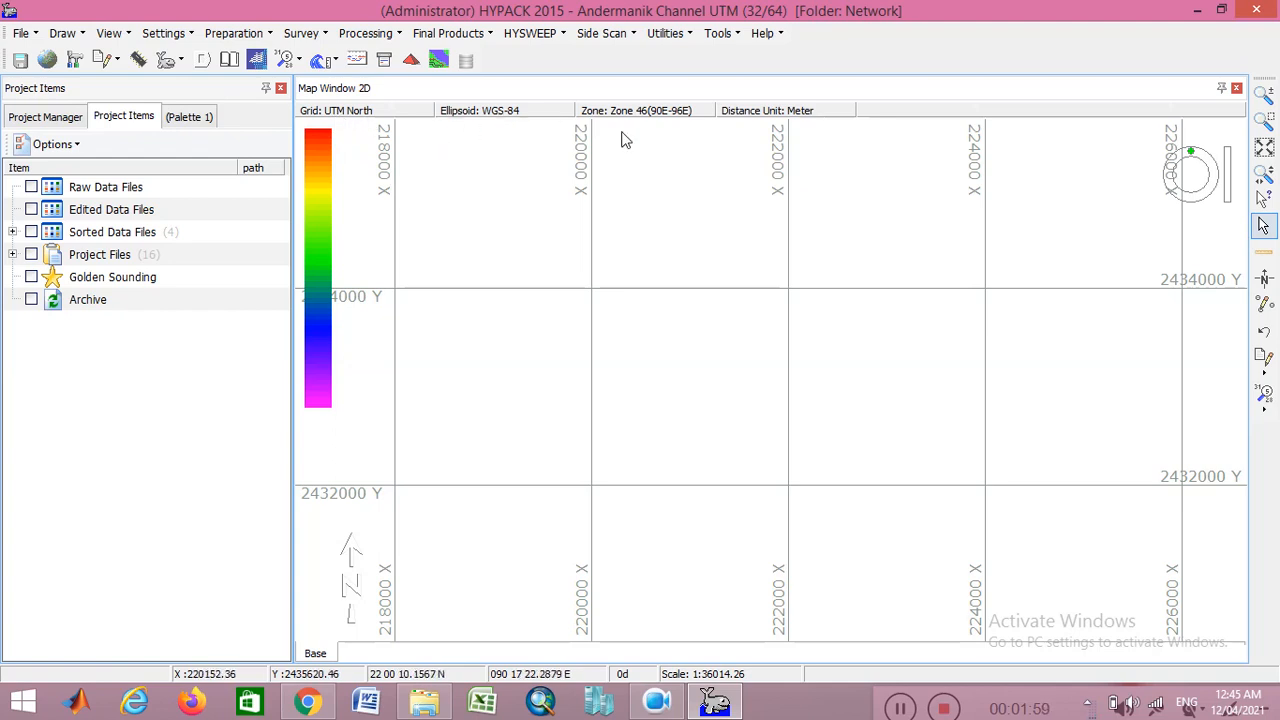
pyautogui.moveTo(670, 123)
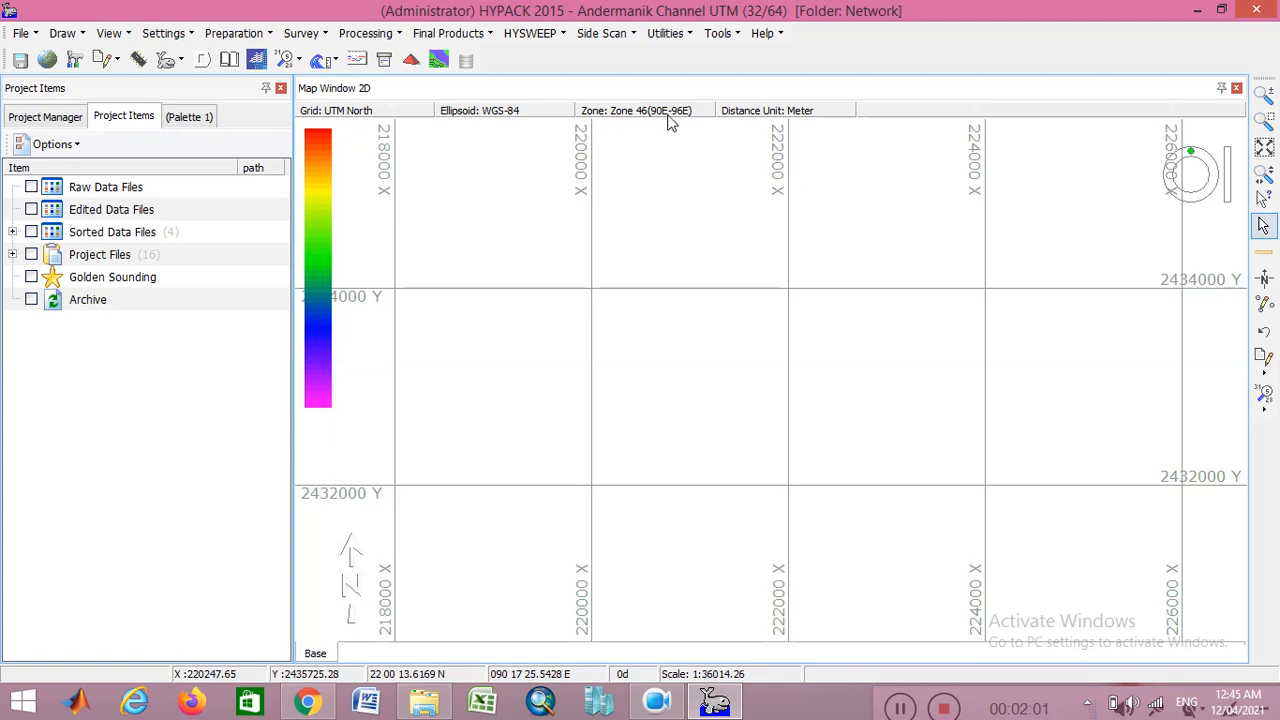
pyautogui.moveTo(854, 293)
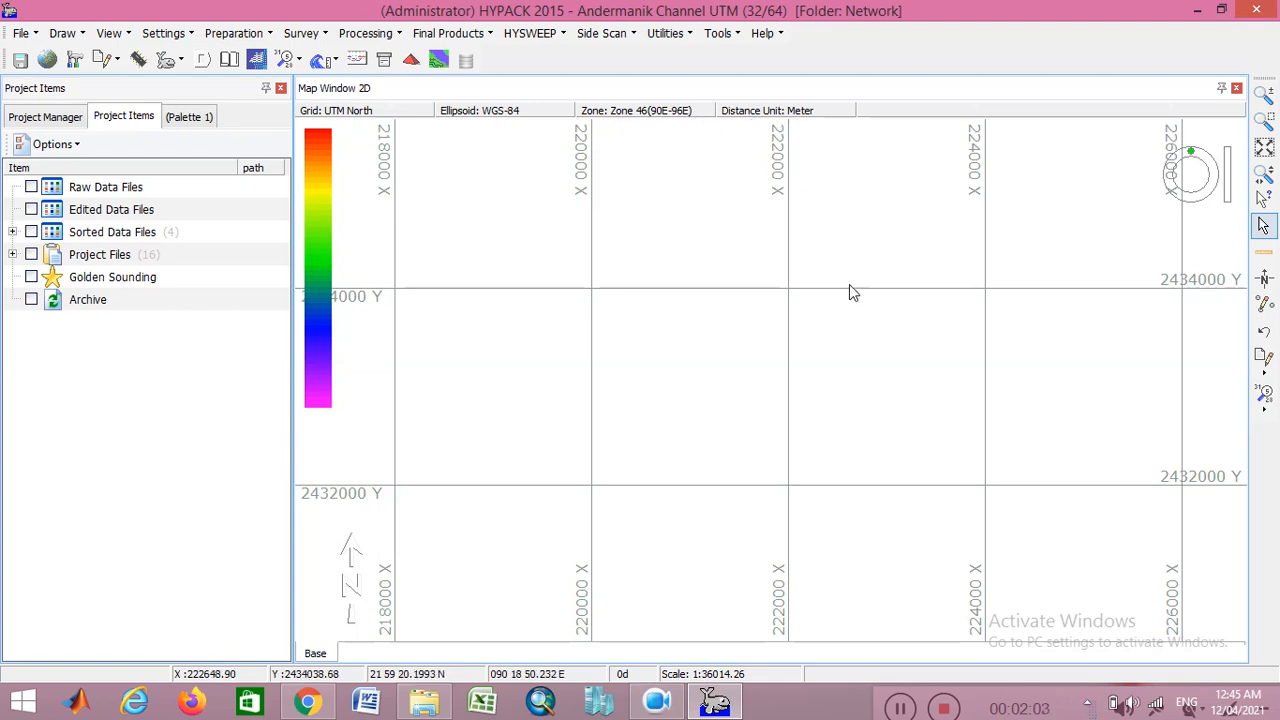
pyautogui.moveTo(635, 205)
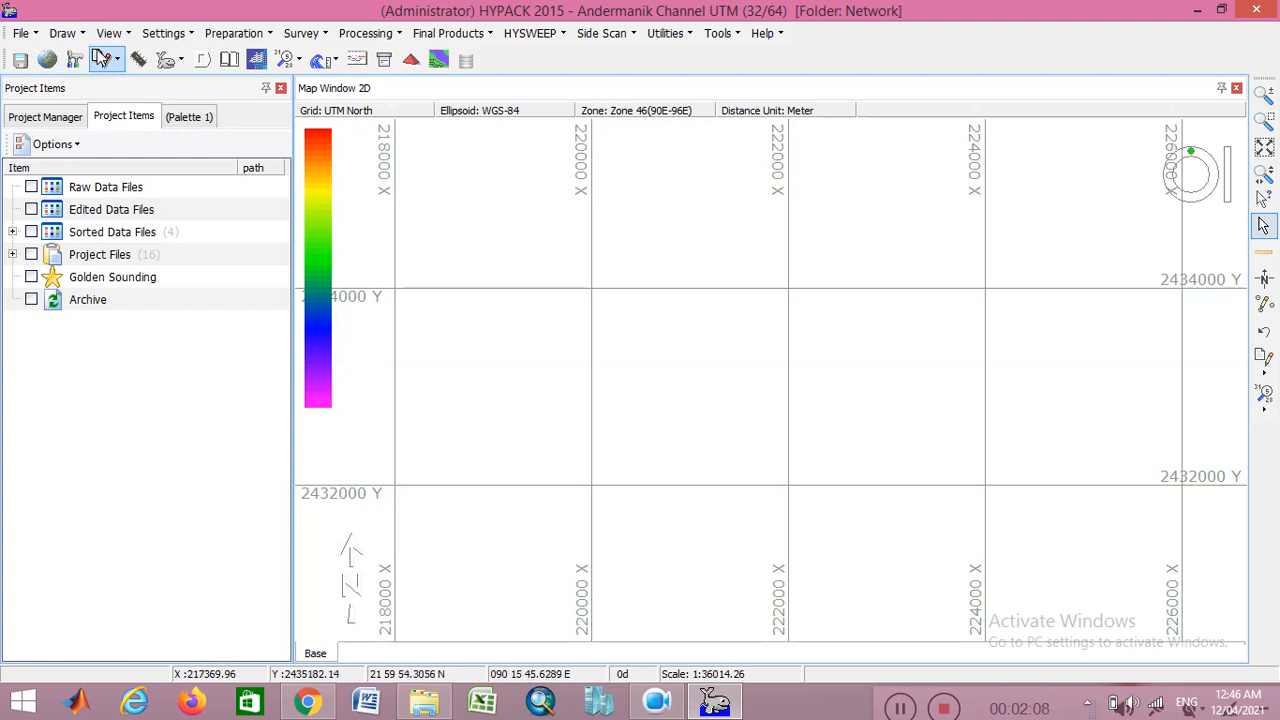
# Step: Browse the View menu's panel and layout options, then close it without changes
pyautogui.click(109, 33)
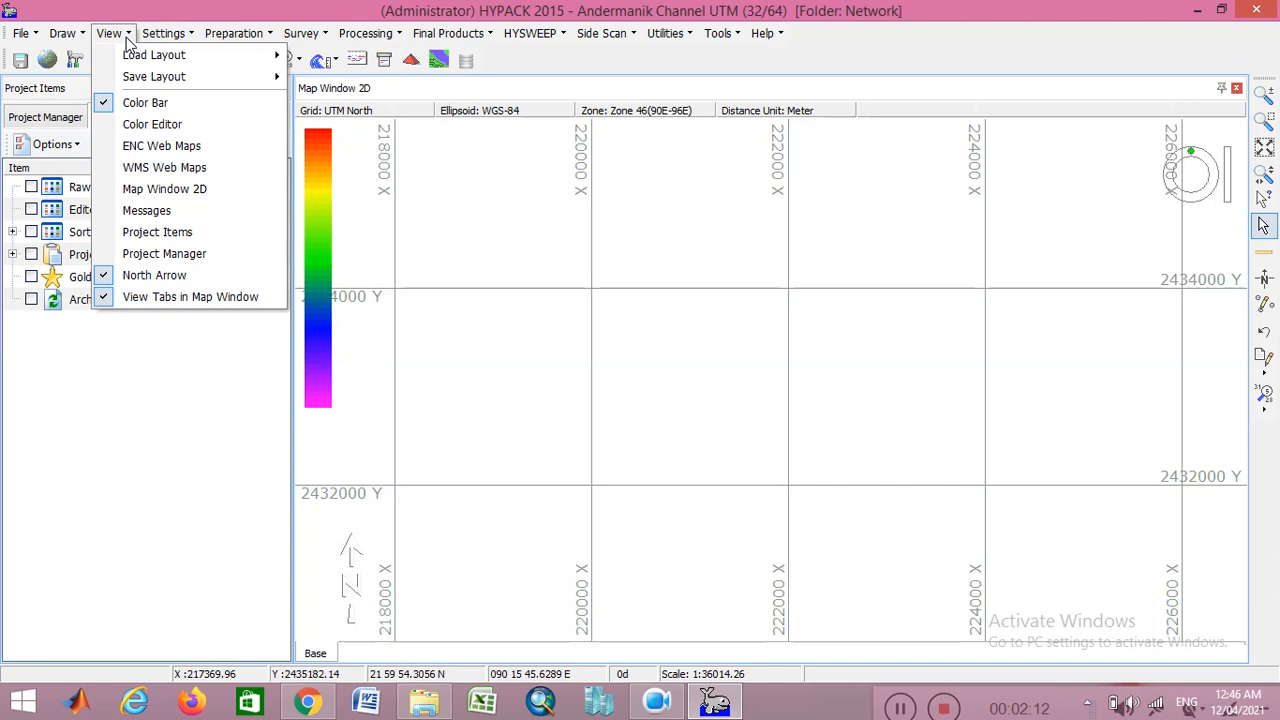
pyautogui.moveTo(155, 77)
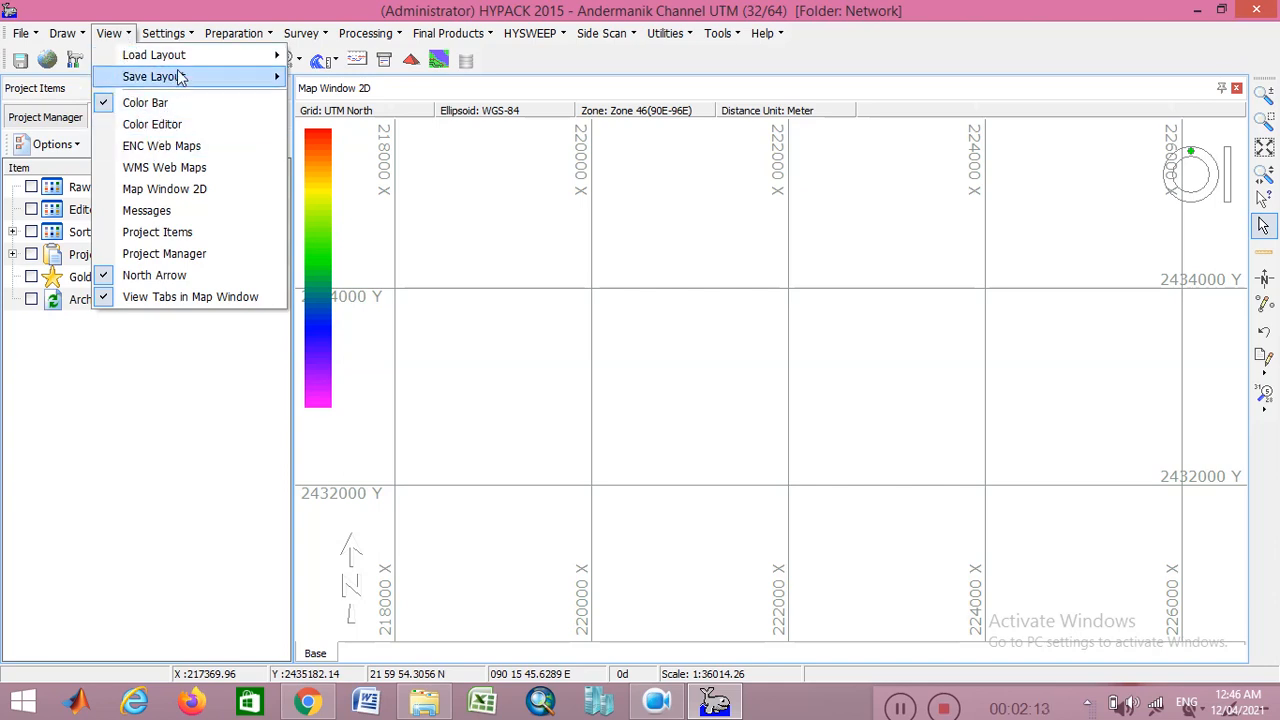
pyautogui.moveTo(157, 231)
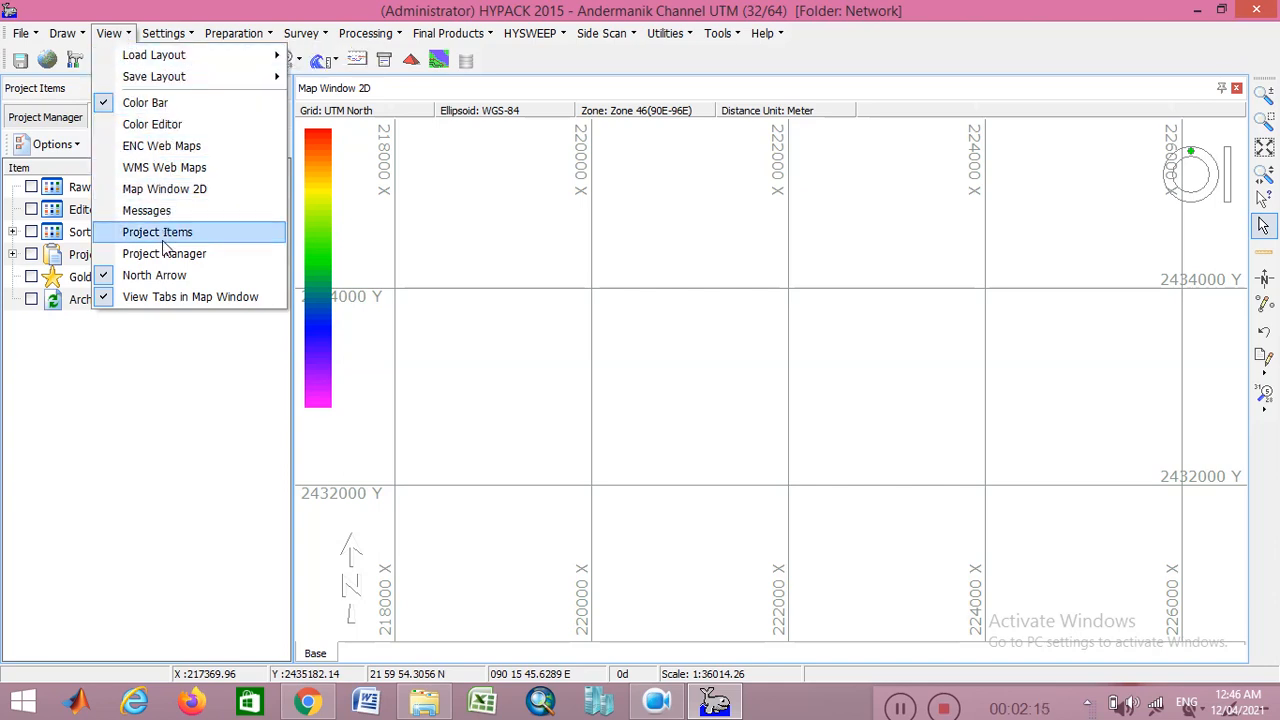
pyautogui.moveTo(164, 167)
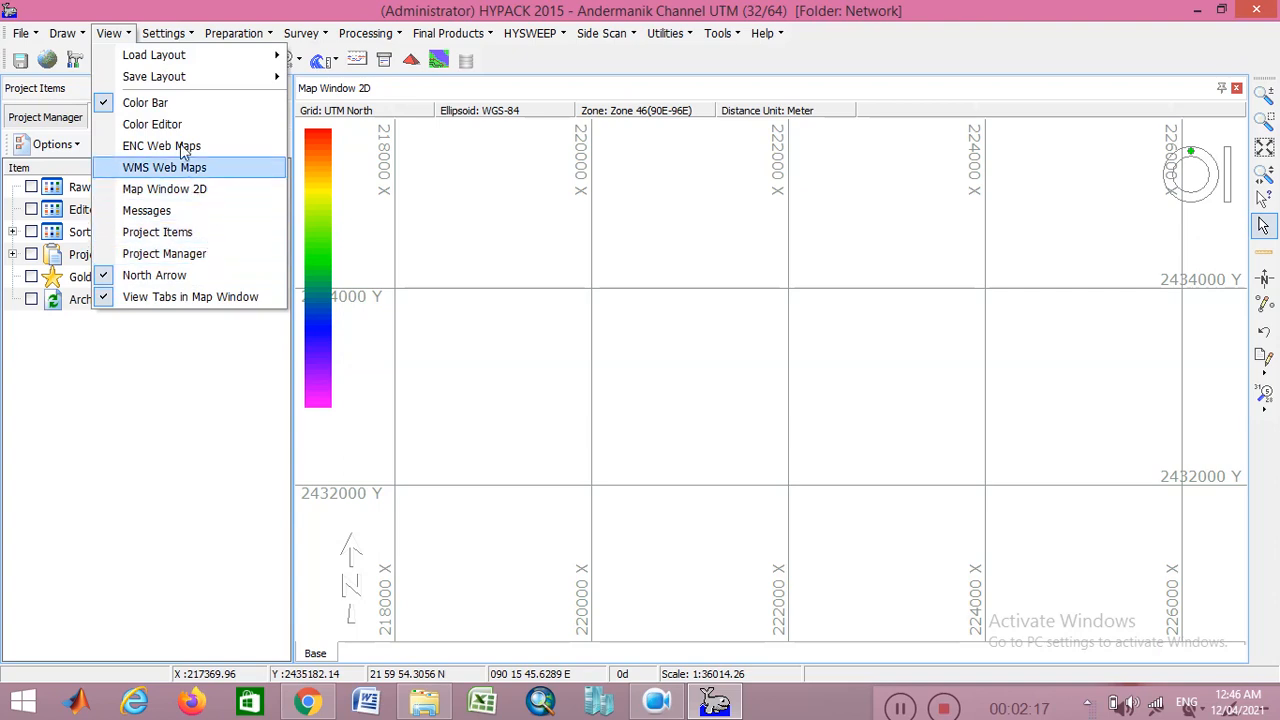
pyautogui.click(365, 33)
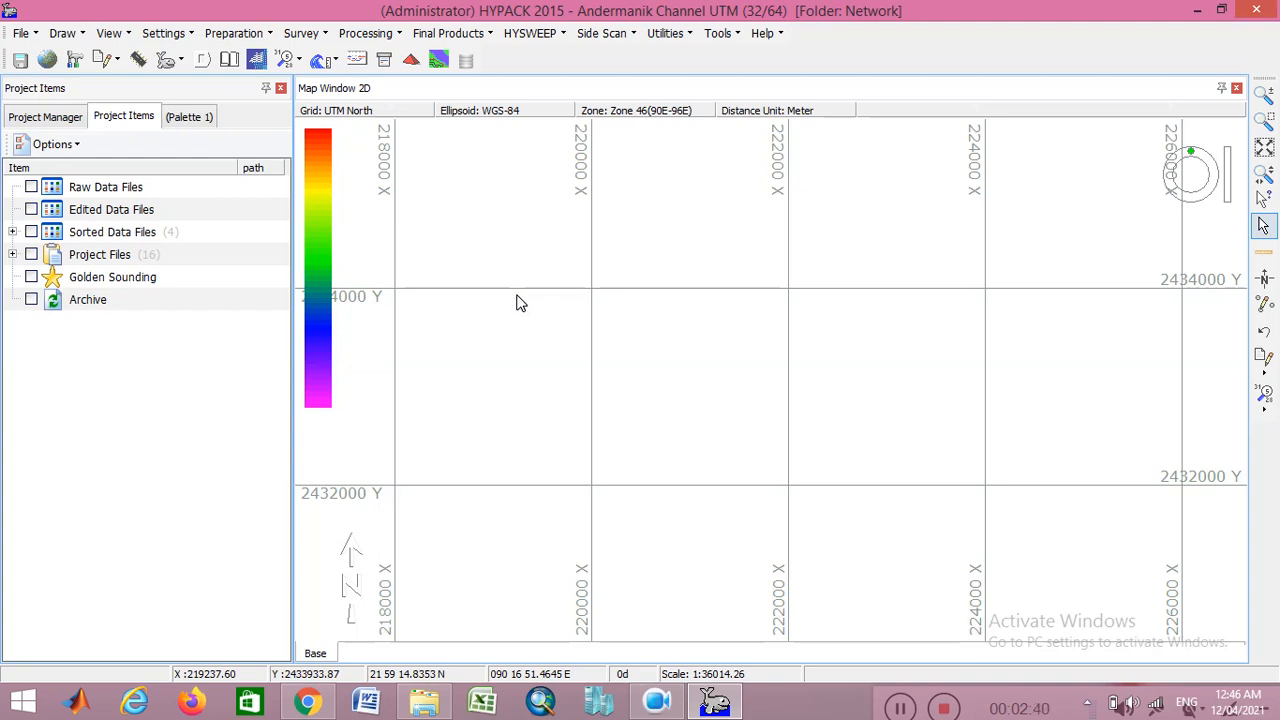
pyautogui.moveTo(340, 273)
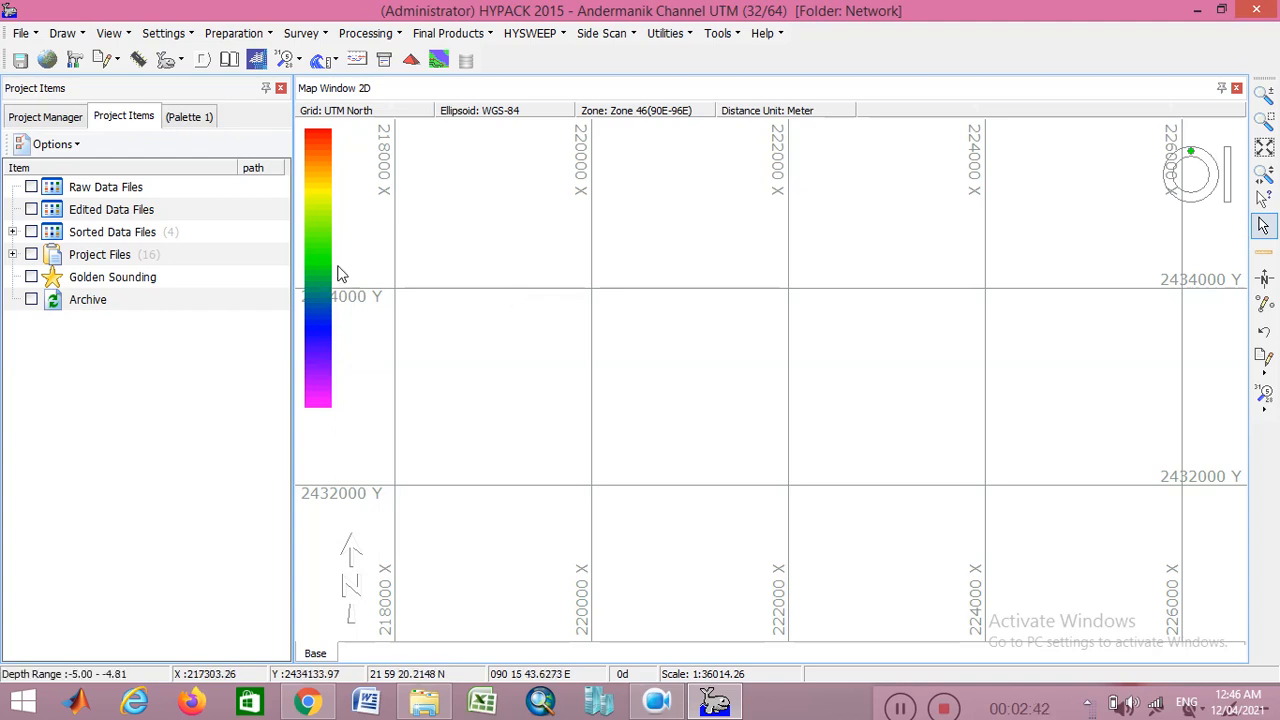
pyautogui.moveTo(430, 233)
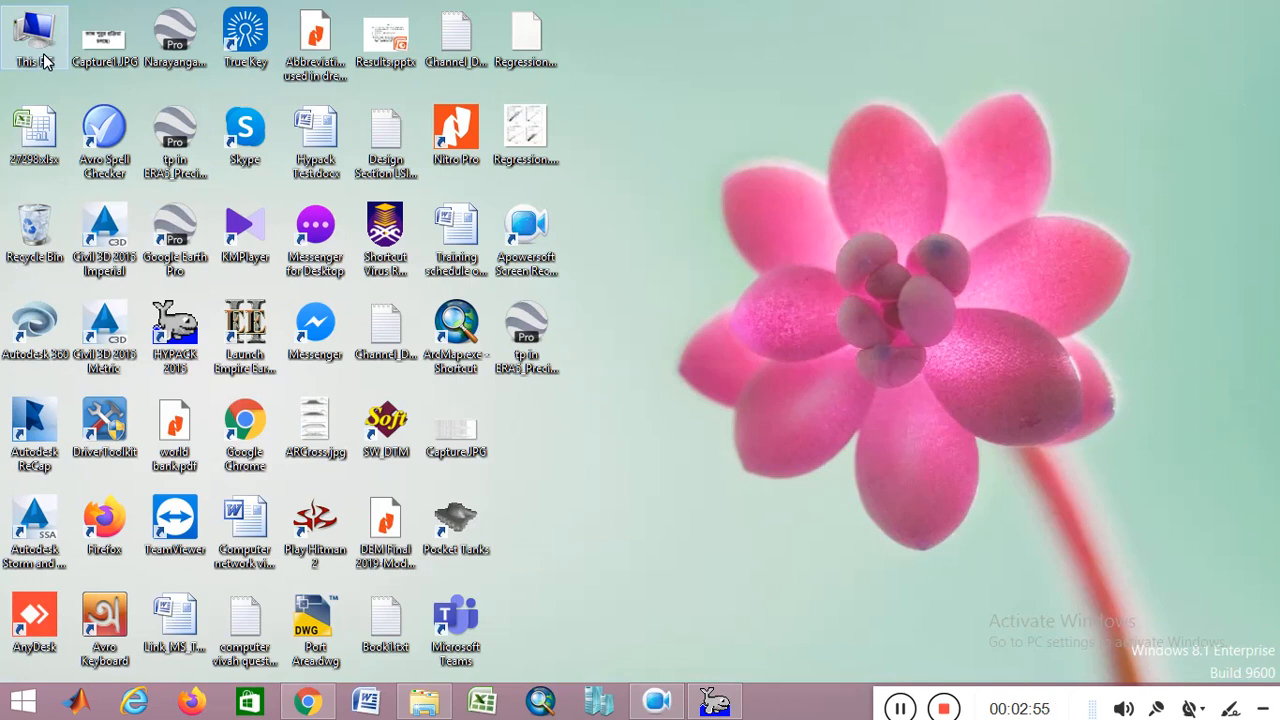
# Step: Browse from This PC to drive L:, then Project > Andermanik Channel UTM
pyautogui.doubleClick(34, 30)
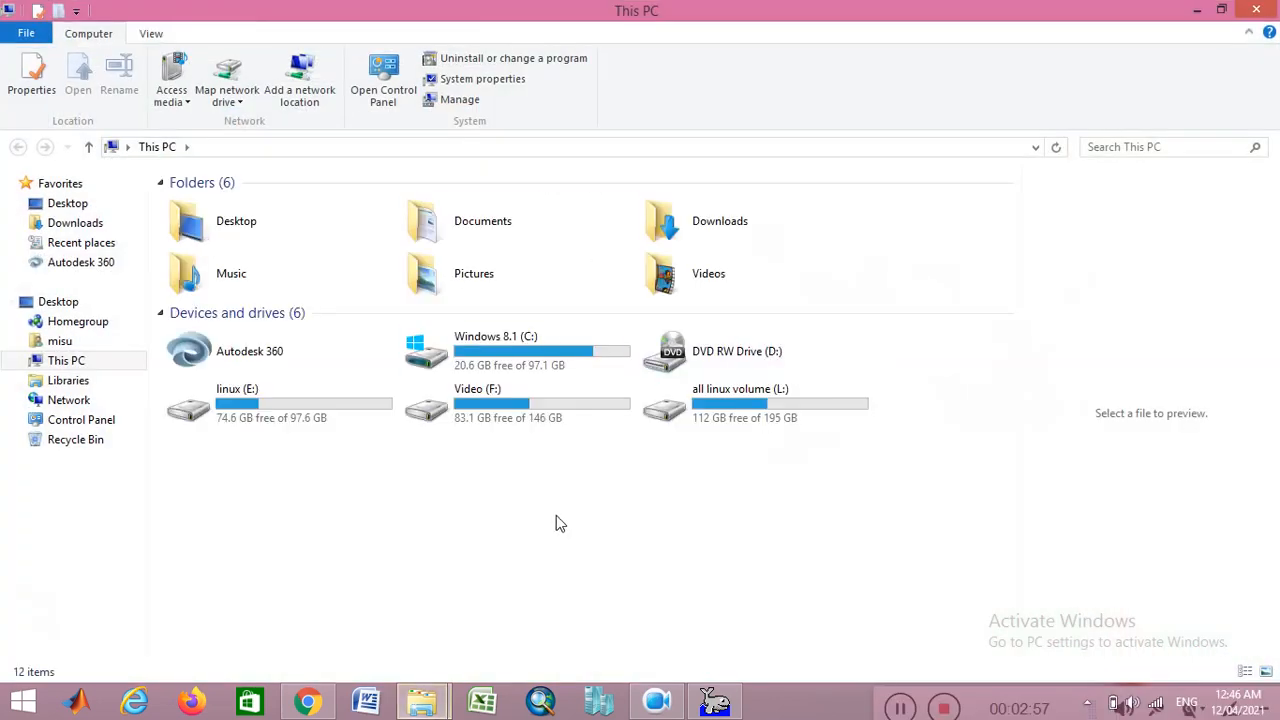
pyautogui.moveTo(398, 448)
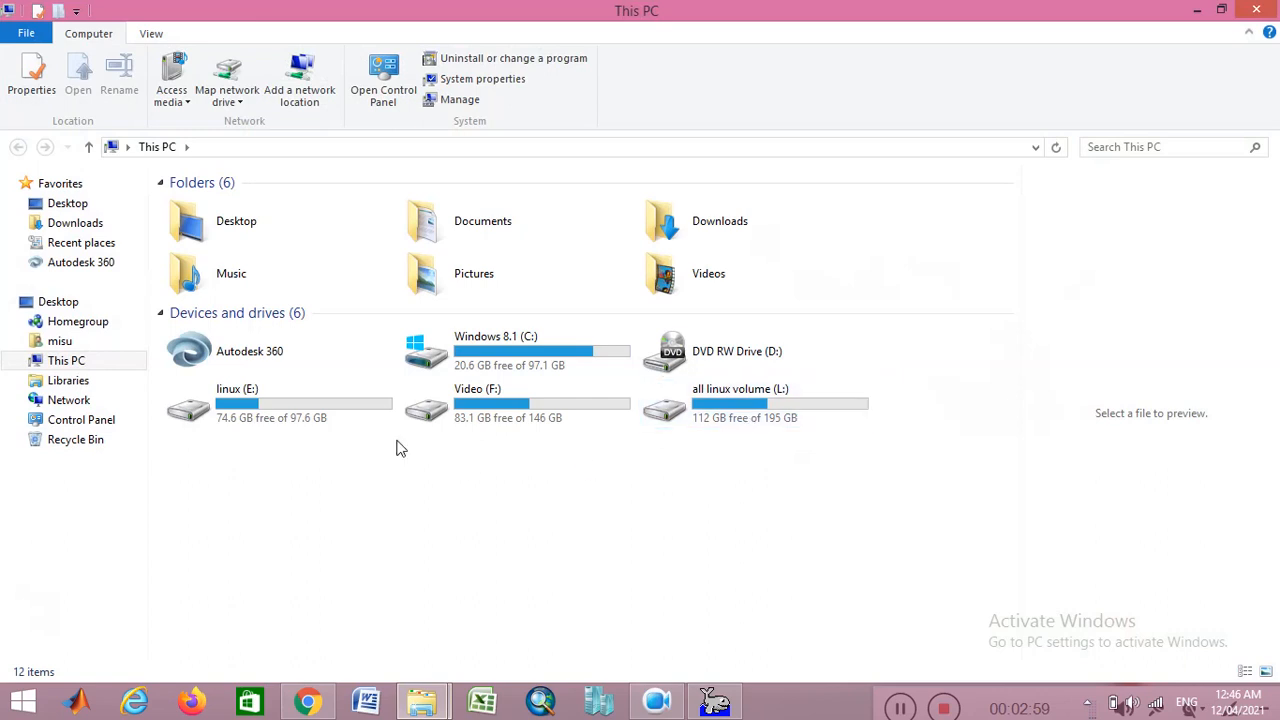
pyautogui.moveTo(826, 450)
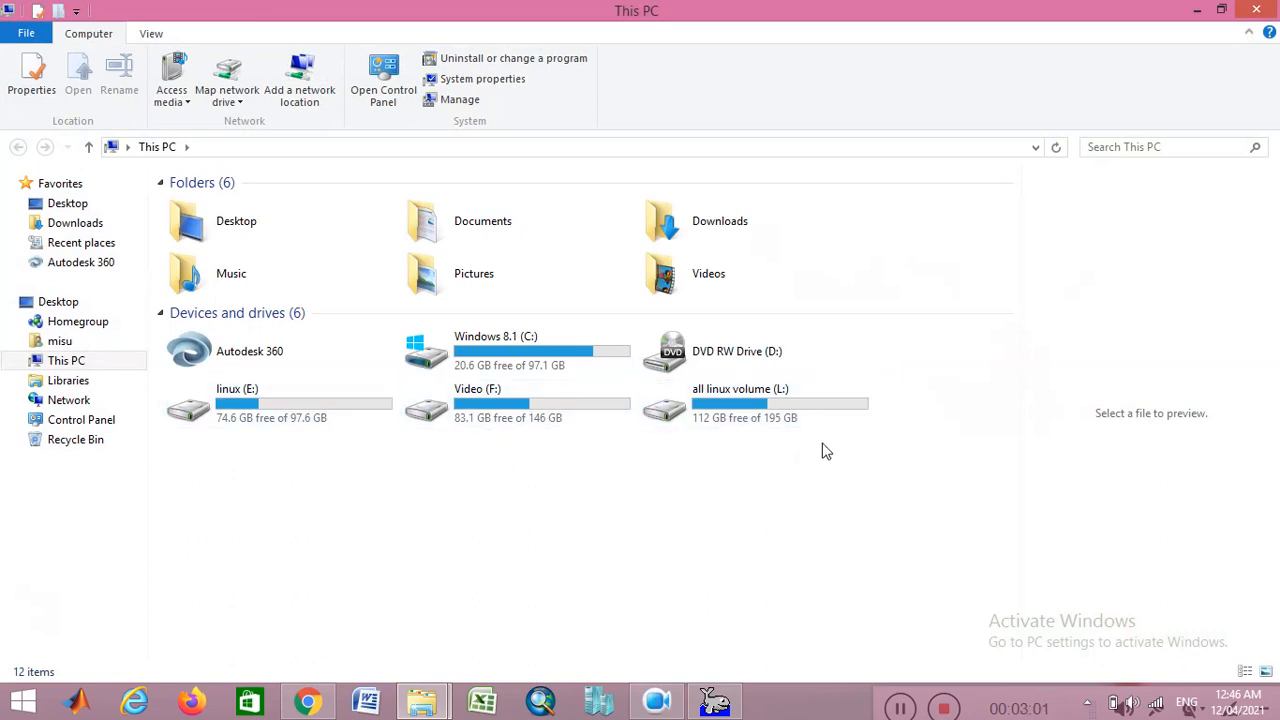
pyautogui.click(735, 405)
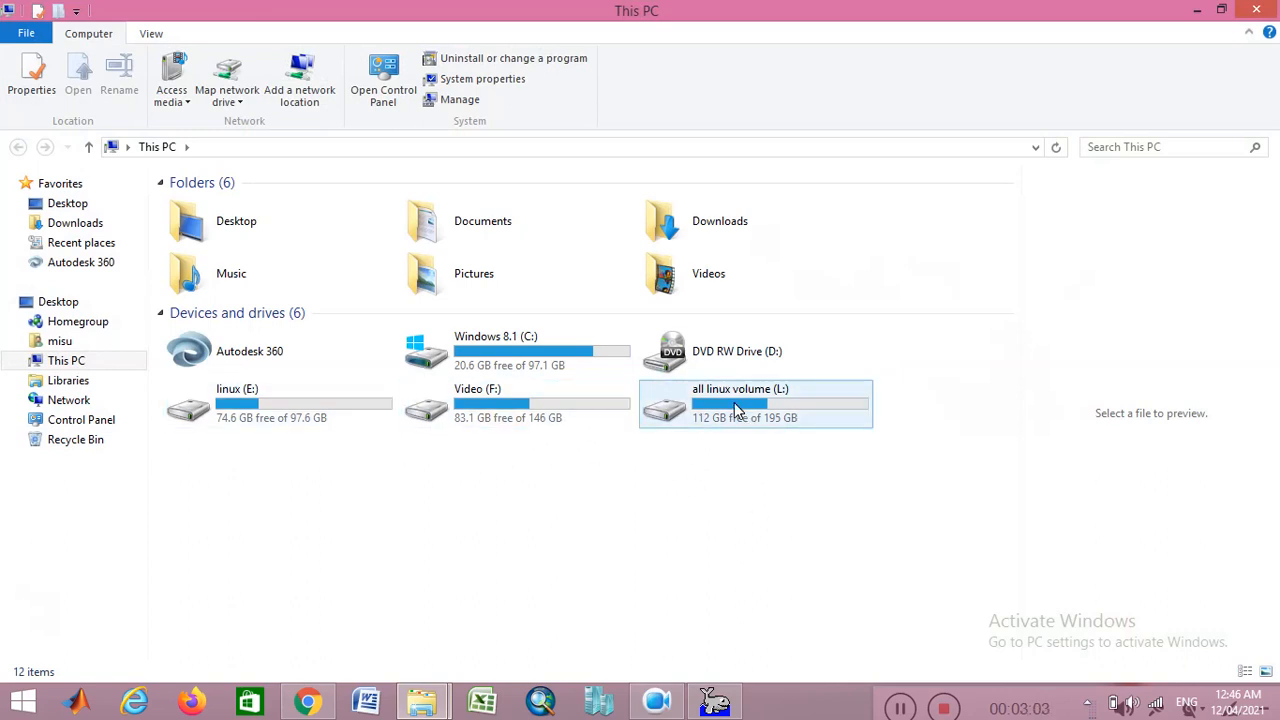
pyautogui.doubleClick(740, 403)
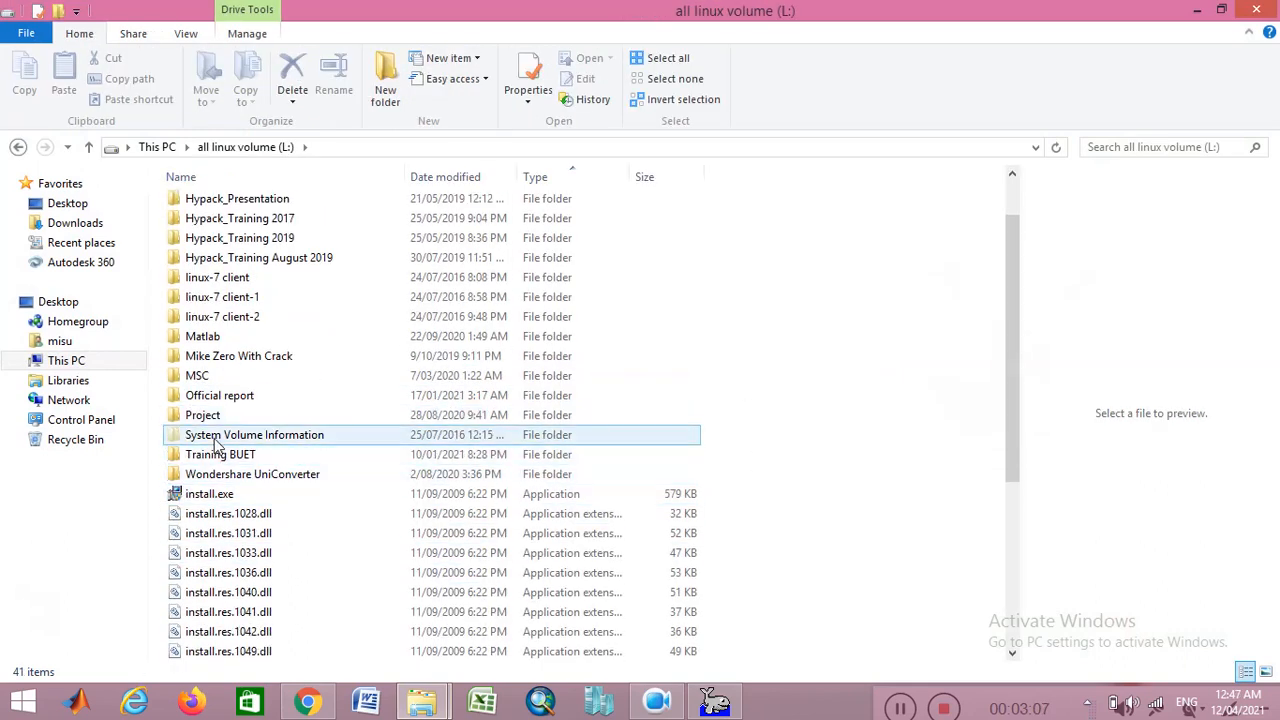
pyautogui.doubleClick(202, 414)
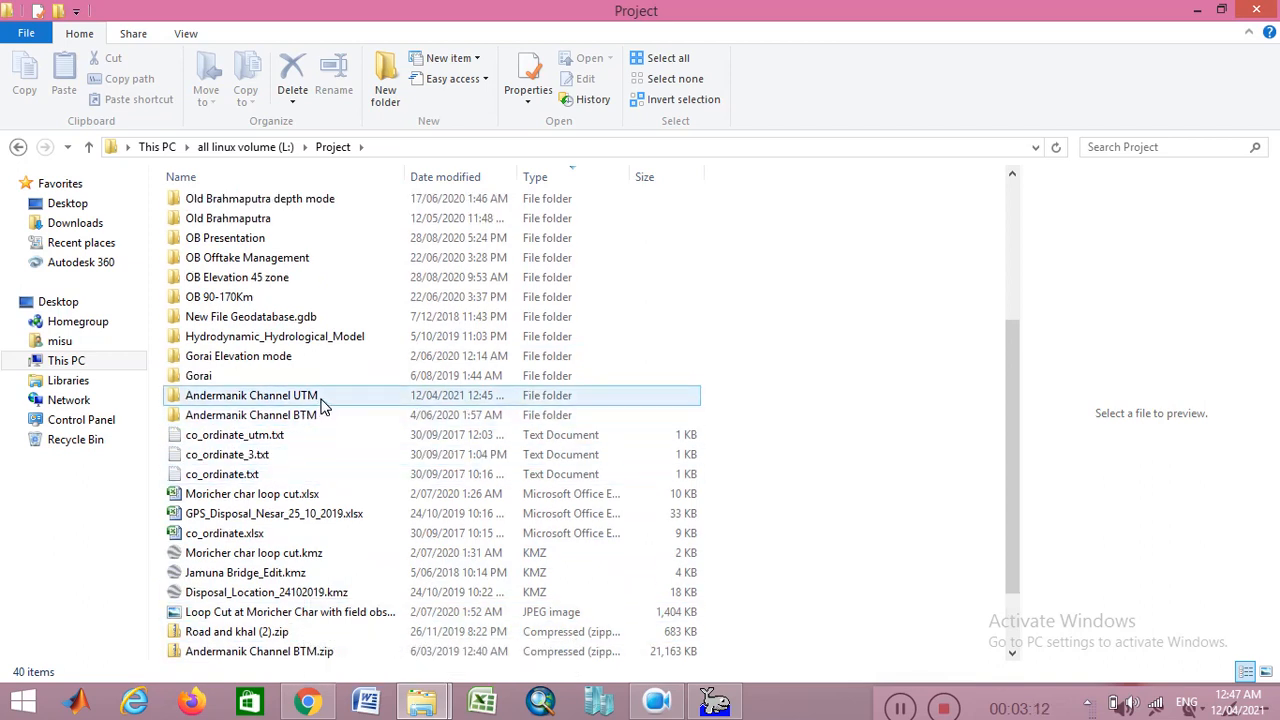
pyautogui.doubleClick(251, 395)
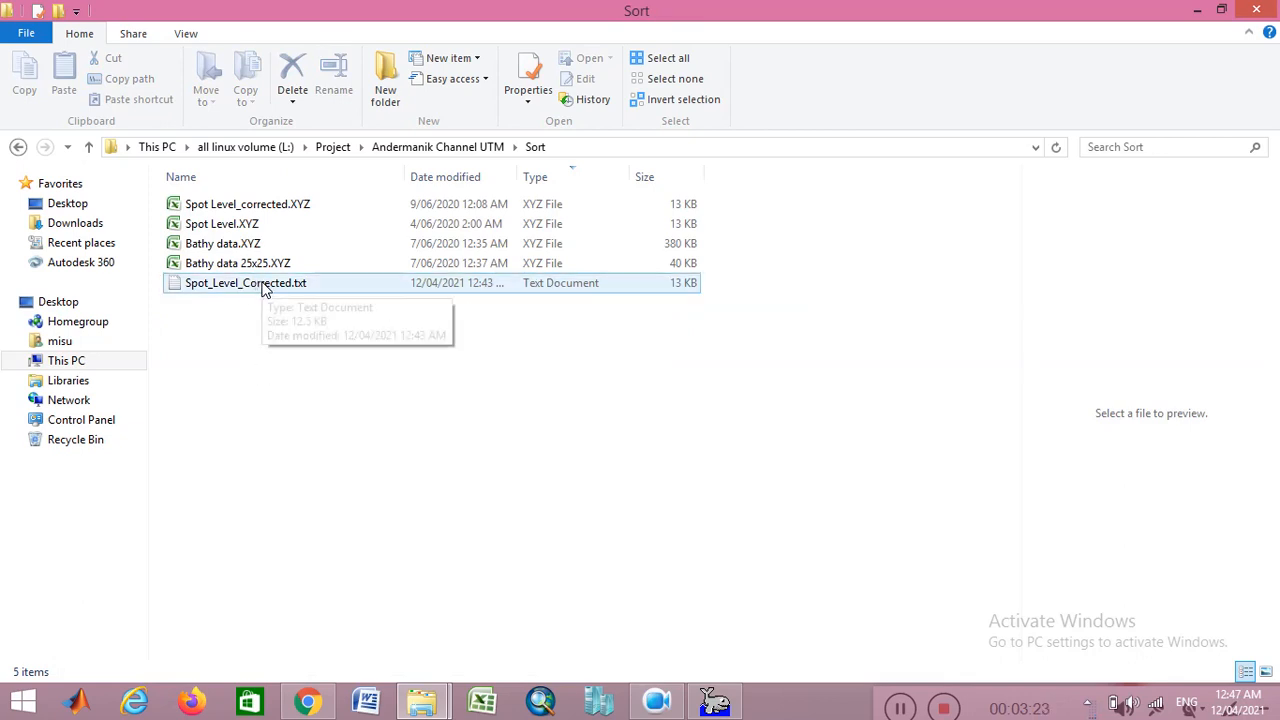
# Step: Open Spot_Level_Corrected.txt in Notepad to view its easting, northing and depth columns
pyautogui.doubleClick(245, 282)
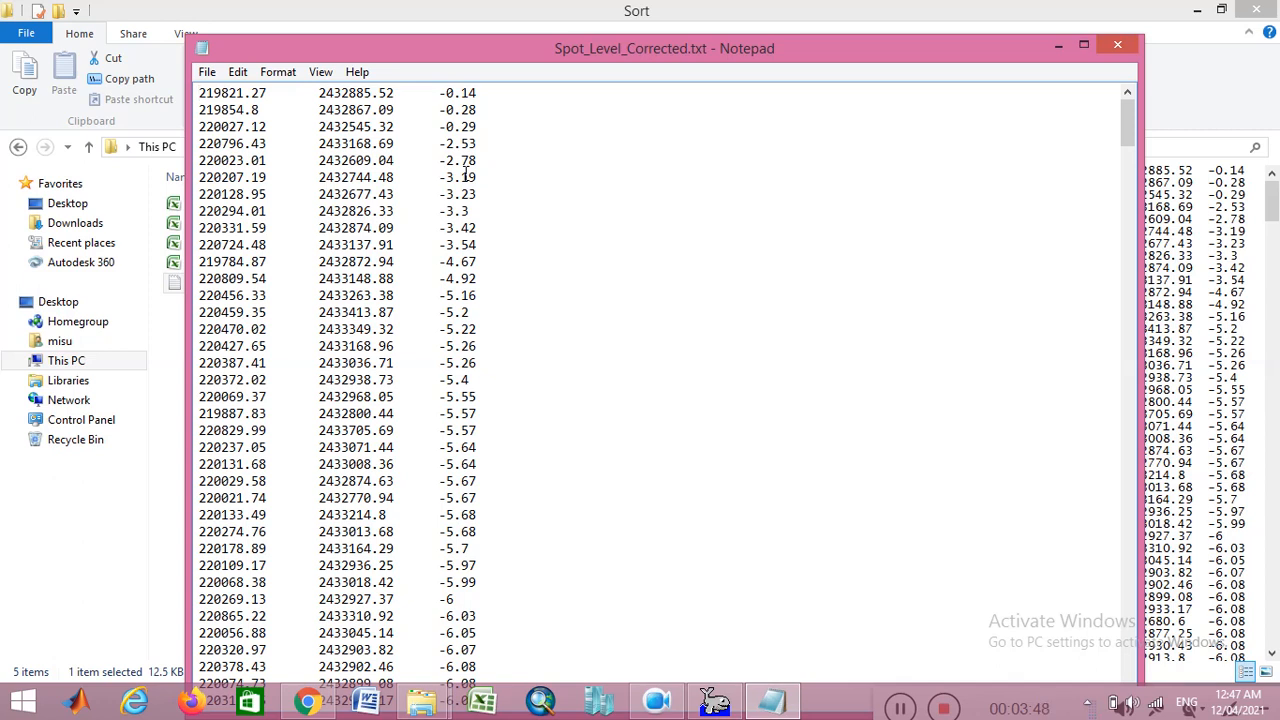
pyautogui.moveTo(675, 65)
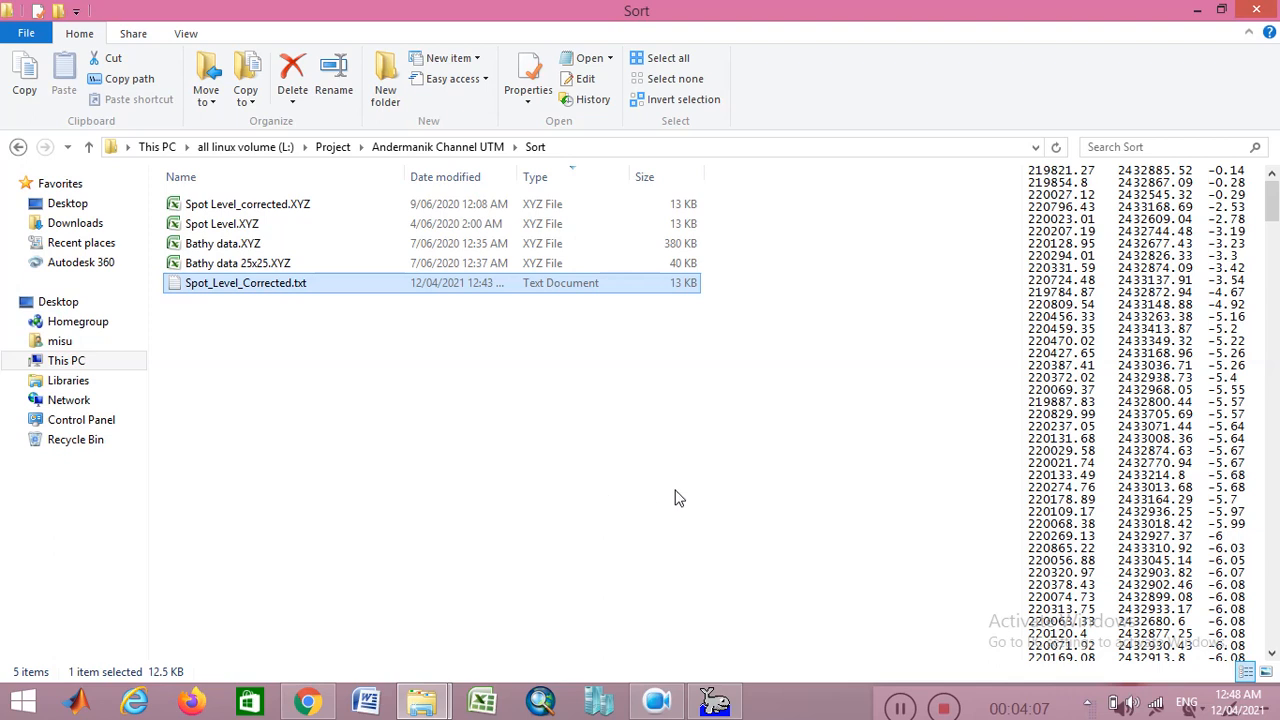
pyautogui.click(713, 699)
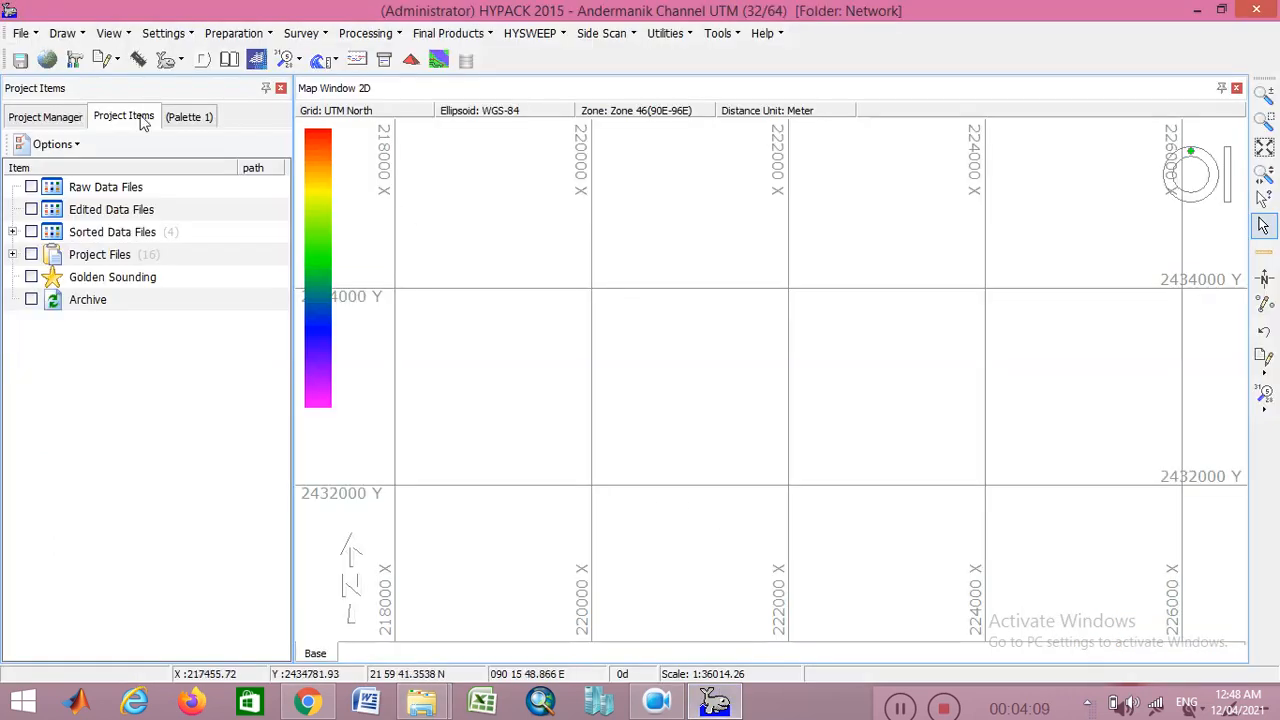
pyautogui.moveTo(48, 60)
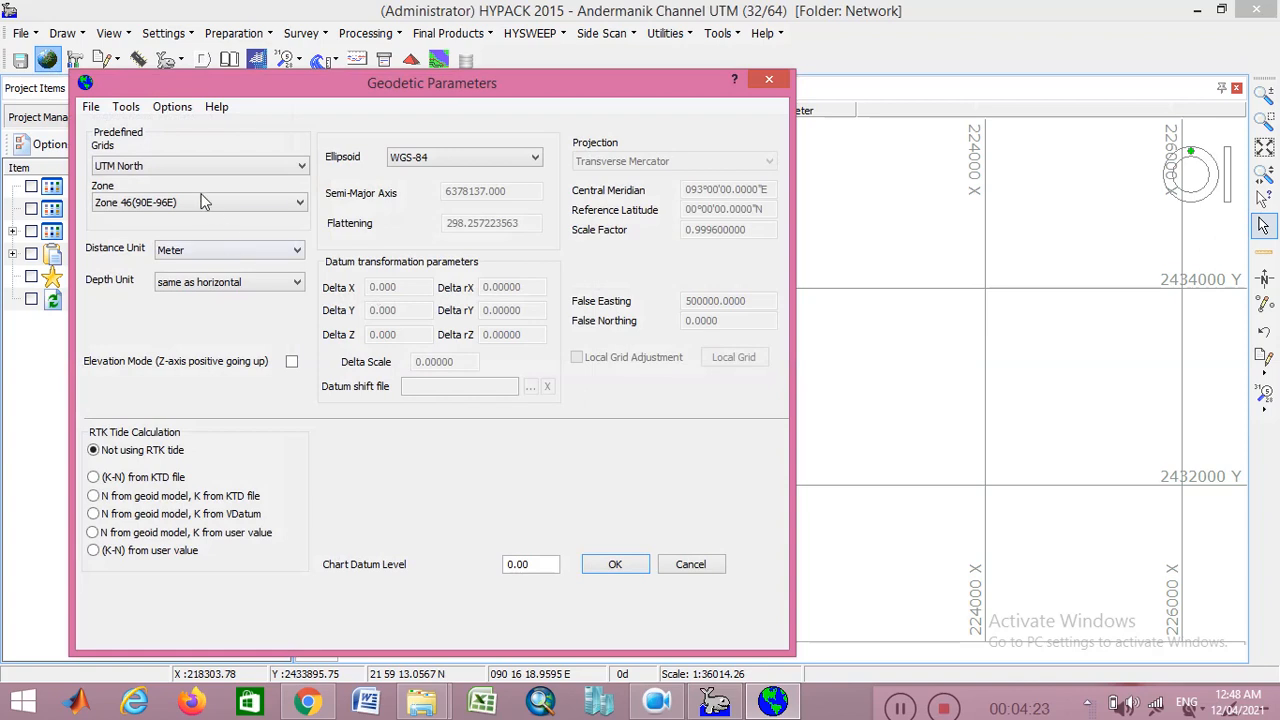
pyautogui.moveTo(289, 207)
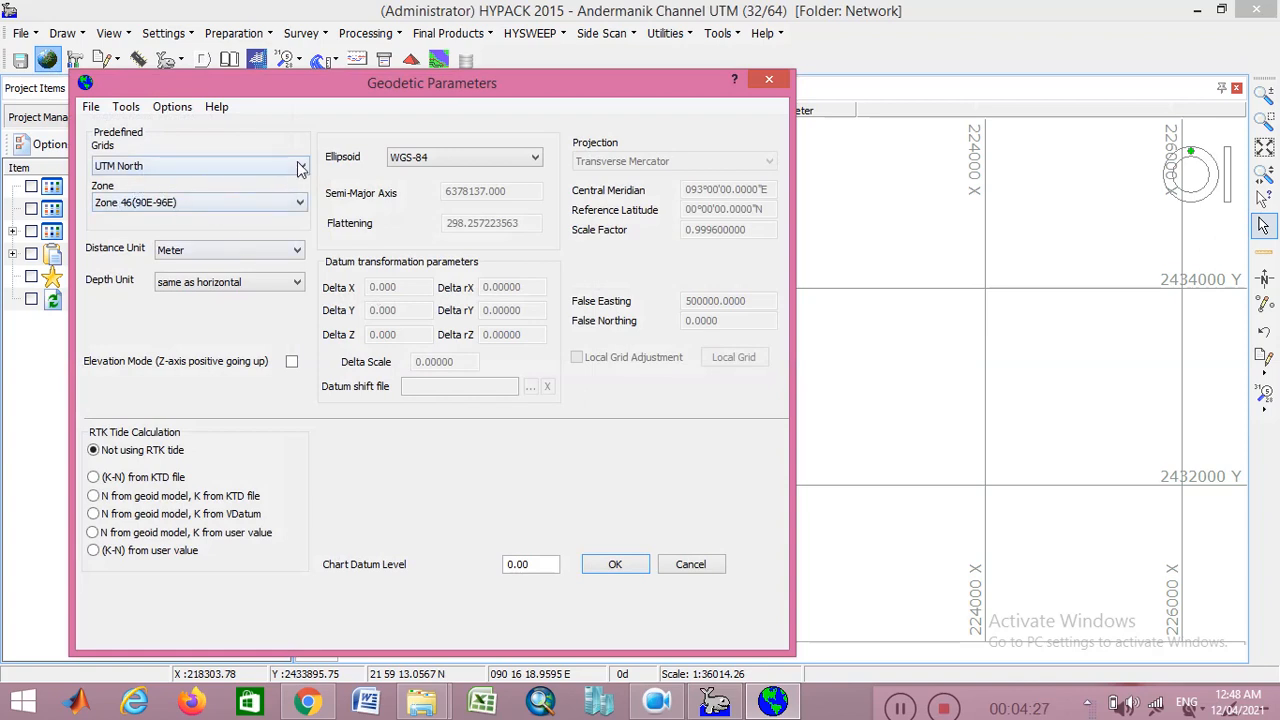
pyautogui.click(300, 166)
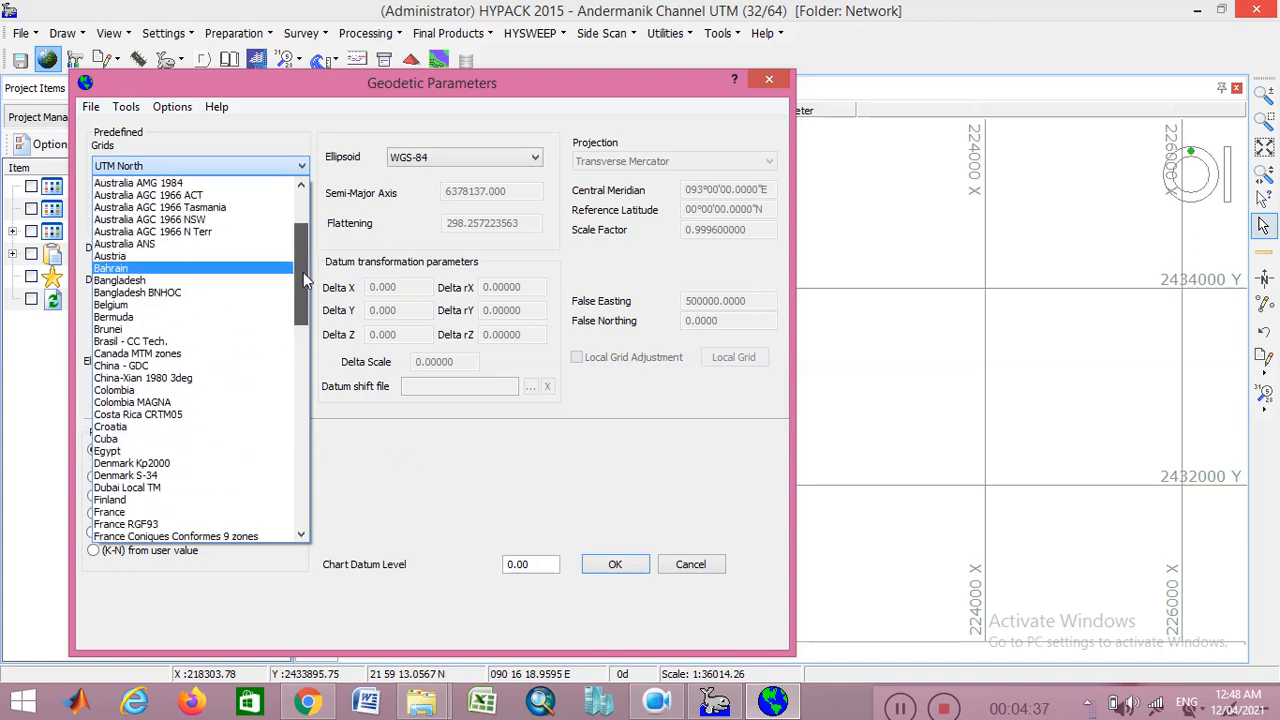
pyautogui.scroll(-3)
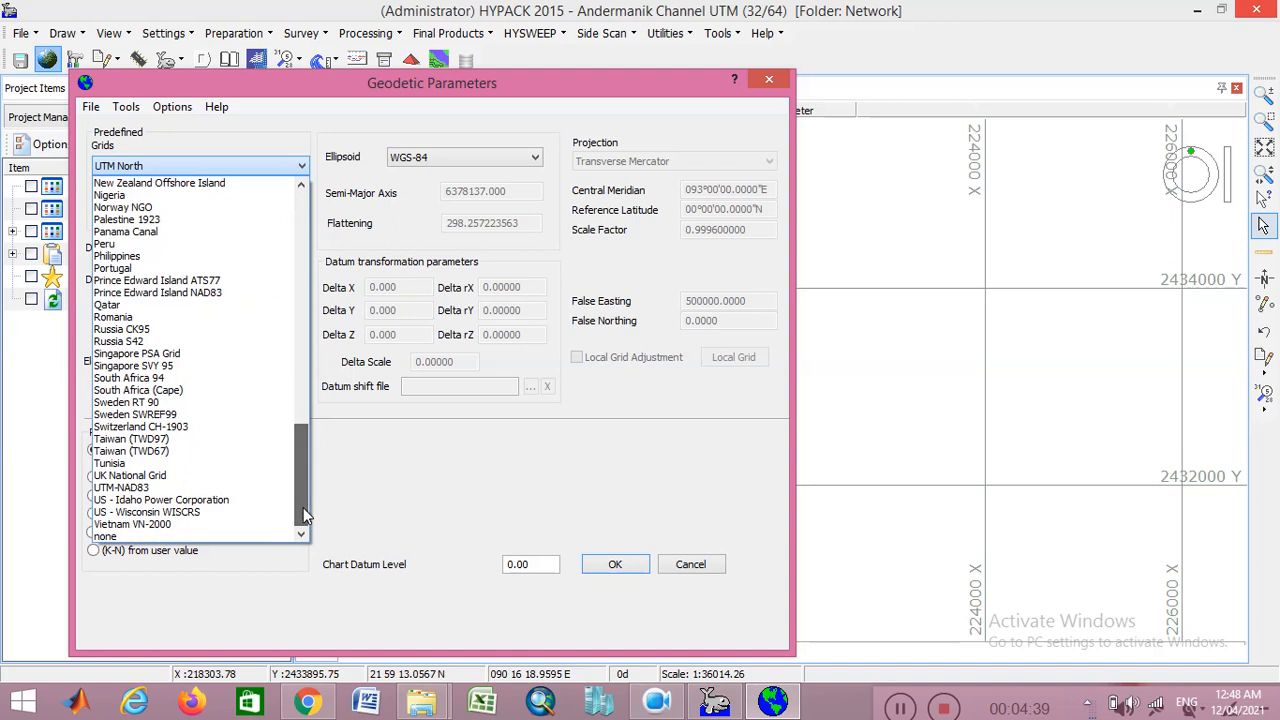
pyautogui.click(104, 537)
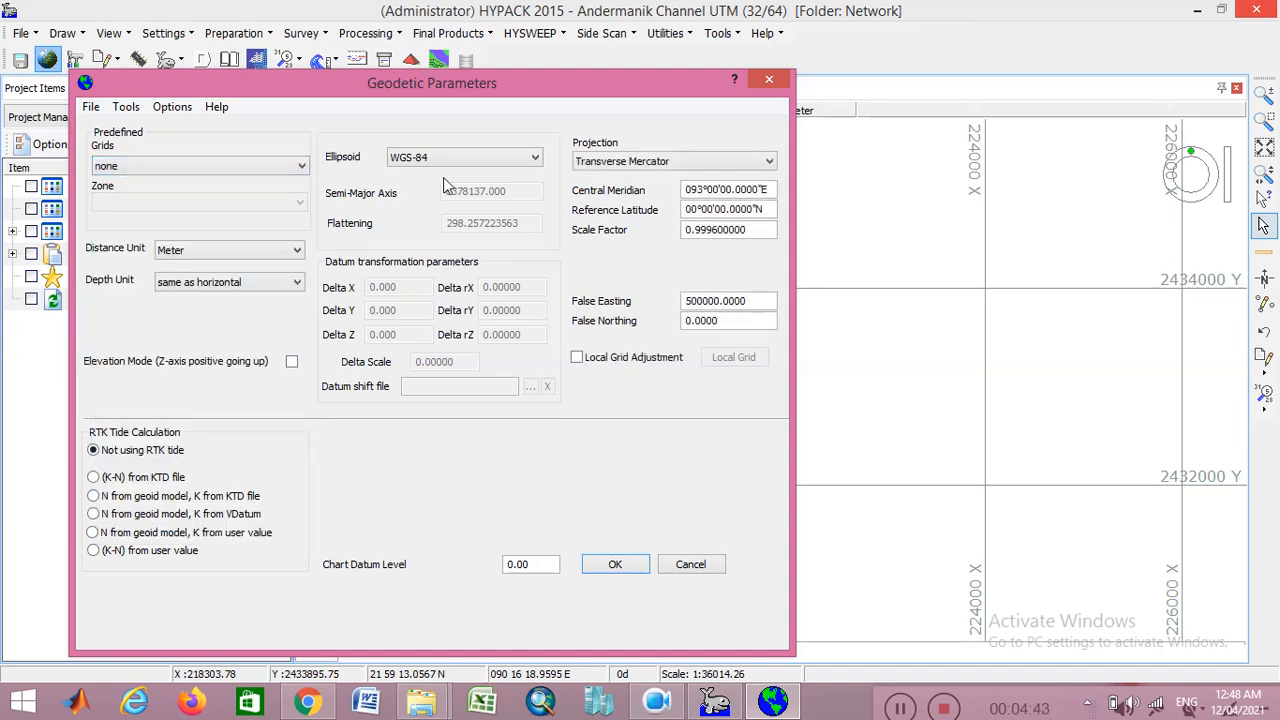
pyautogui.moveTo(277, 249)
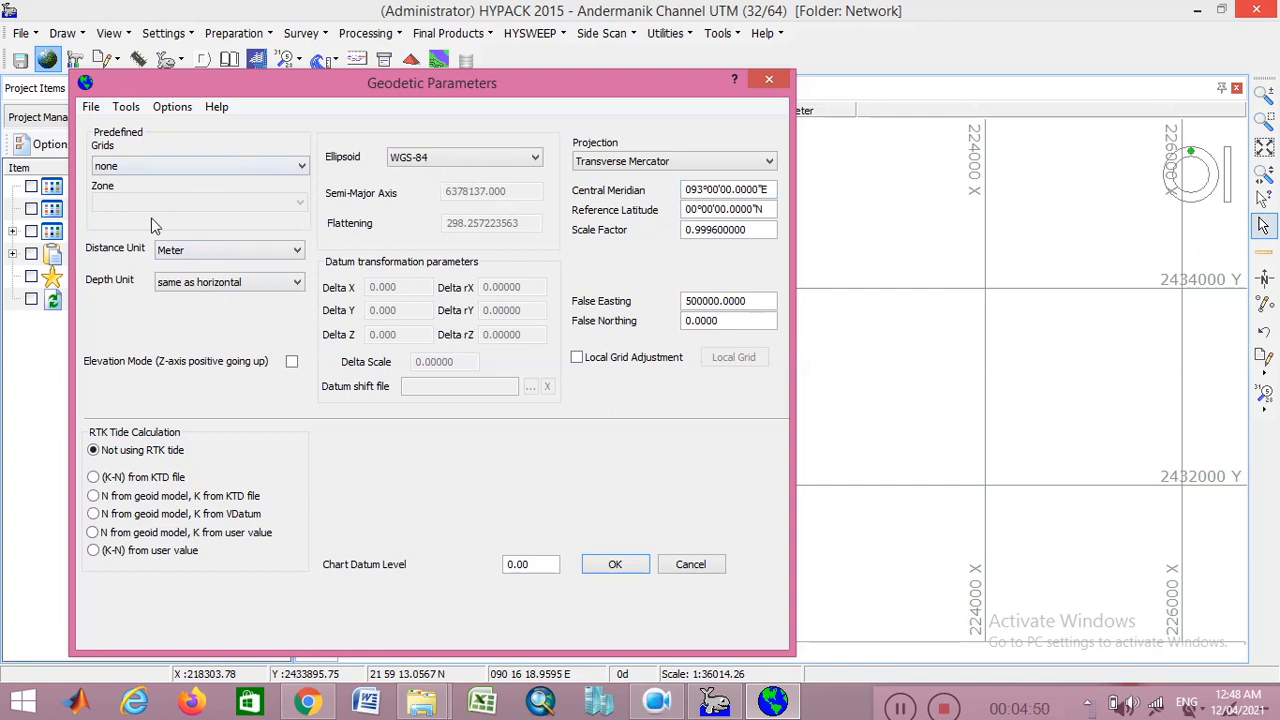
pyautogui.moveTo(255, 180)
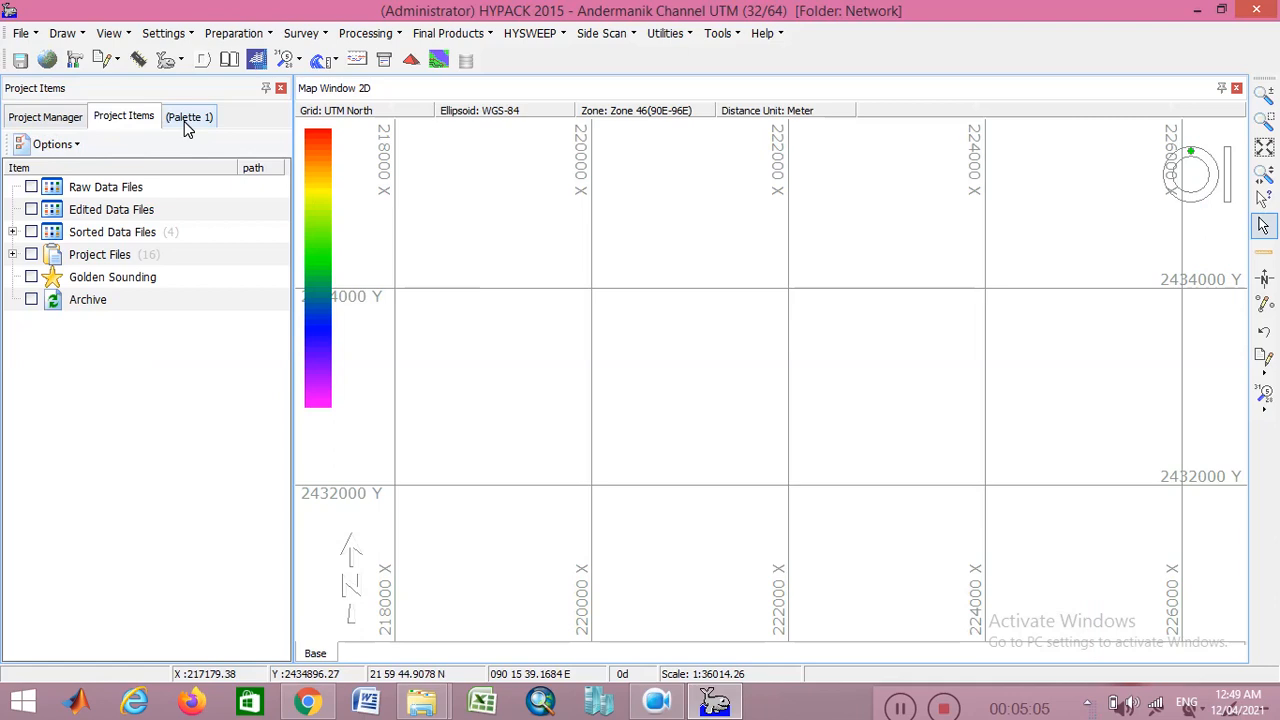
# Step: Show the Palette 1 depth colour bands, scrolling through zones from below -10.00 to -0.20
pyautogui.click(189, 116)
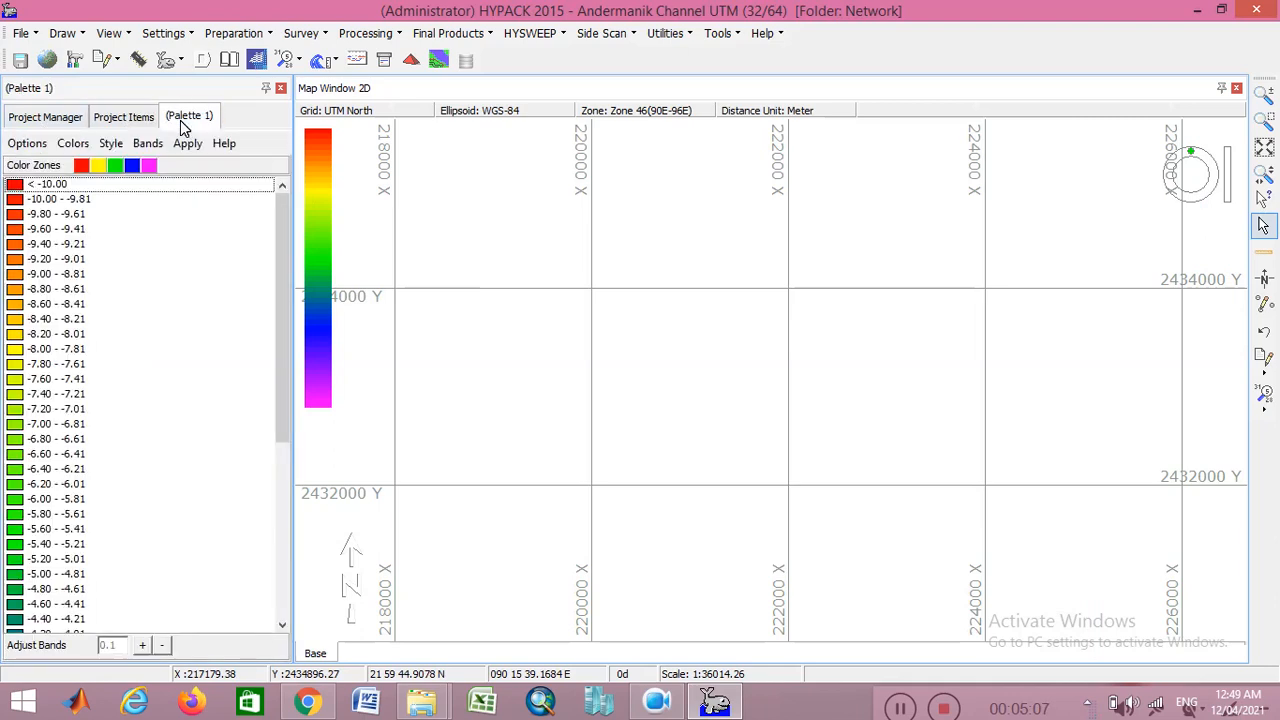
pyautogui.scroll(-3)
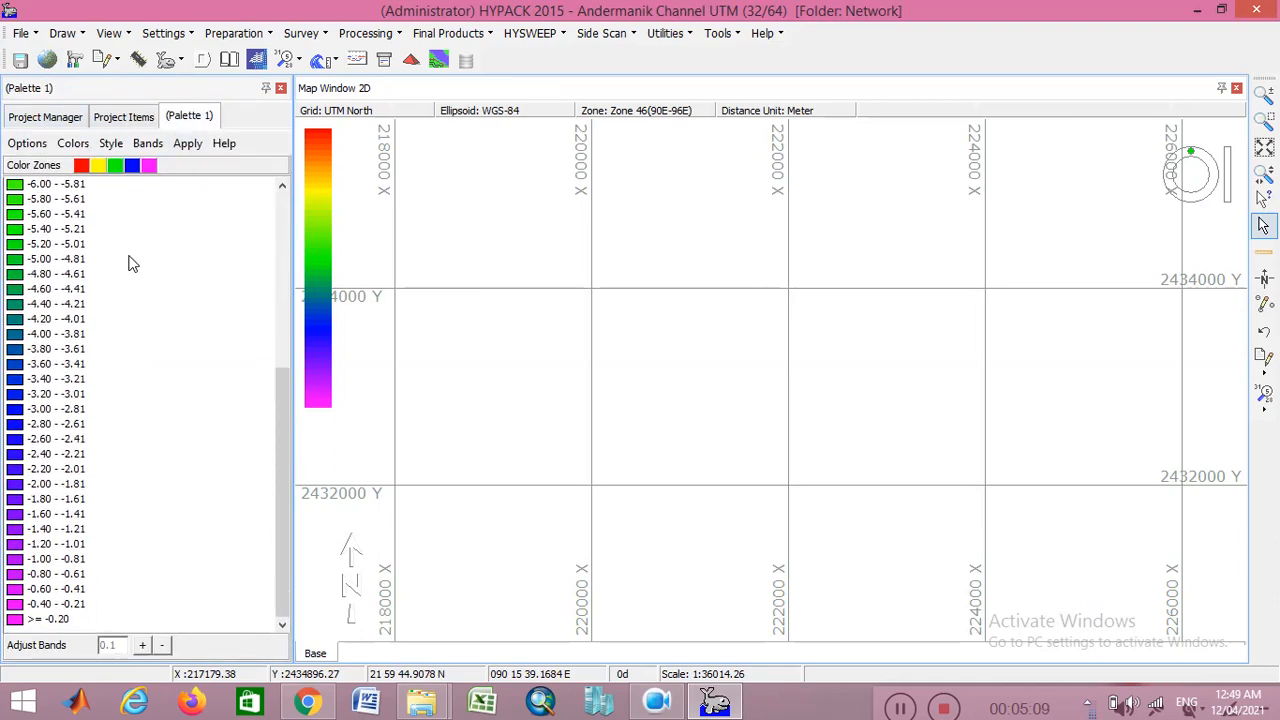
pyautogui.click(147, 143)
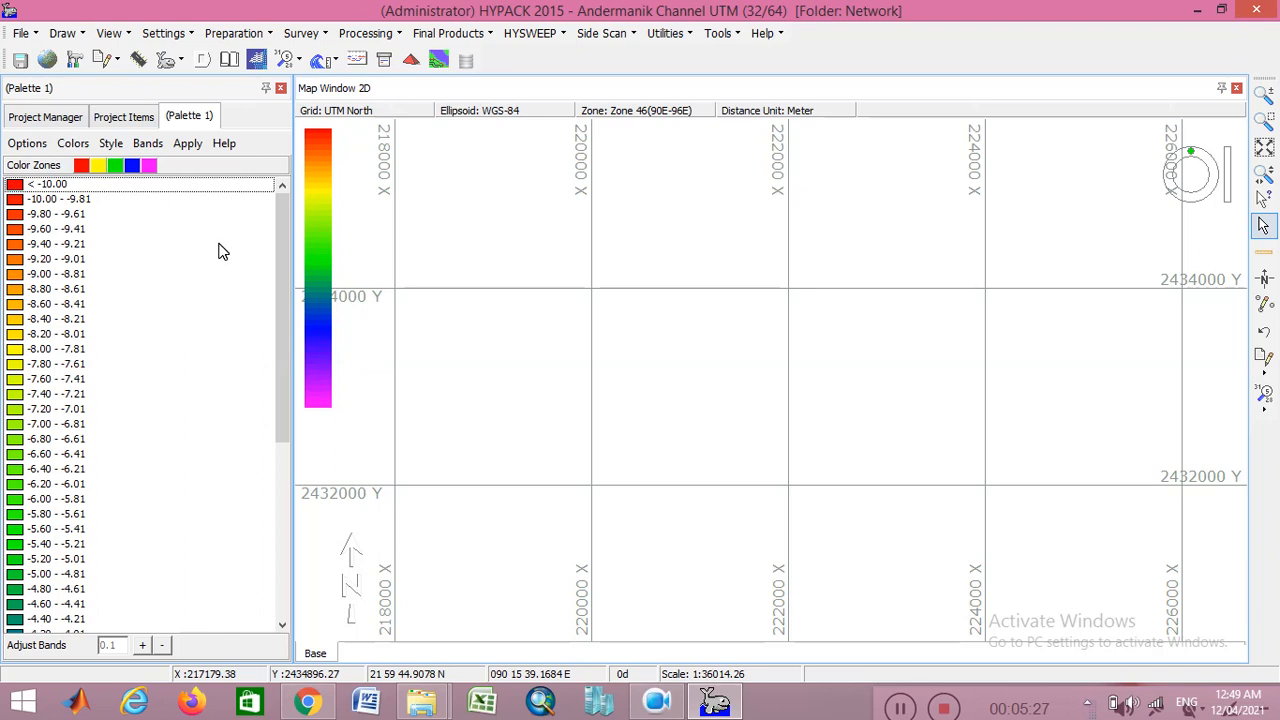
# Step: Set palette bands from -10.00 to -0.14 in 0.20 steps and show the project list
pyautogui.click(148, 143)
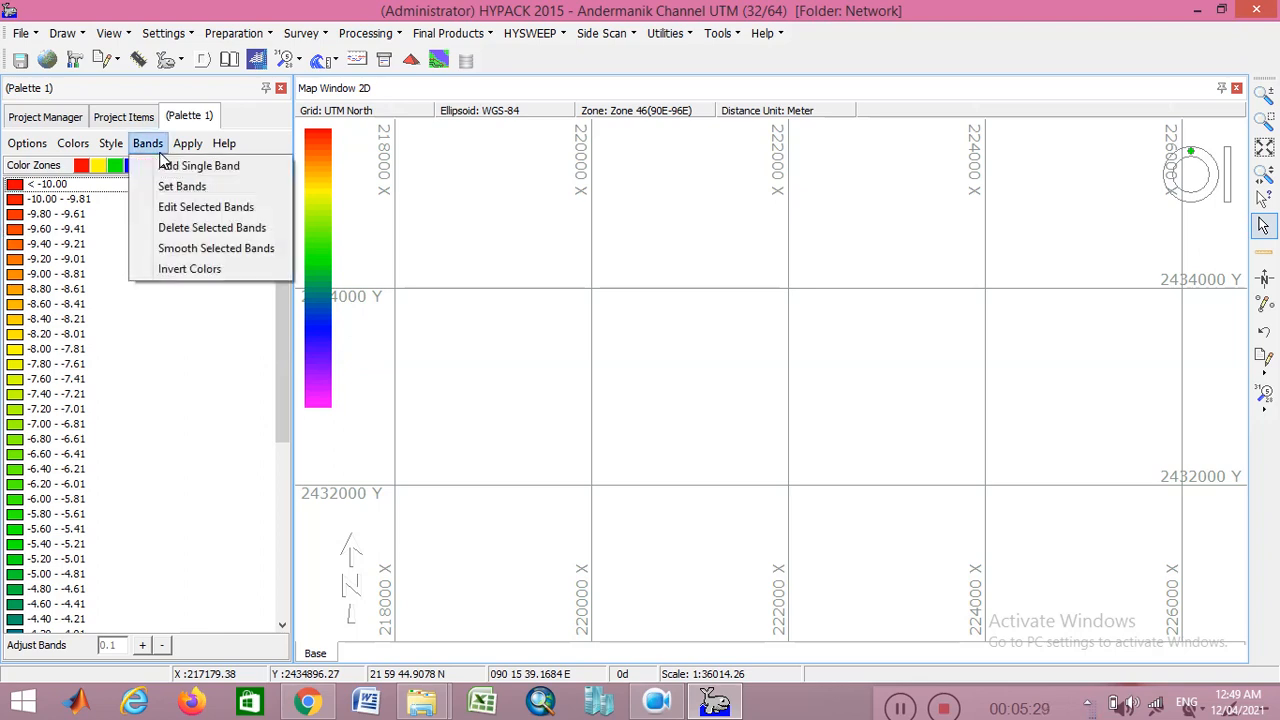
pyautogui.moveTo(182, 186)
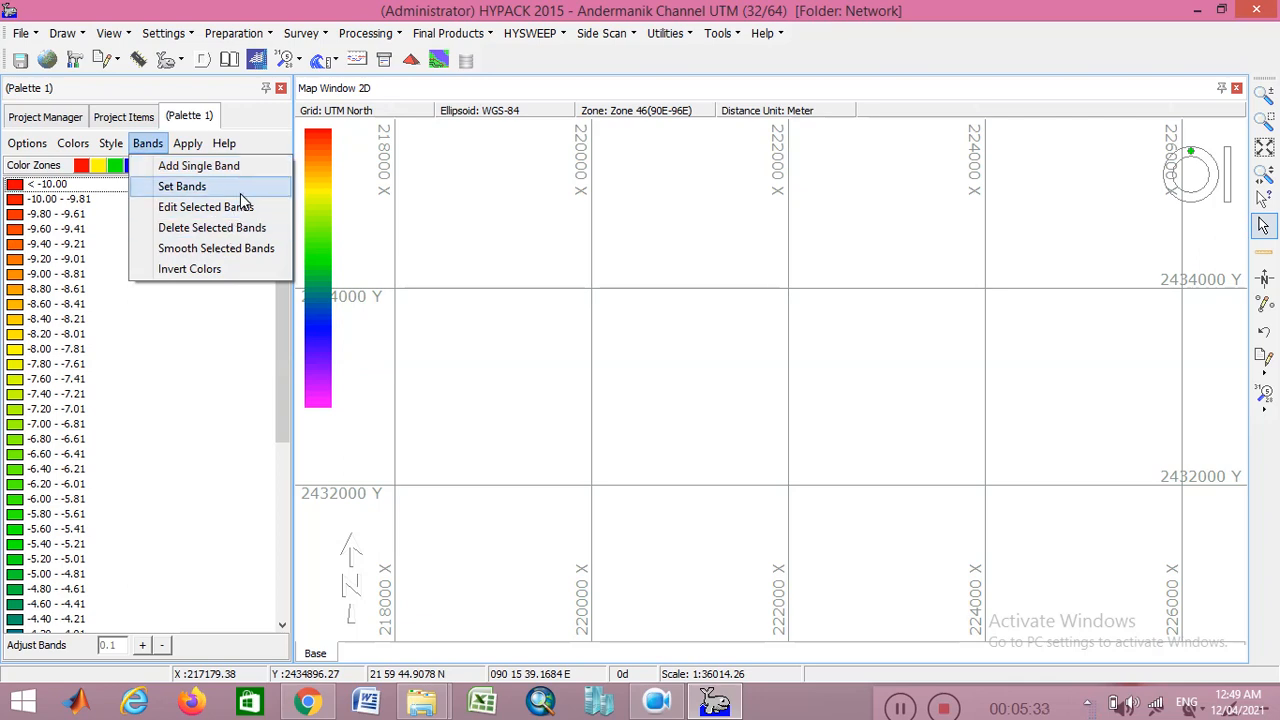
pyautogui.click(182, 187)
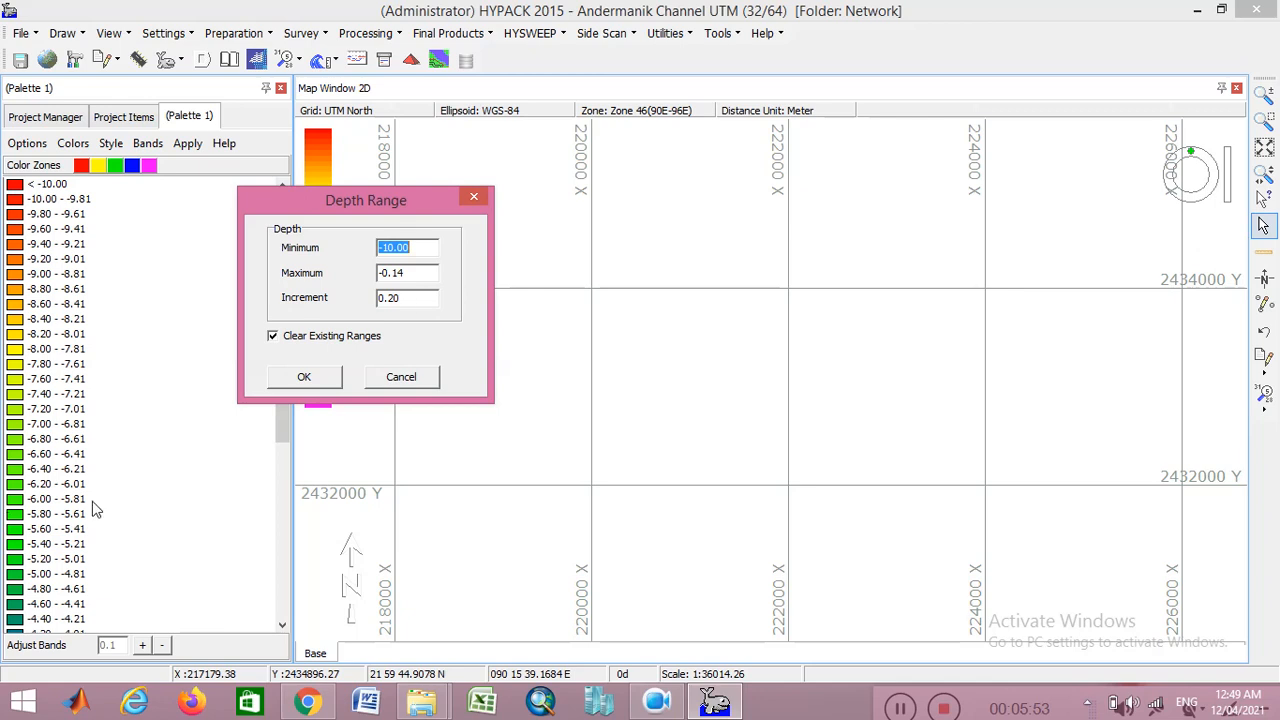
pyautogui.click(304, 376)
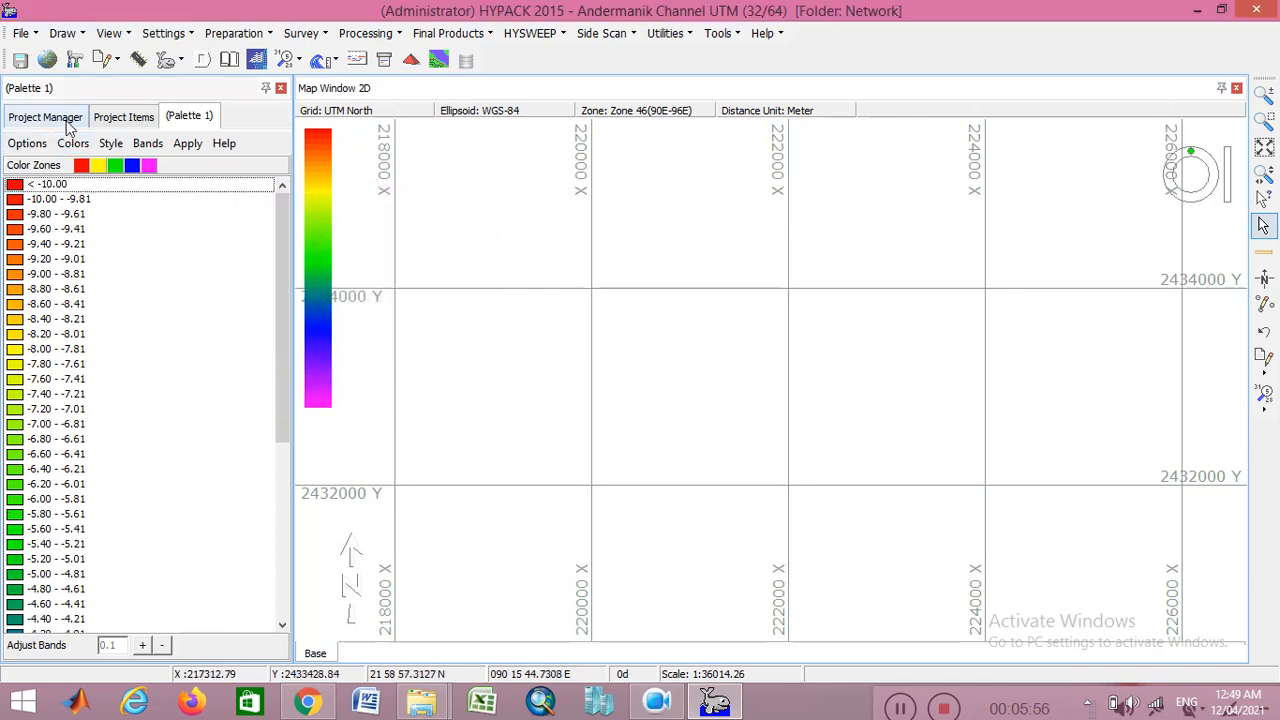
pyautogui.click(45, 116)
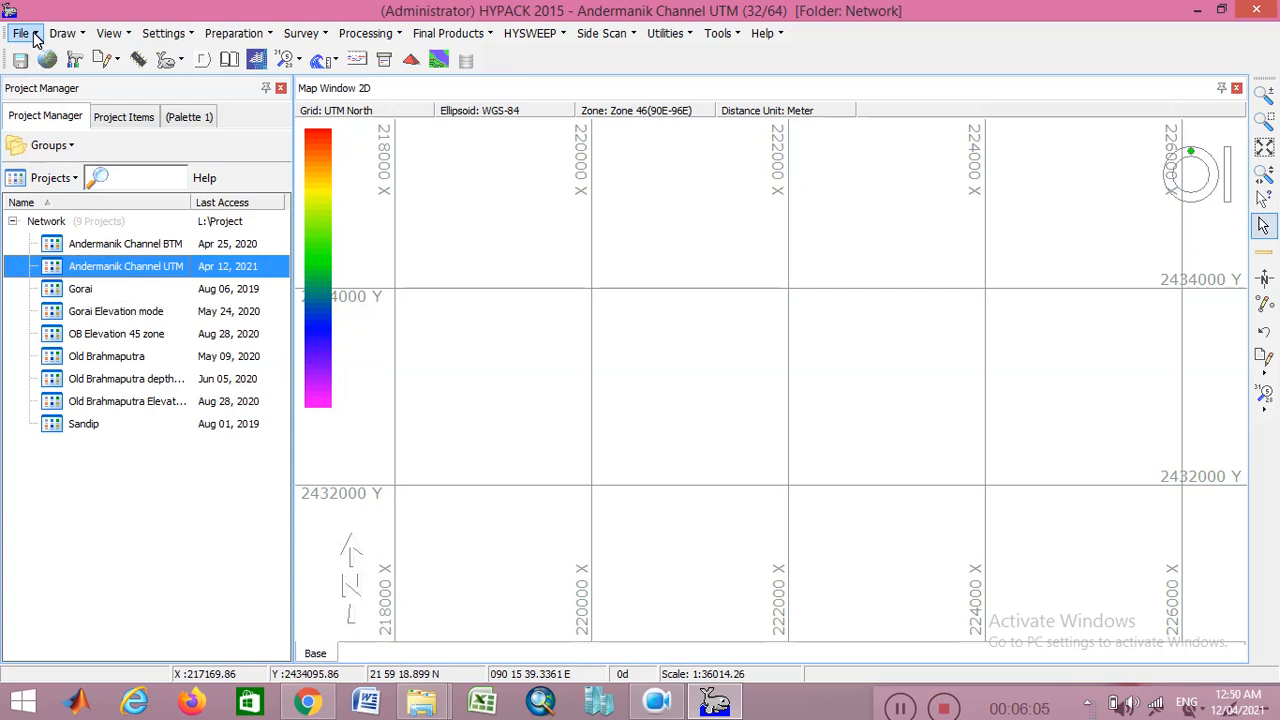
pyautogui.click(21, 33)
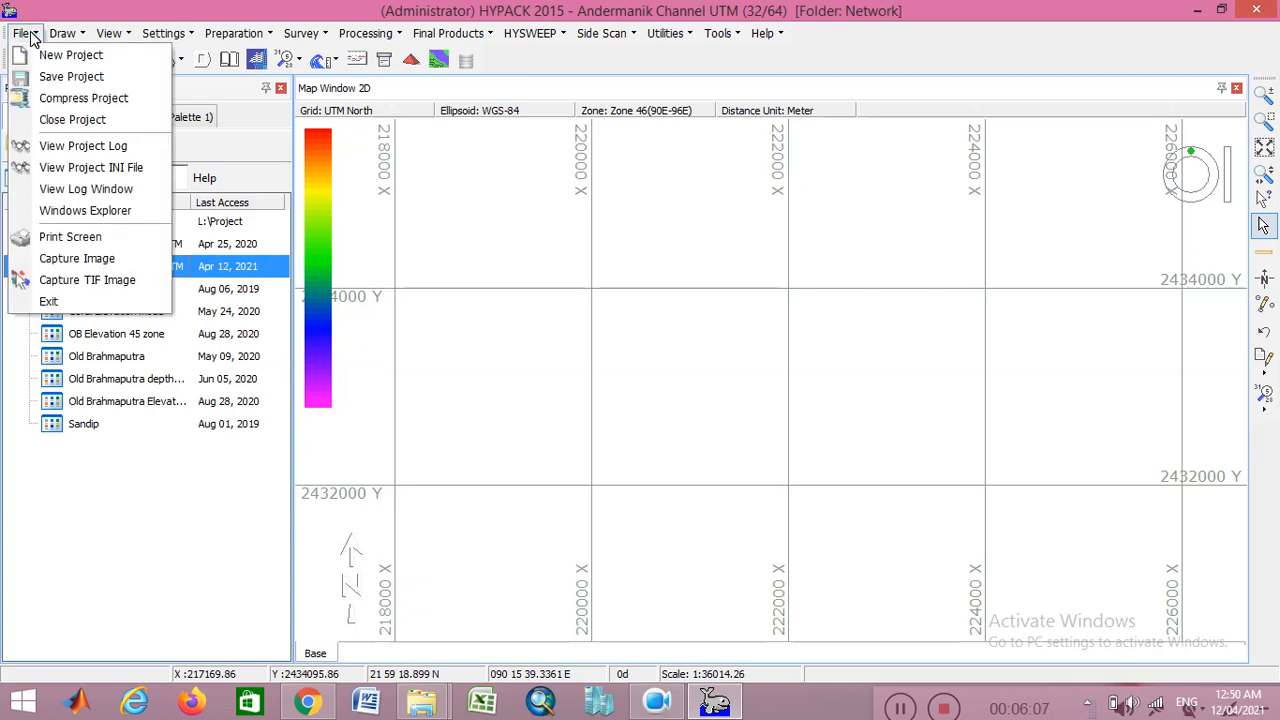
pyautogui.moveTo(72, 119)
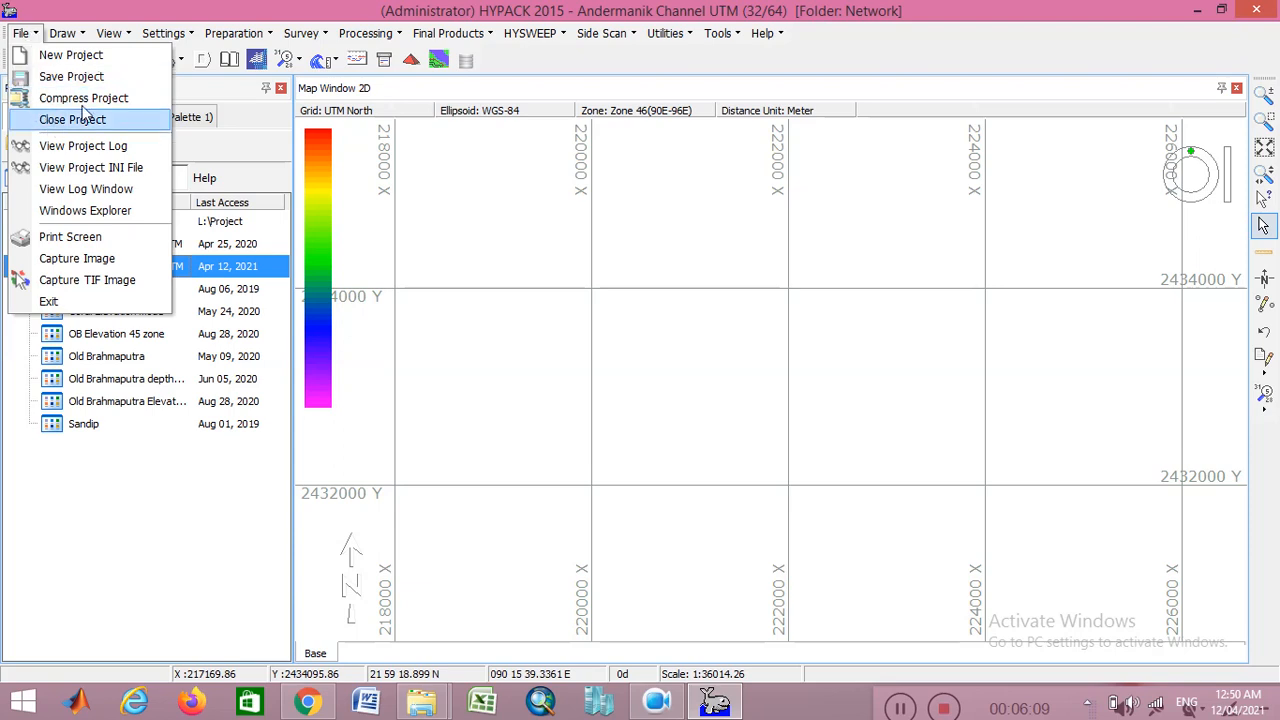
pyautogui.moveTo(71, 76)
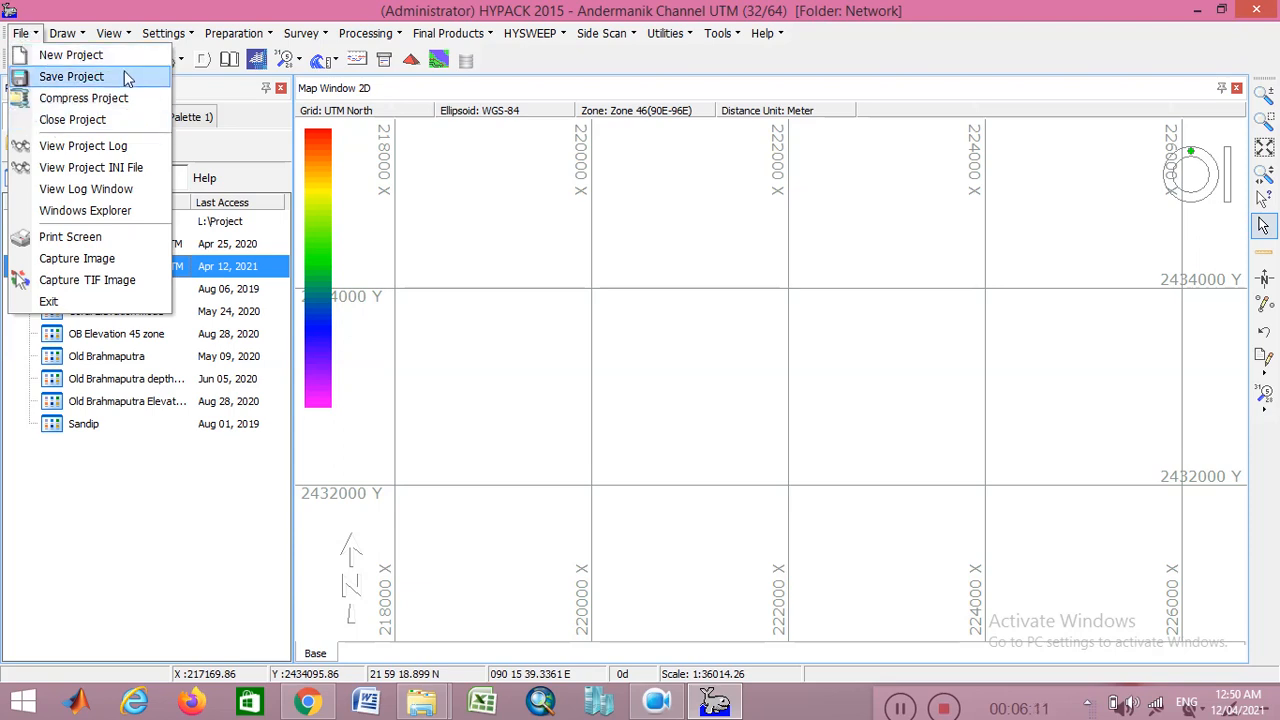
pyautogui.moveTo(70, 55)
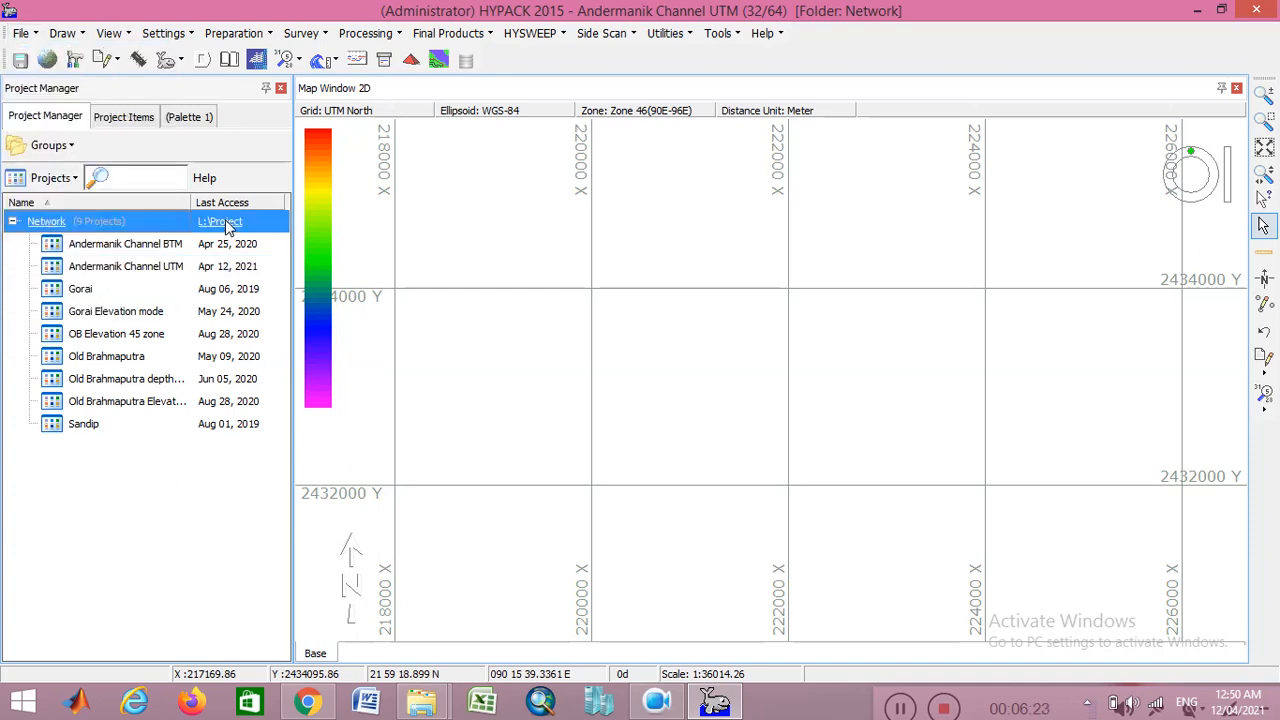
pyautogui.rightClick(220, 221)
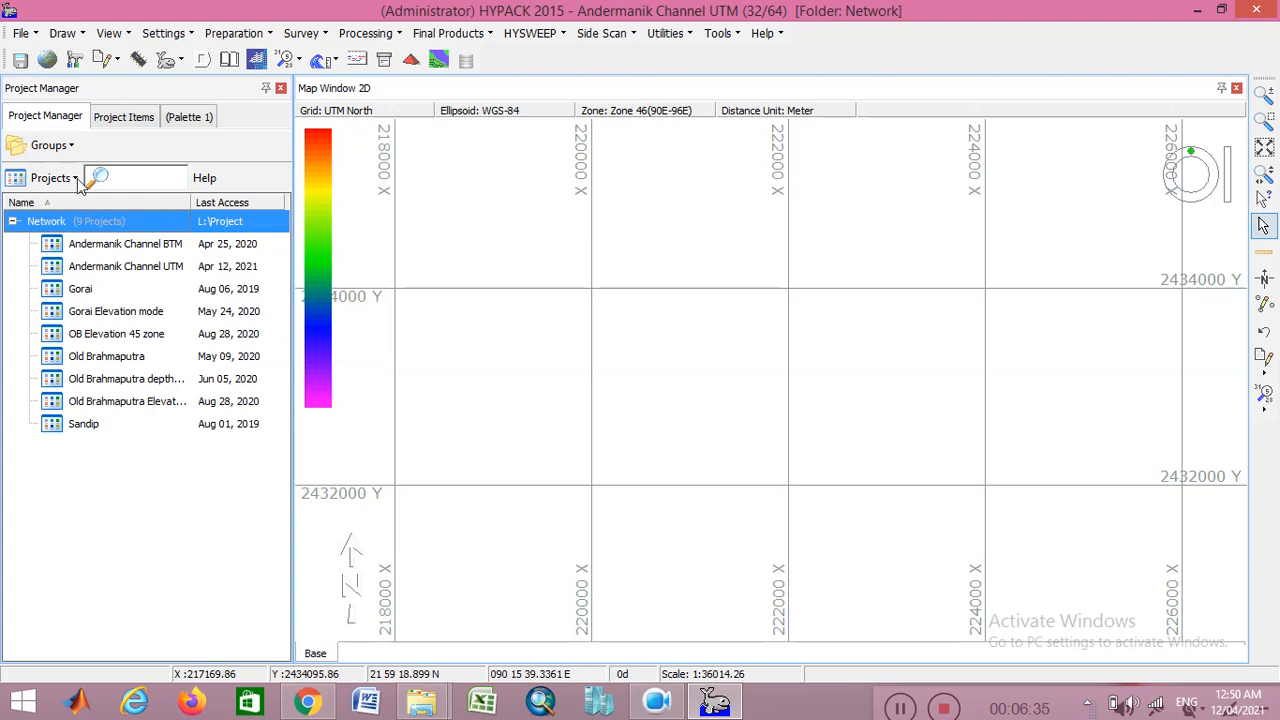
# Step: Show Project Items with its four sorted data files and open the Tools menu
pyautogui.click(123, 116)
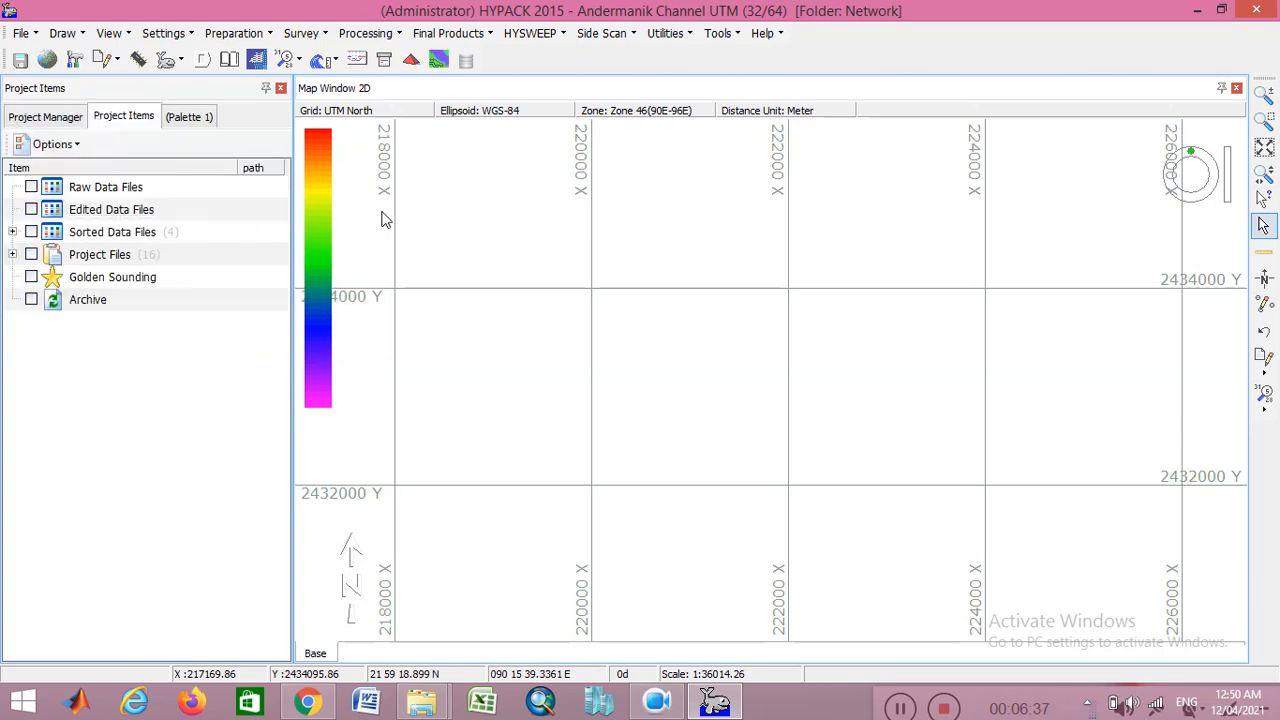
pyautogui.moveTo(663, 295)
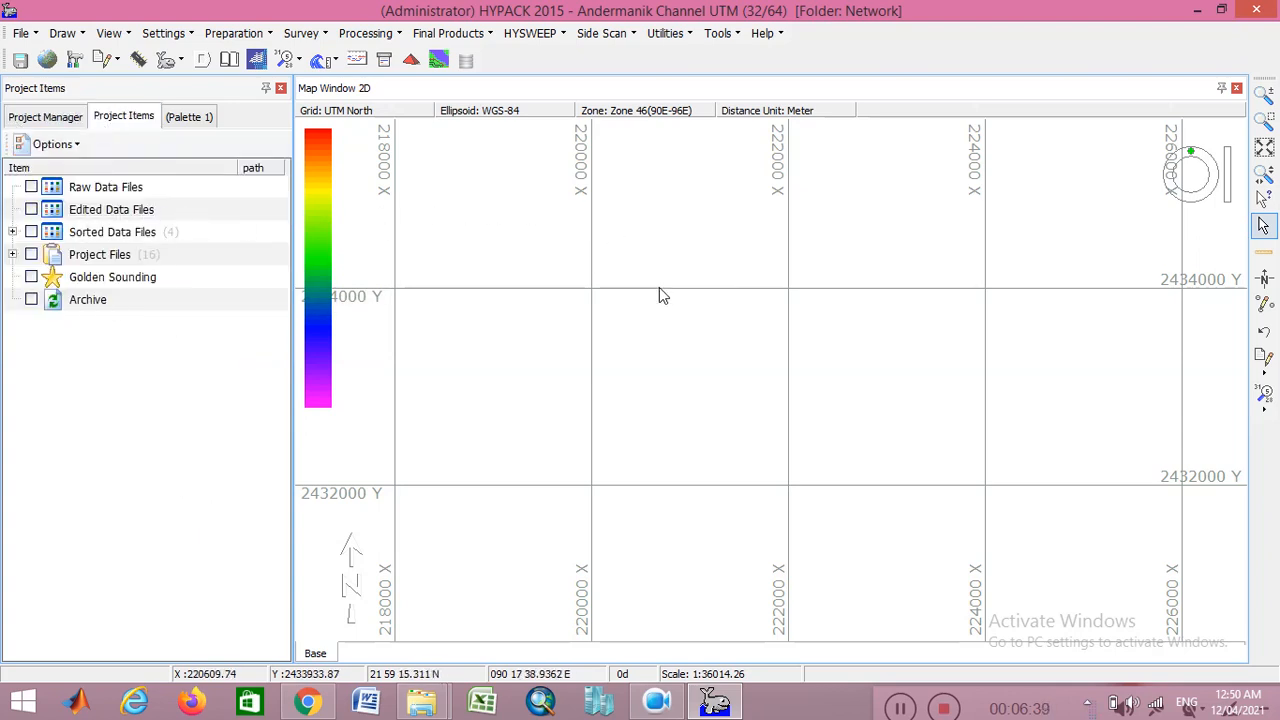
pyautogui.moveTo(520, 243)
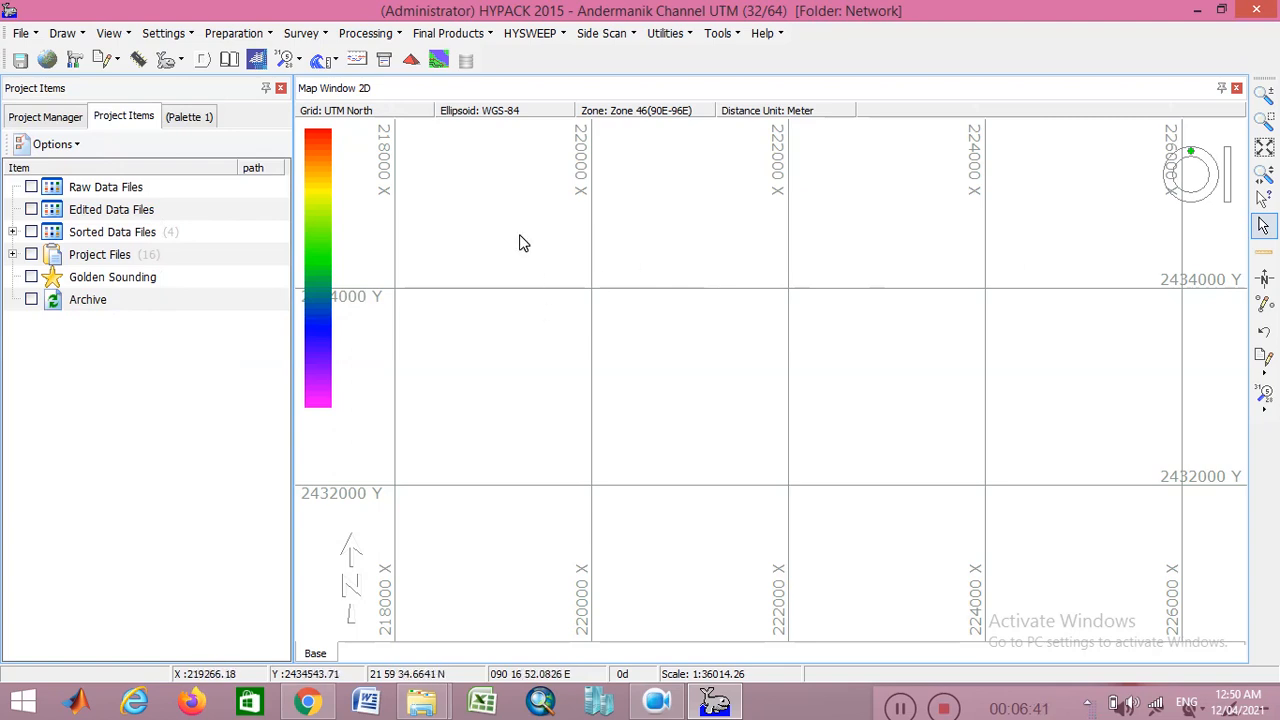
pyautogui.click(718, 33)
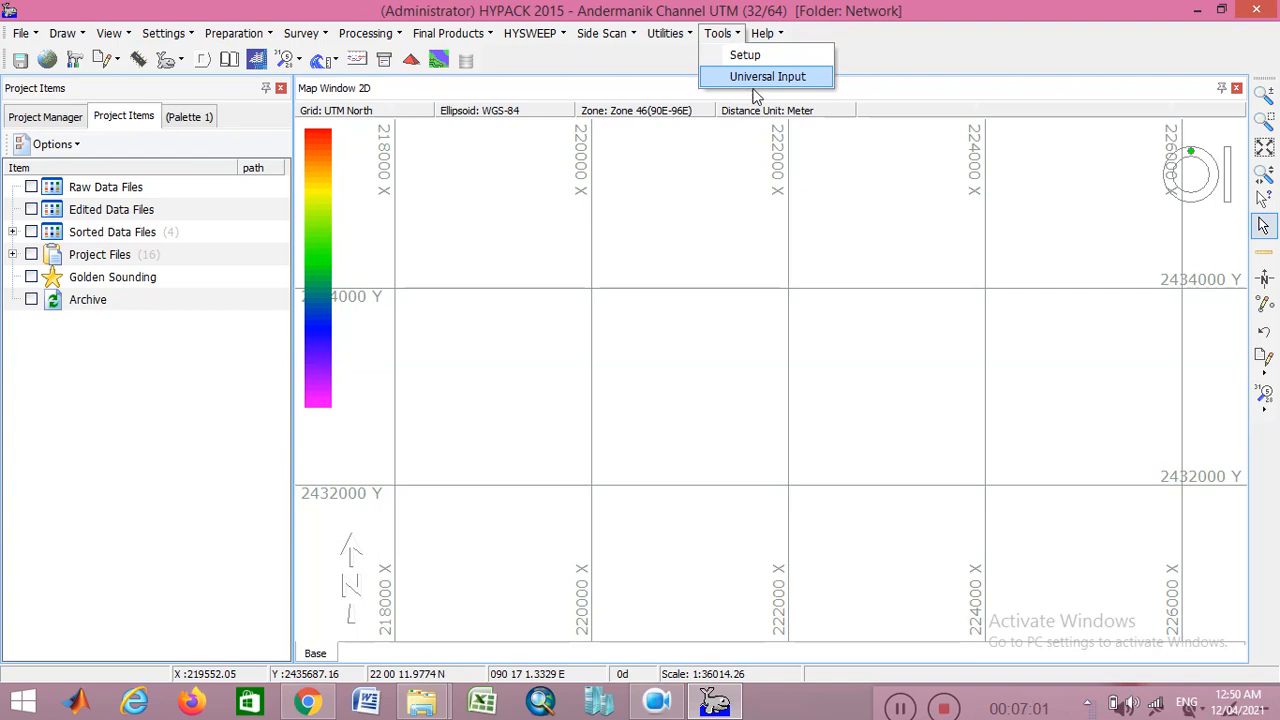
# Step: Open Universal Input and choose Sort\Spot_Level_Corrected.txt as the input file
pyautogui.click(767, 76)
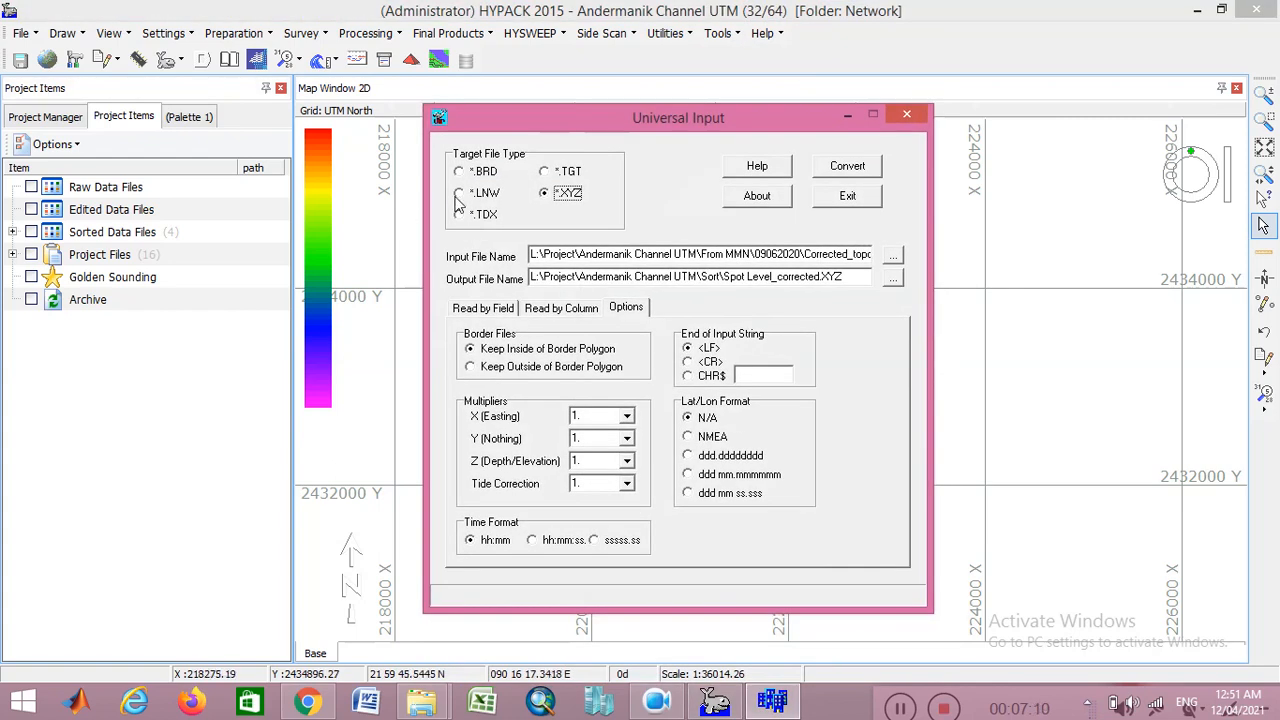
pyautogui.moveTo(517, 203)
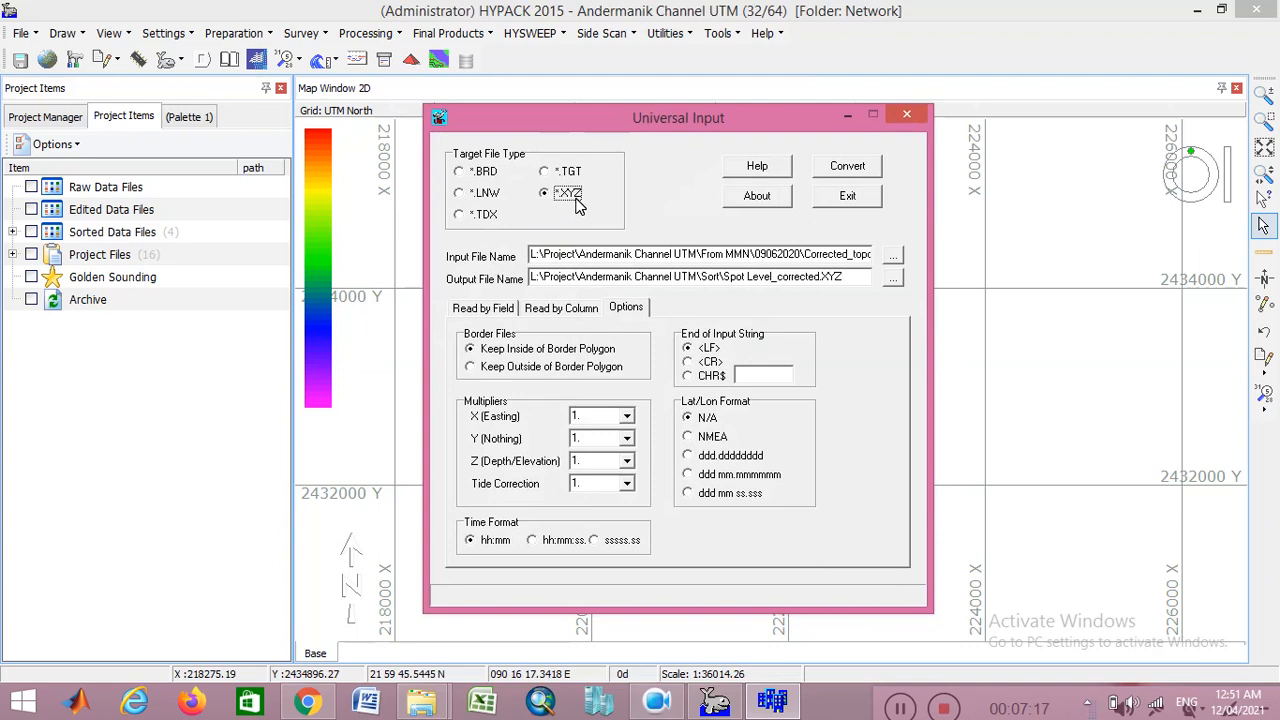
pyautogui.moveTo(508, 302)
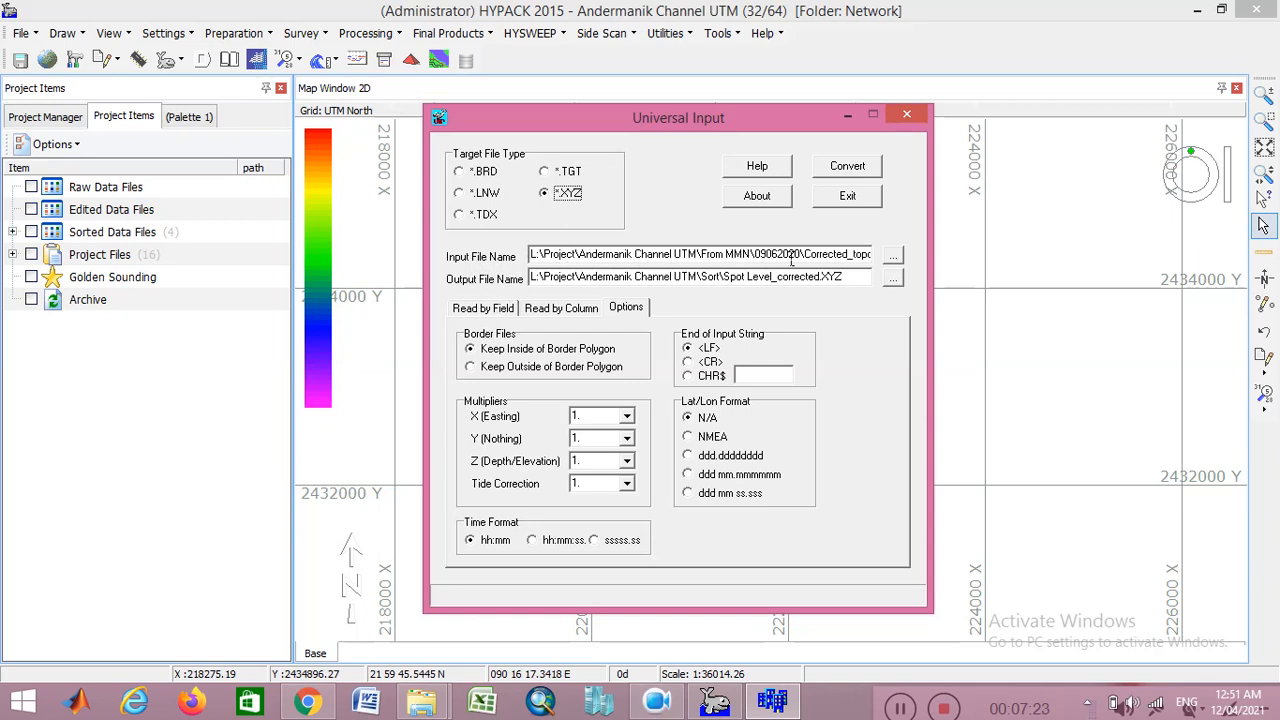
pyautogui.click(891, 254)
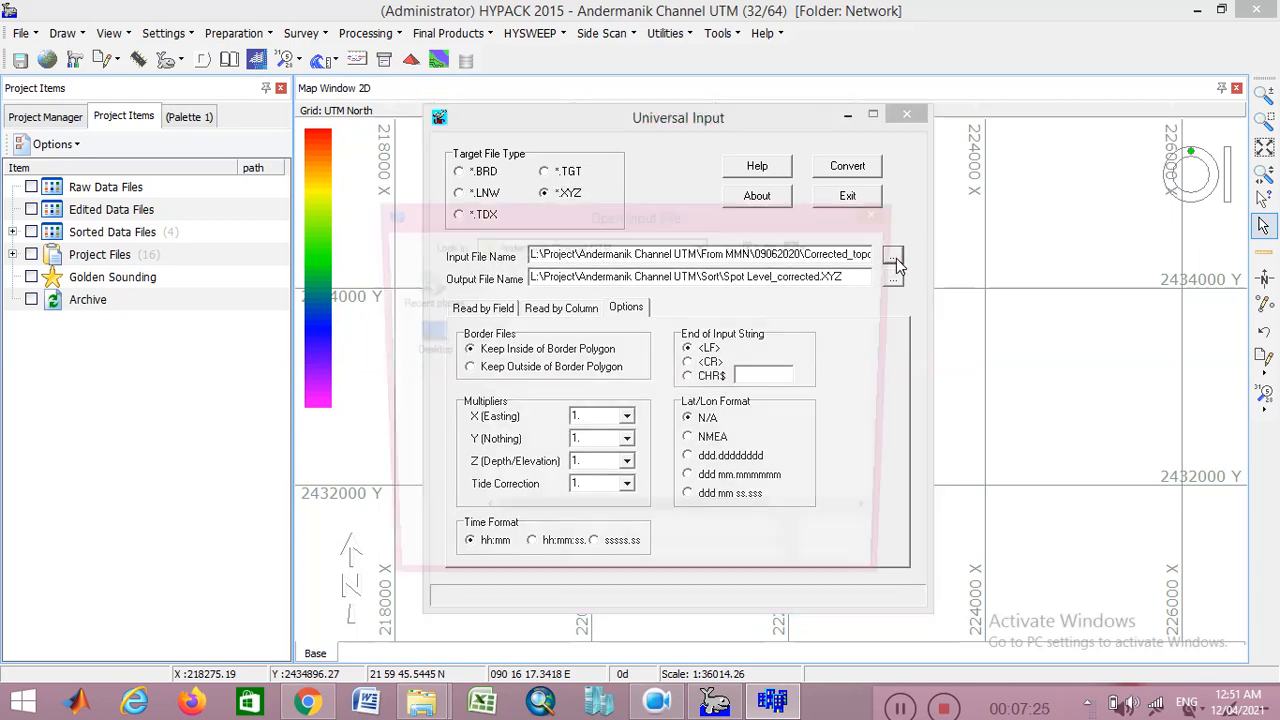
pyautogui.click(892, 256)
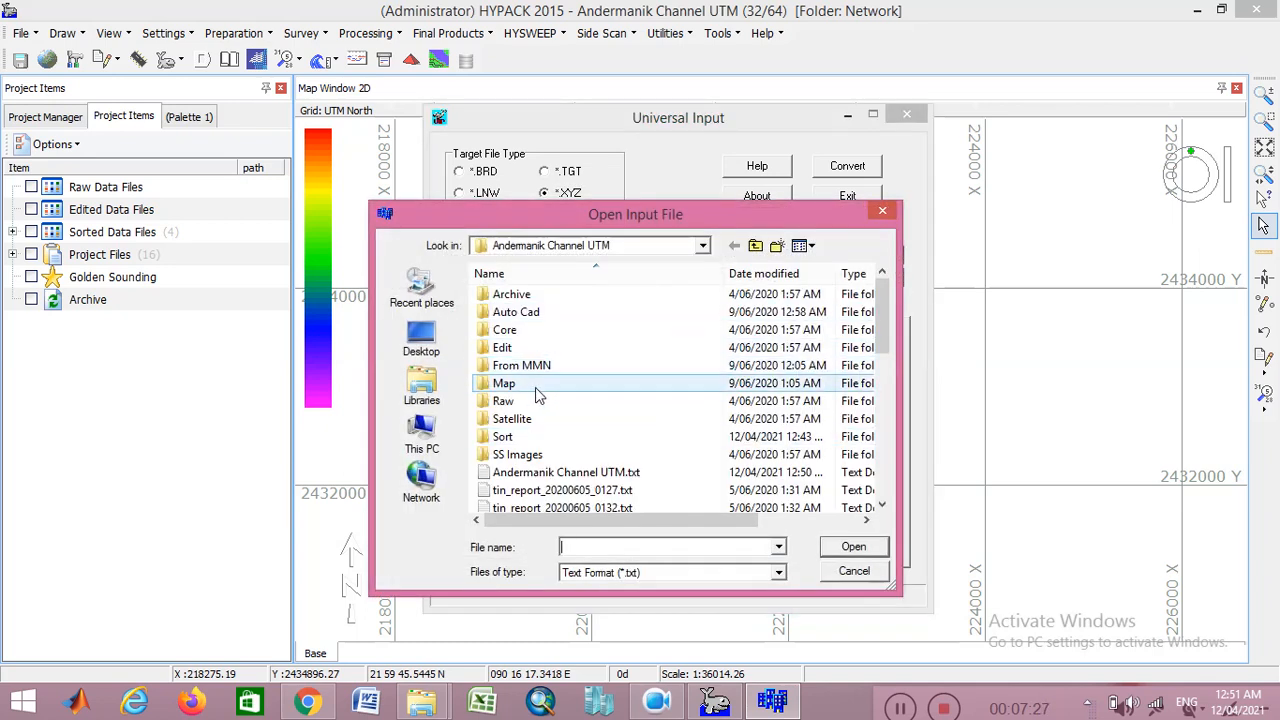
pyautogui.moveTo(528, 442)
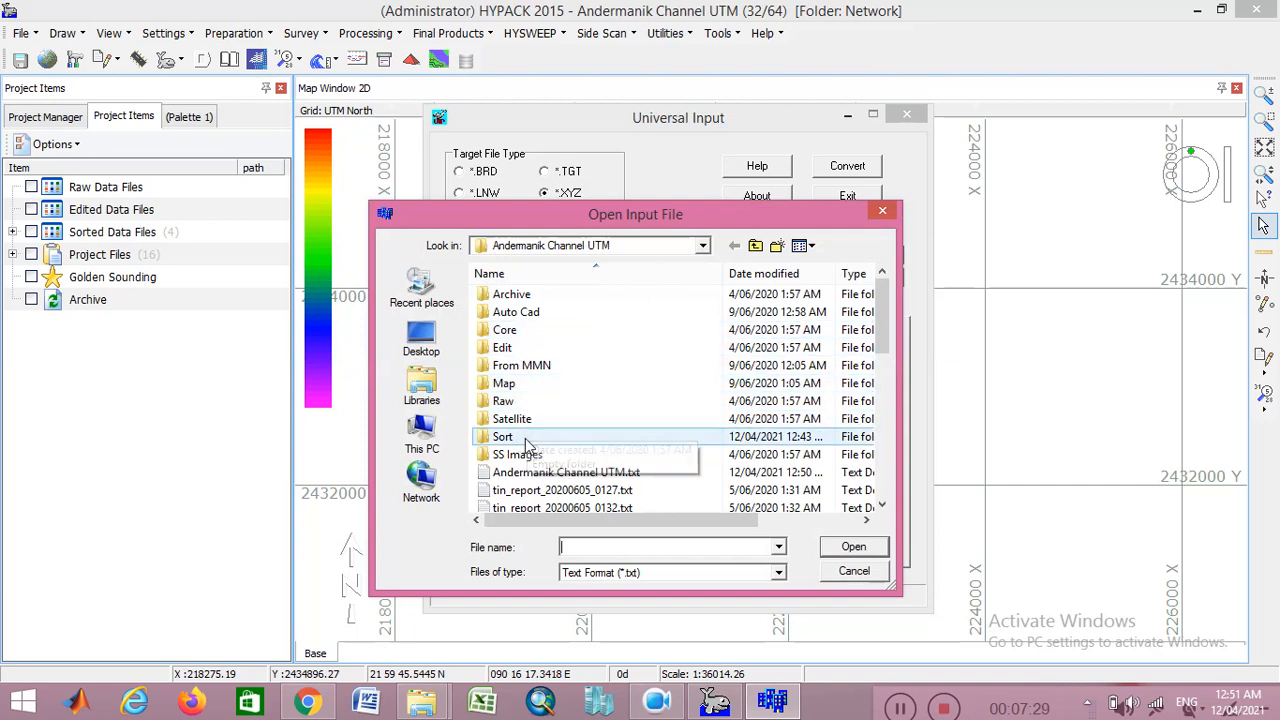
pyautogui.doubleClick(503, 436)
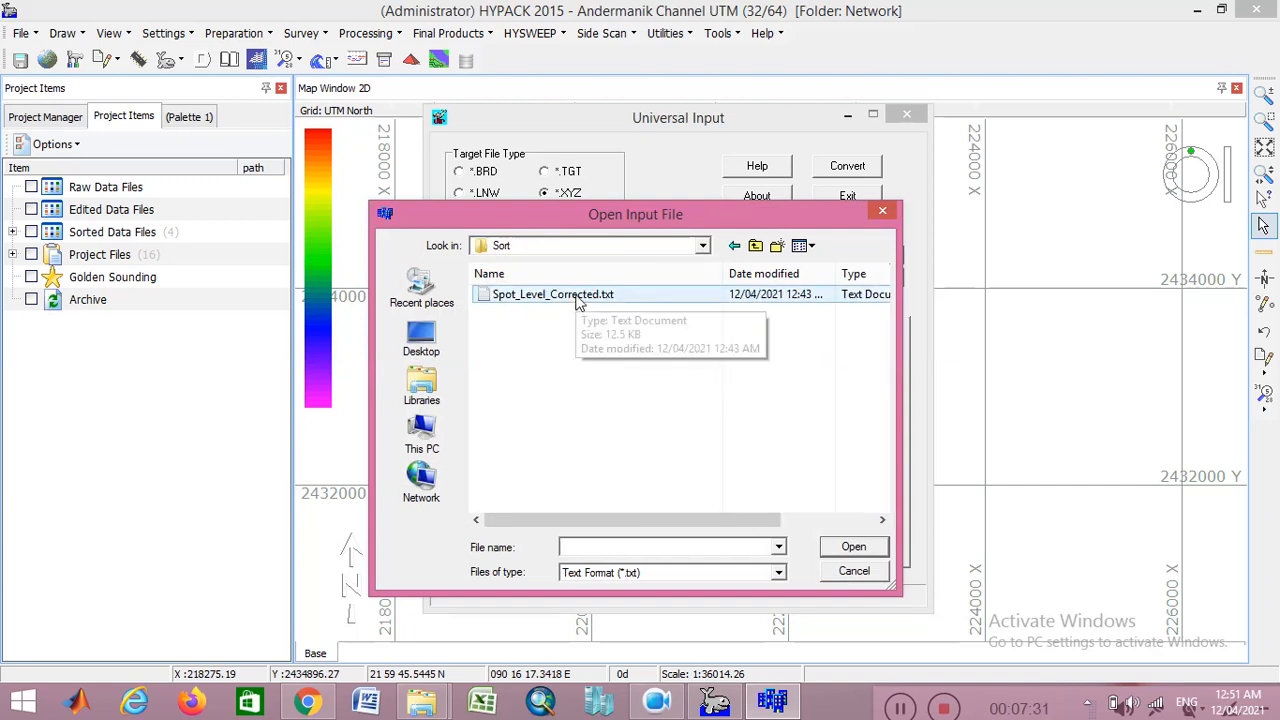
pyautogui.click(853, 546)
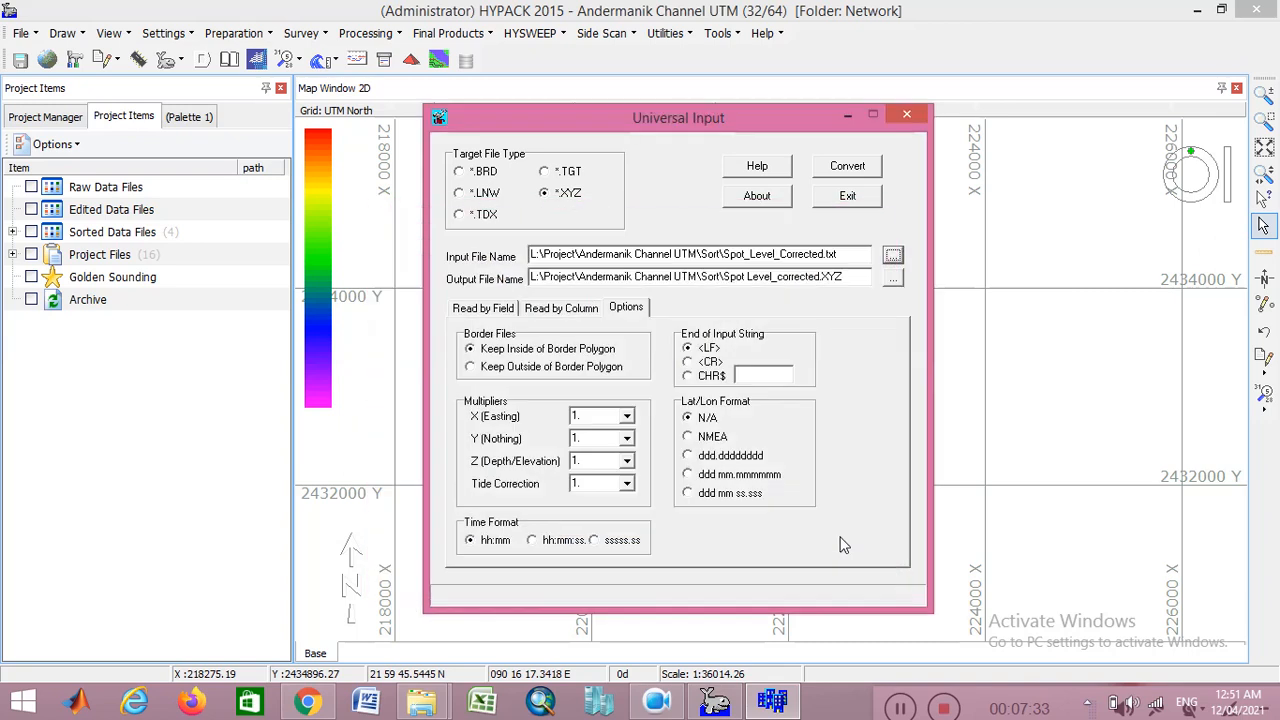
# Step: Name the output Spot Level_corrected_V2.XYZ in the Sort folder
pyautogui.click(891, 277)
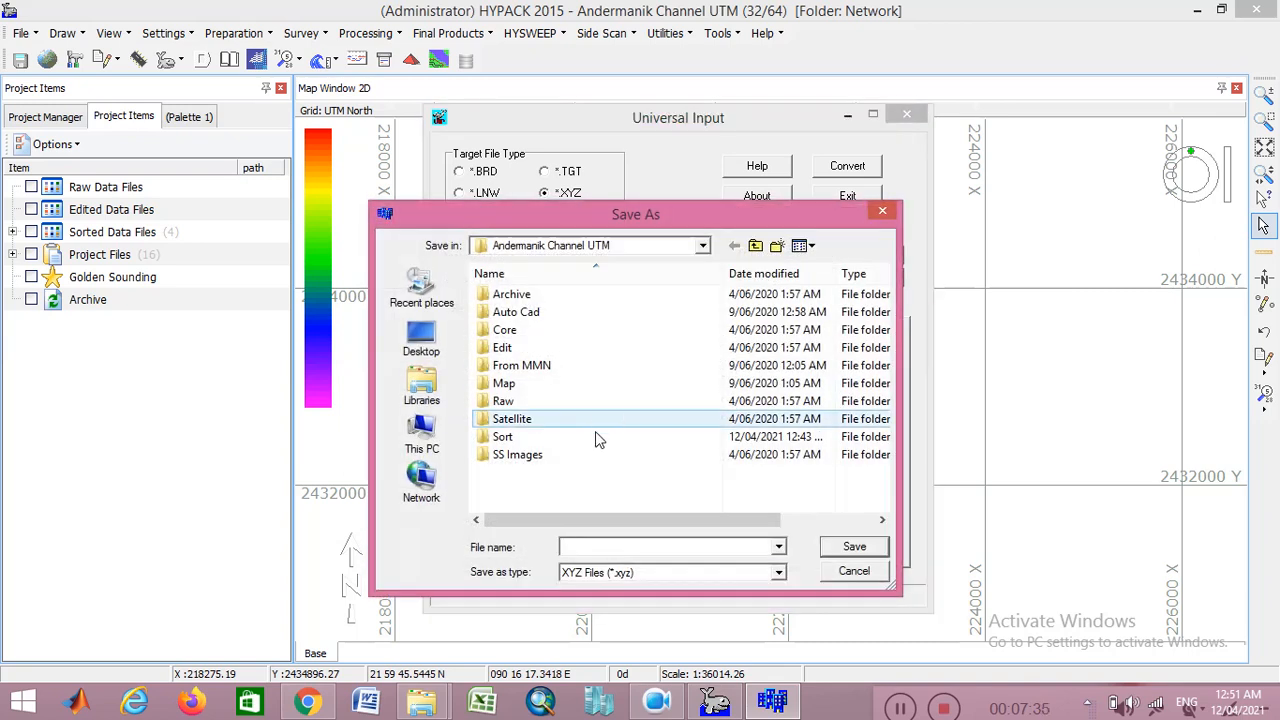
pyautogui.doubleClick(503, 436)
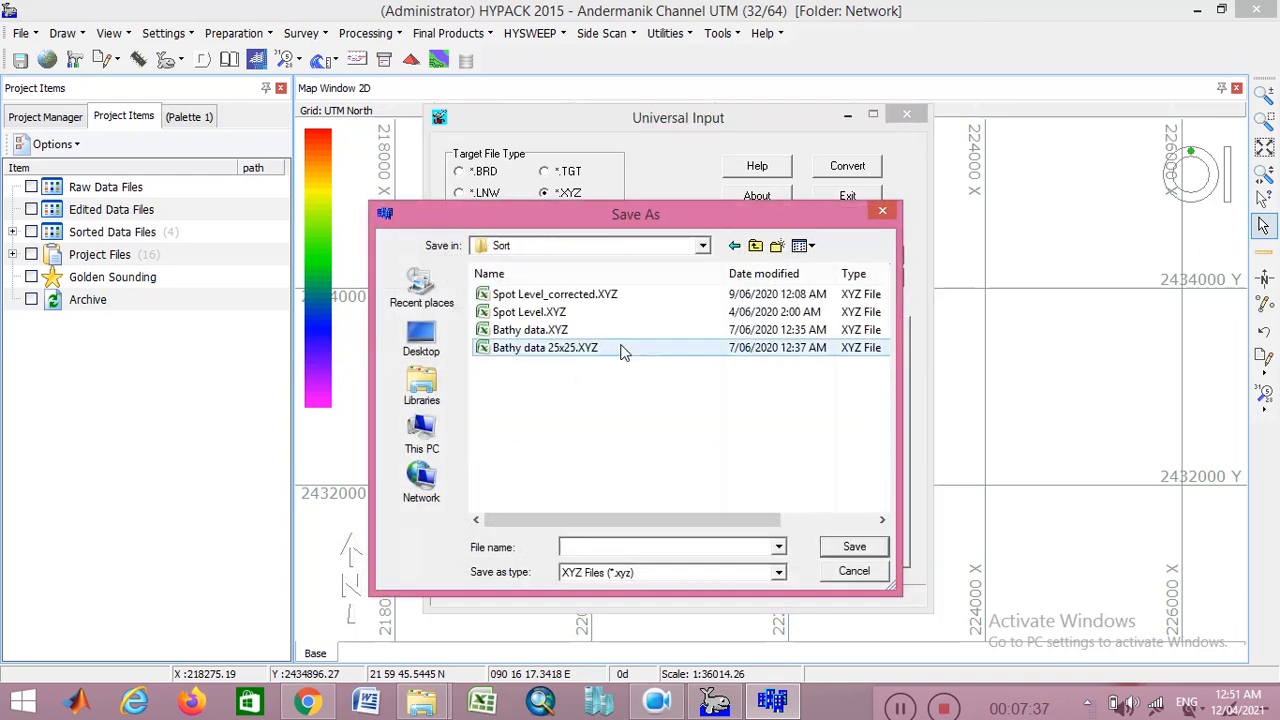
pyautogui.click(554, 294)
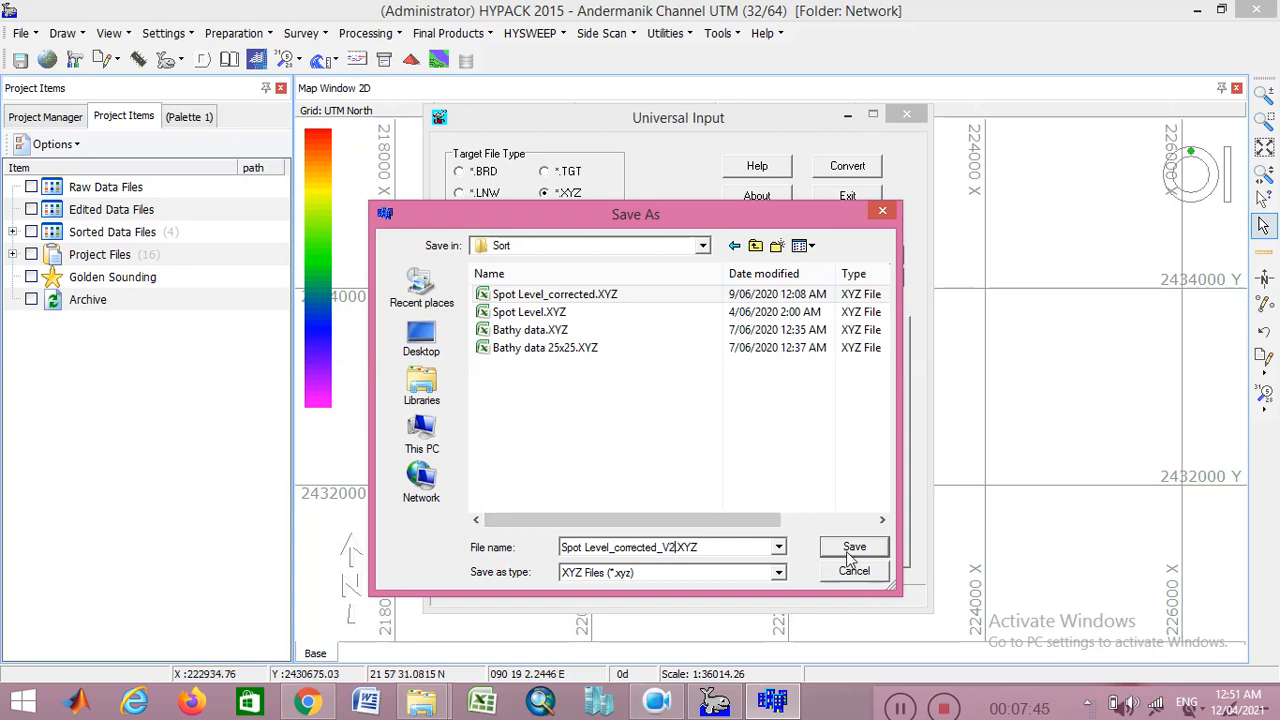
# Step: Confirm the output name, tick X, Y and Z under Read by Field, and convert
pyautogui.click(854, 547)
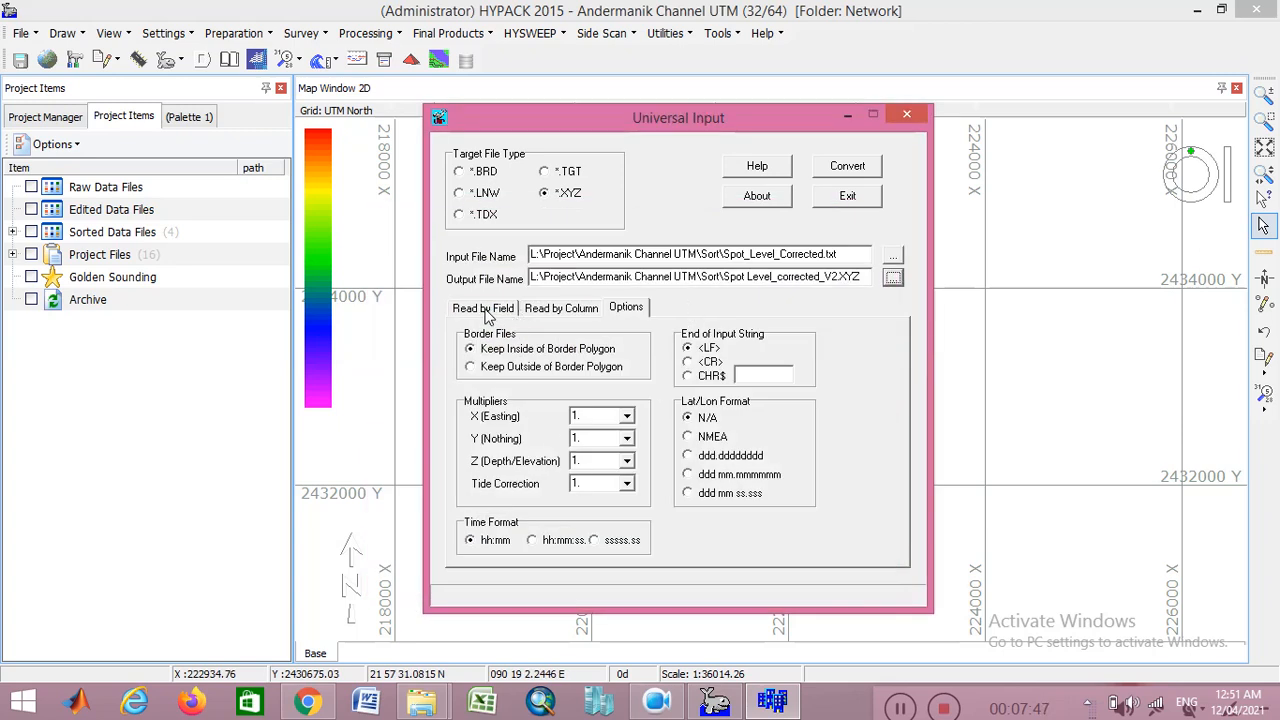
pyautogui.click(483, 307)
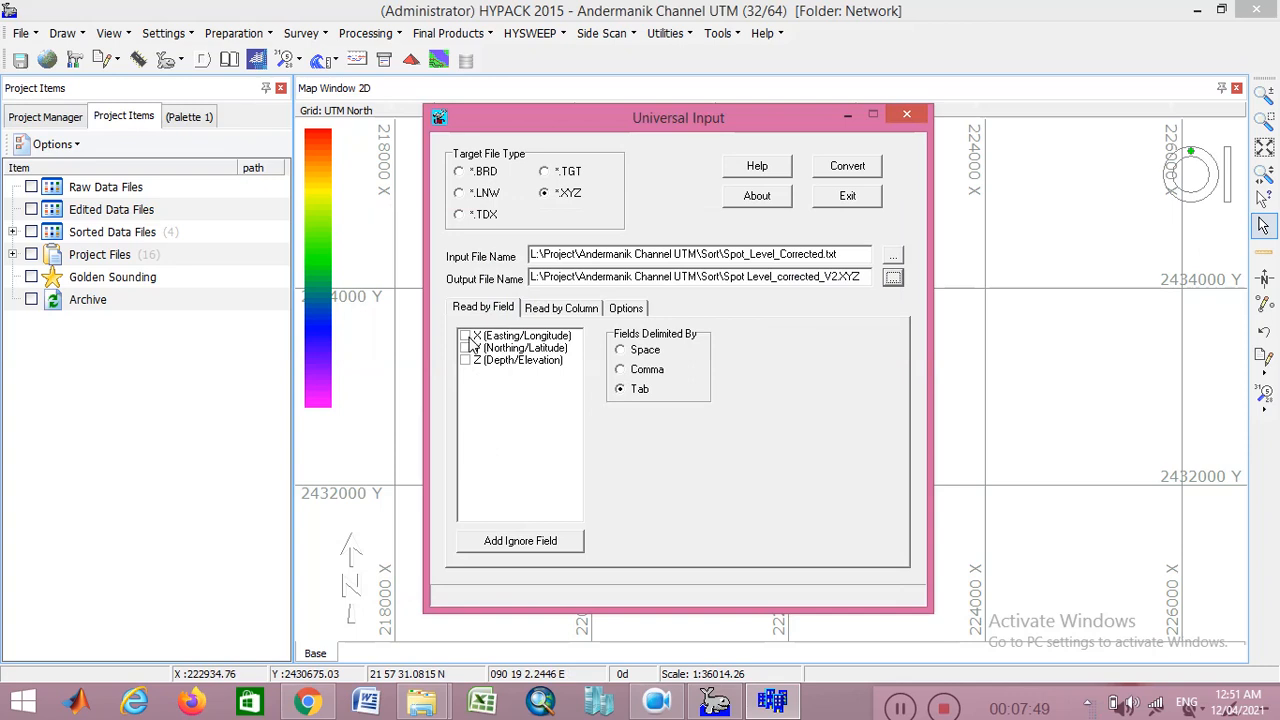
pyautogui.moveTo(470, 343)
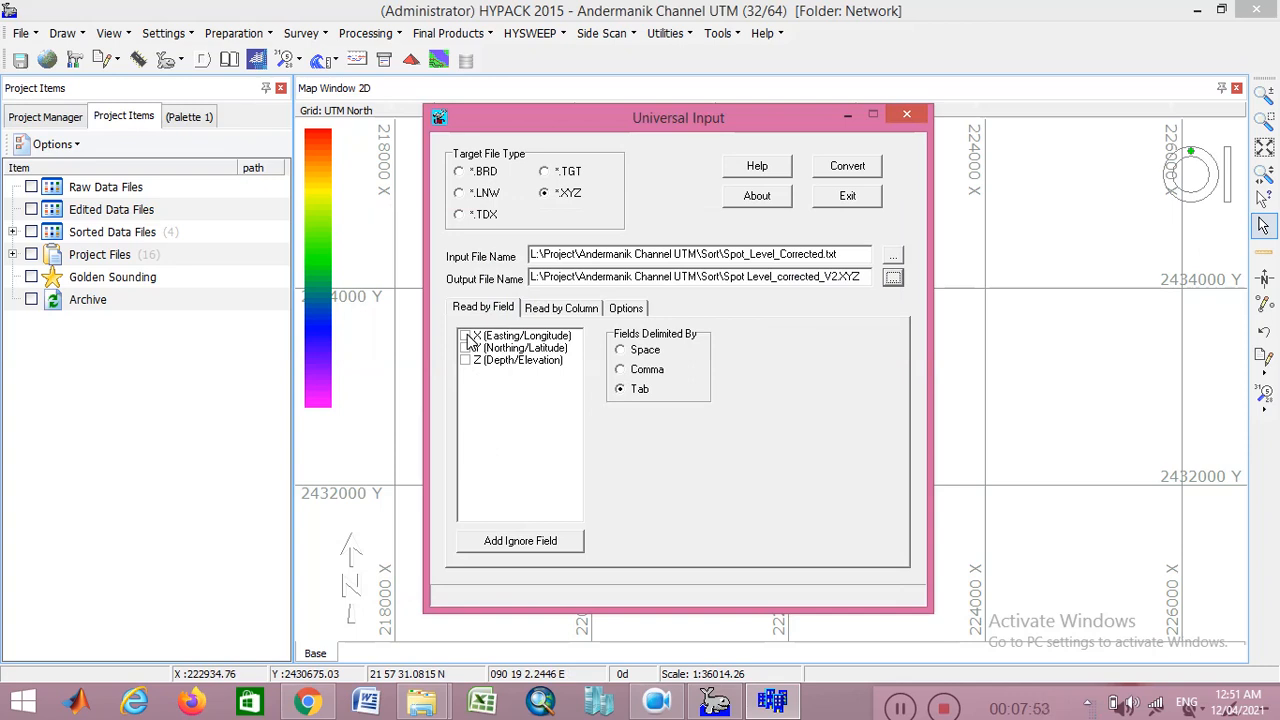
pyautogui.click(465, 335)
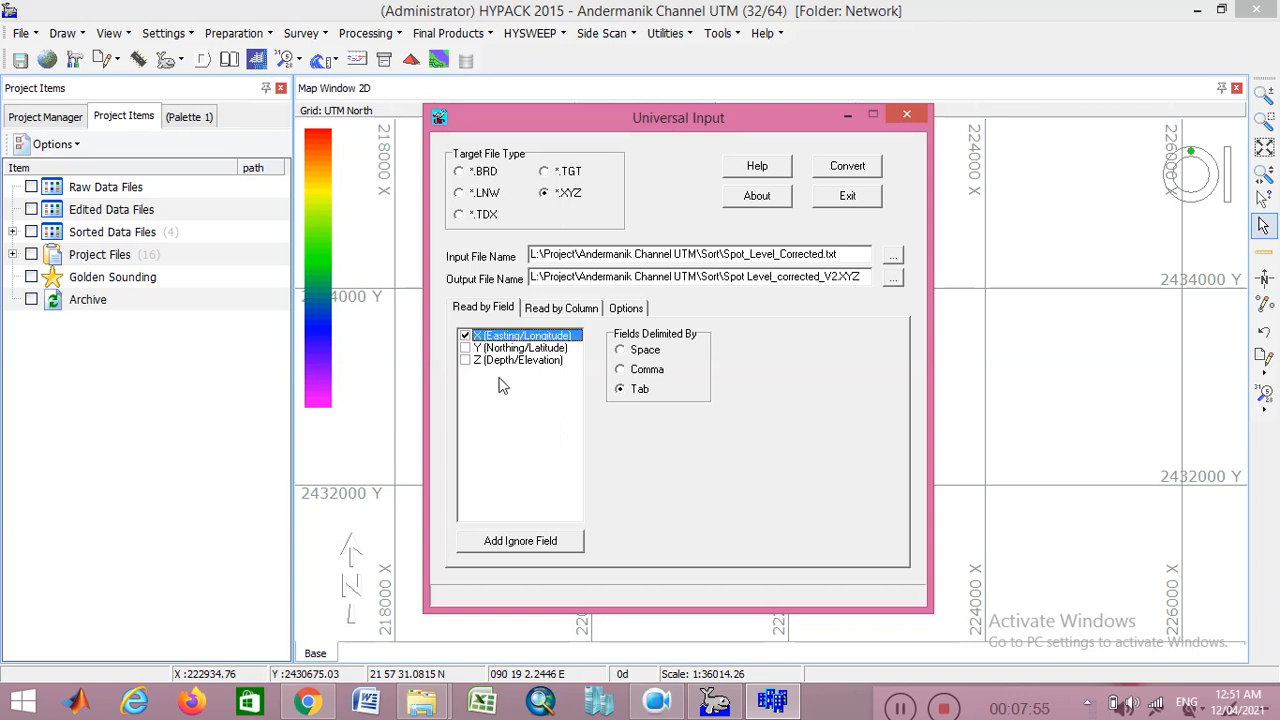
pyautogui.click(465, 360)
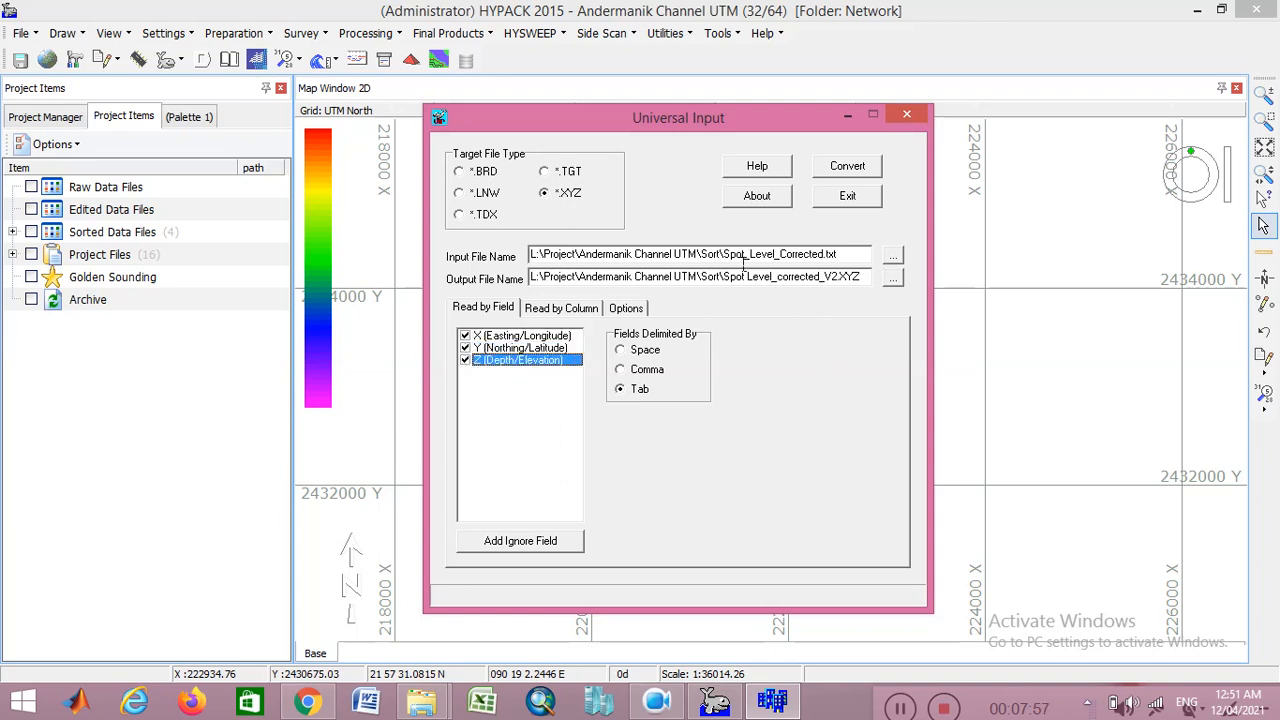
pyautogui.click(847, 166)
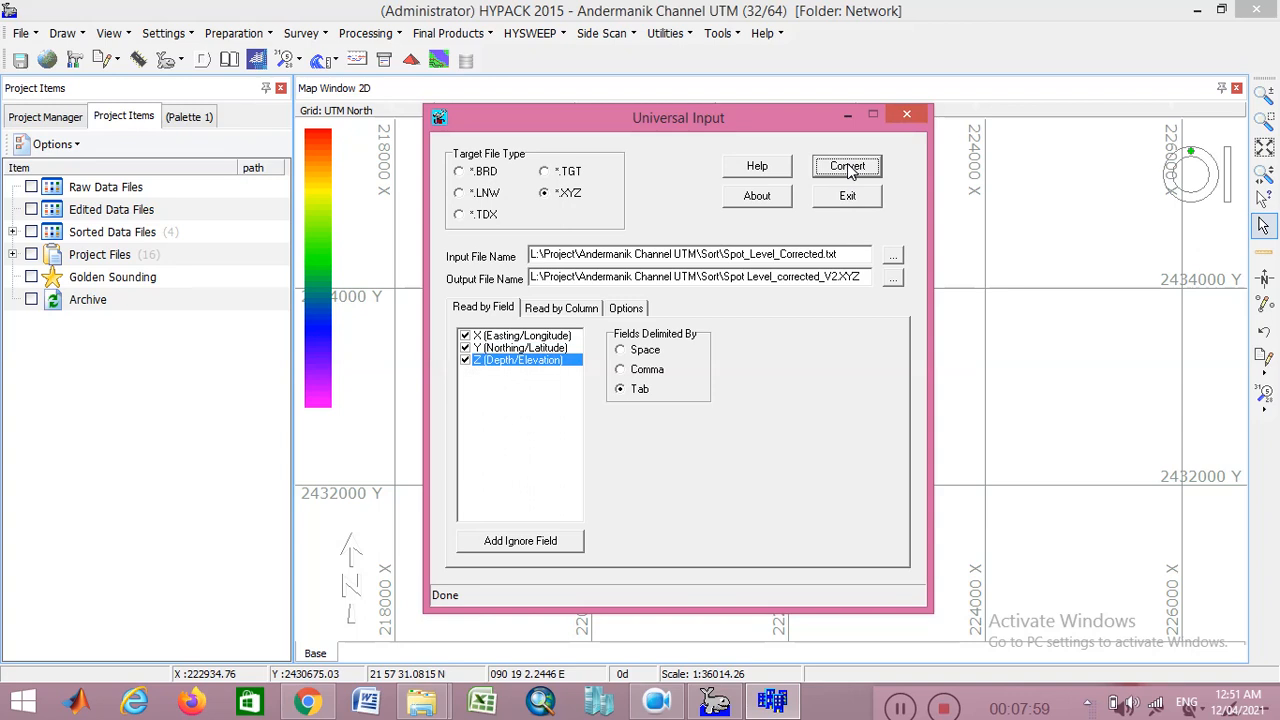
pyautogui.click(846, 166)
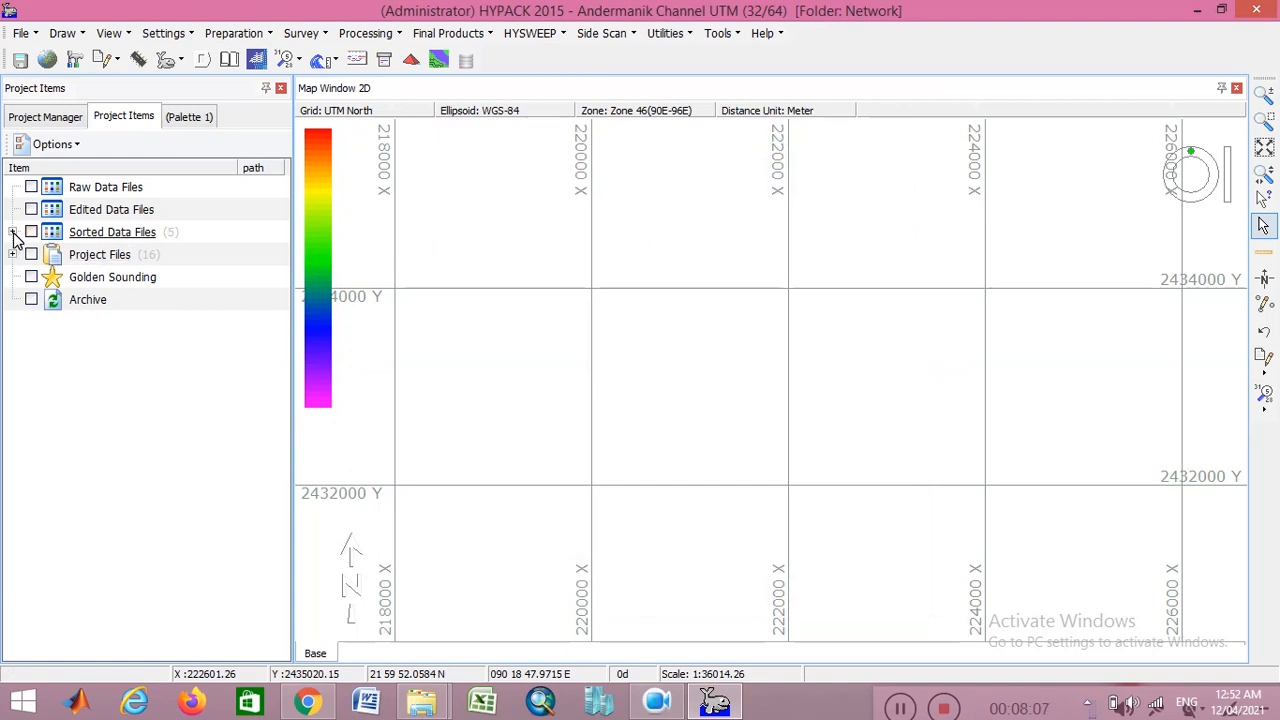
# Step: Expand Sorted Data Files to list five XYZ files, cancelling the Add File picker
pyautogui.click(15, 232)
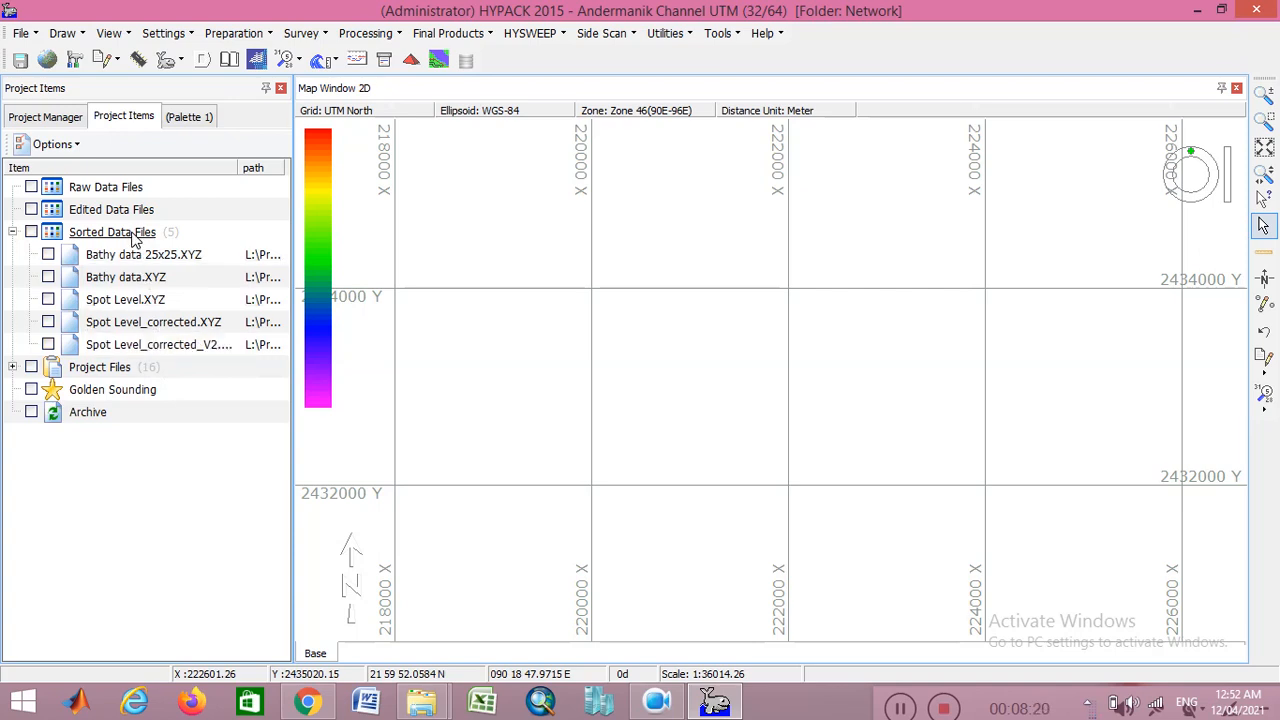
pyautogui.click(112, 231)
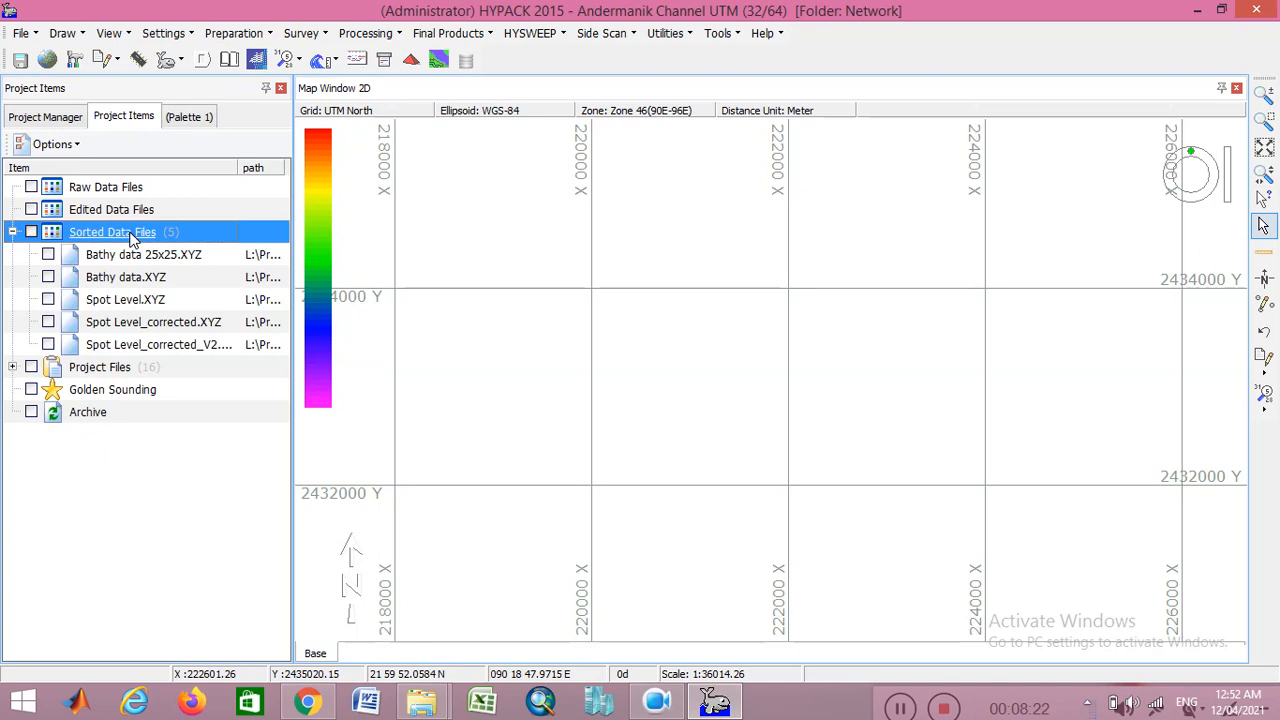
pyautogui.rightClick(112, 231)
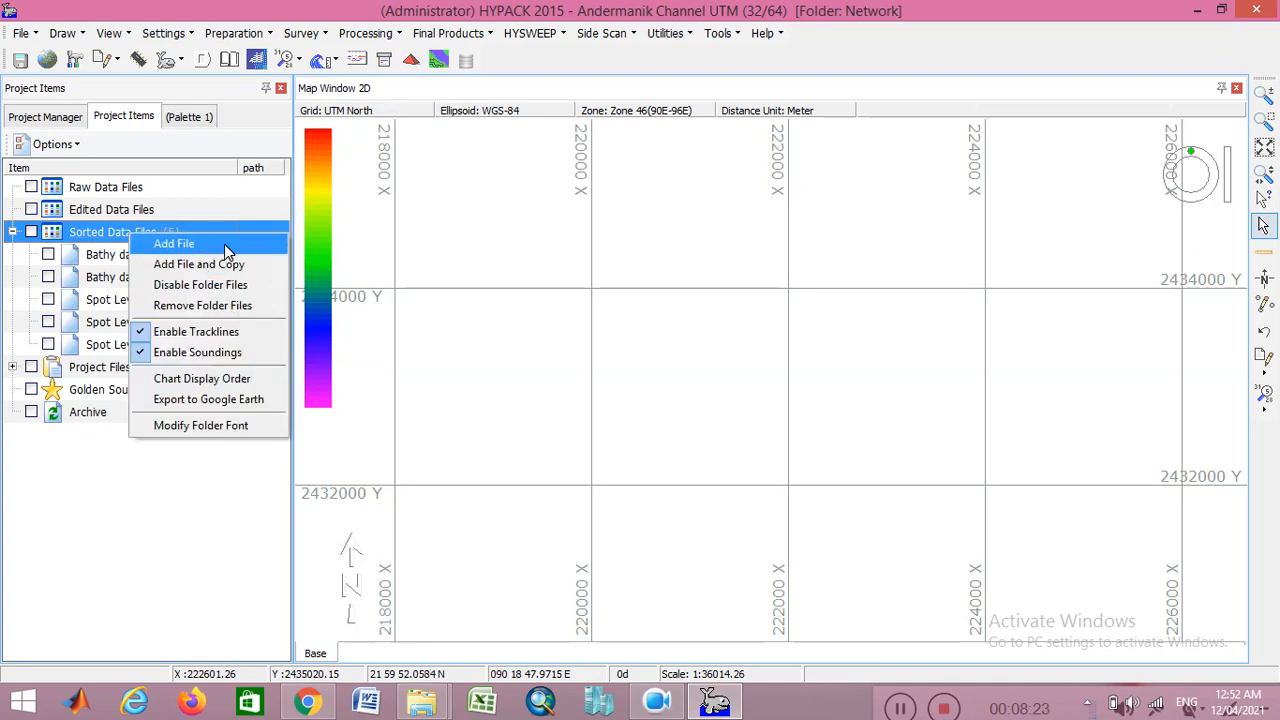
pyautogui.click(173, 243)
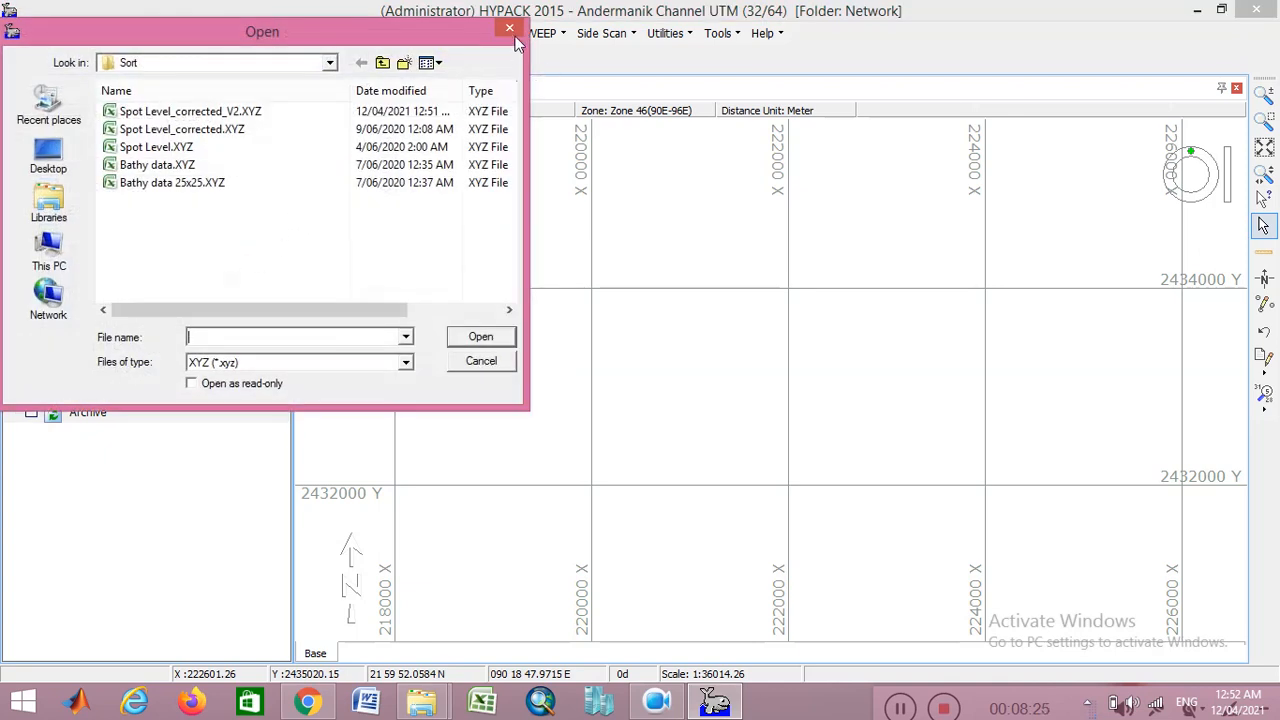
pyautogui.click(509, 29)
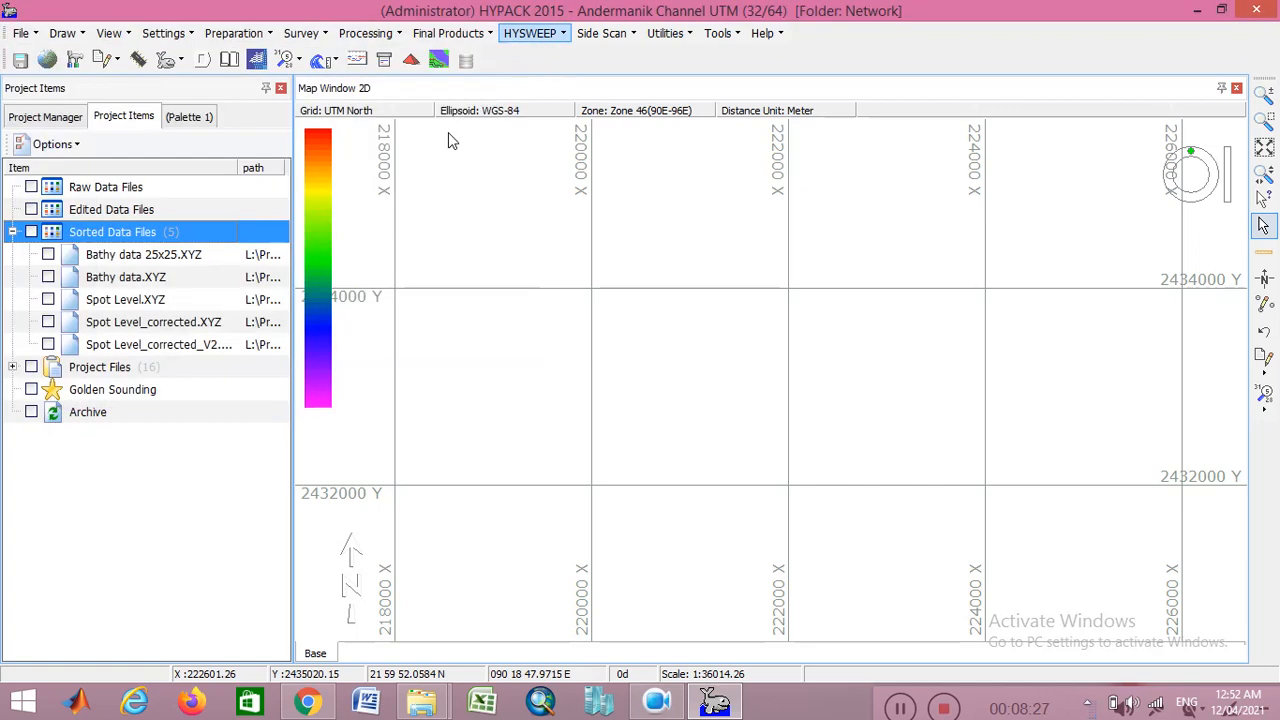
# Step: Enable Spot Level_corrected_V2.XYZ under Sorted Data Files to plot its soundings
pyautogui.click(48, 344)
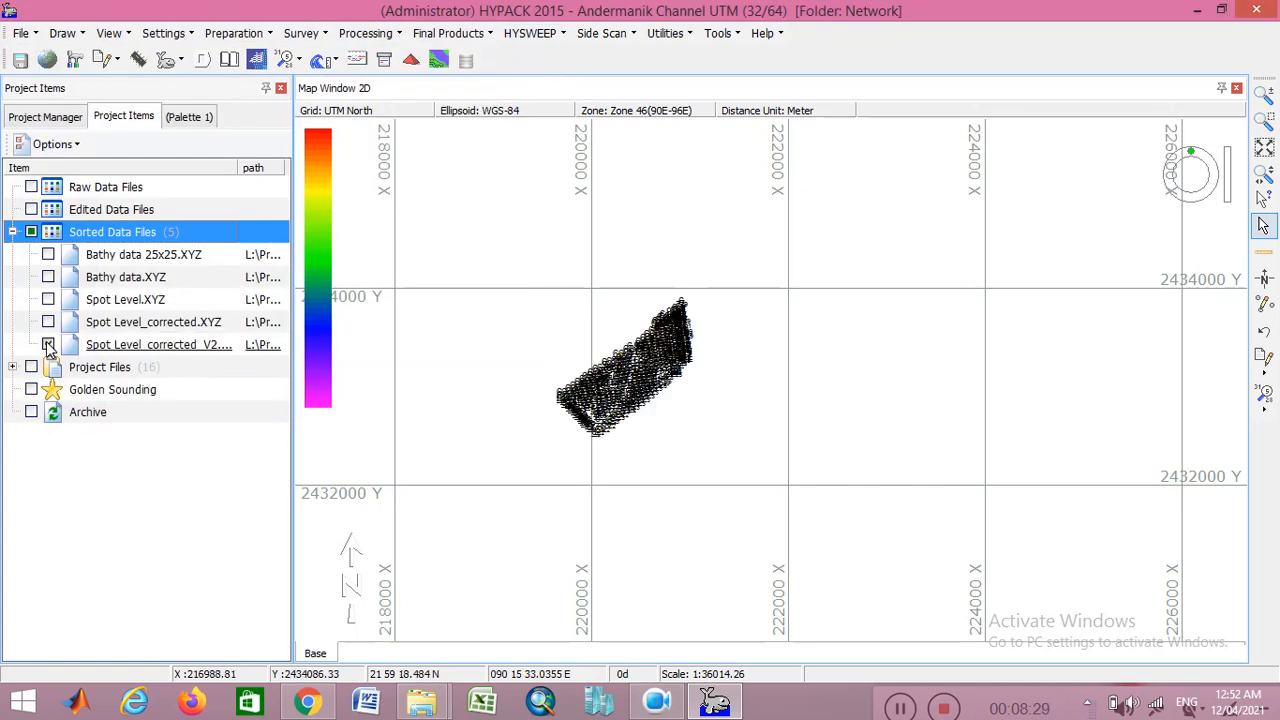
pyautogui.click(48, 344)
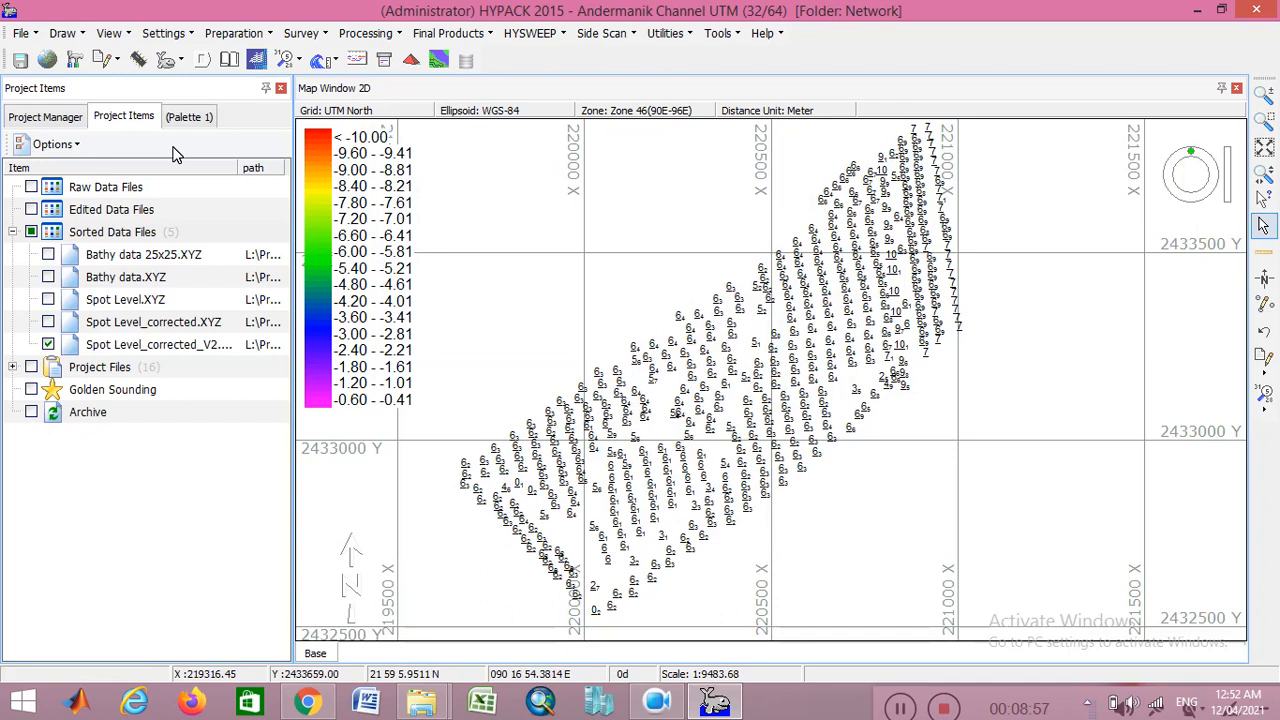
pyautogui.moveTo(617, 250)
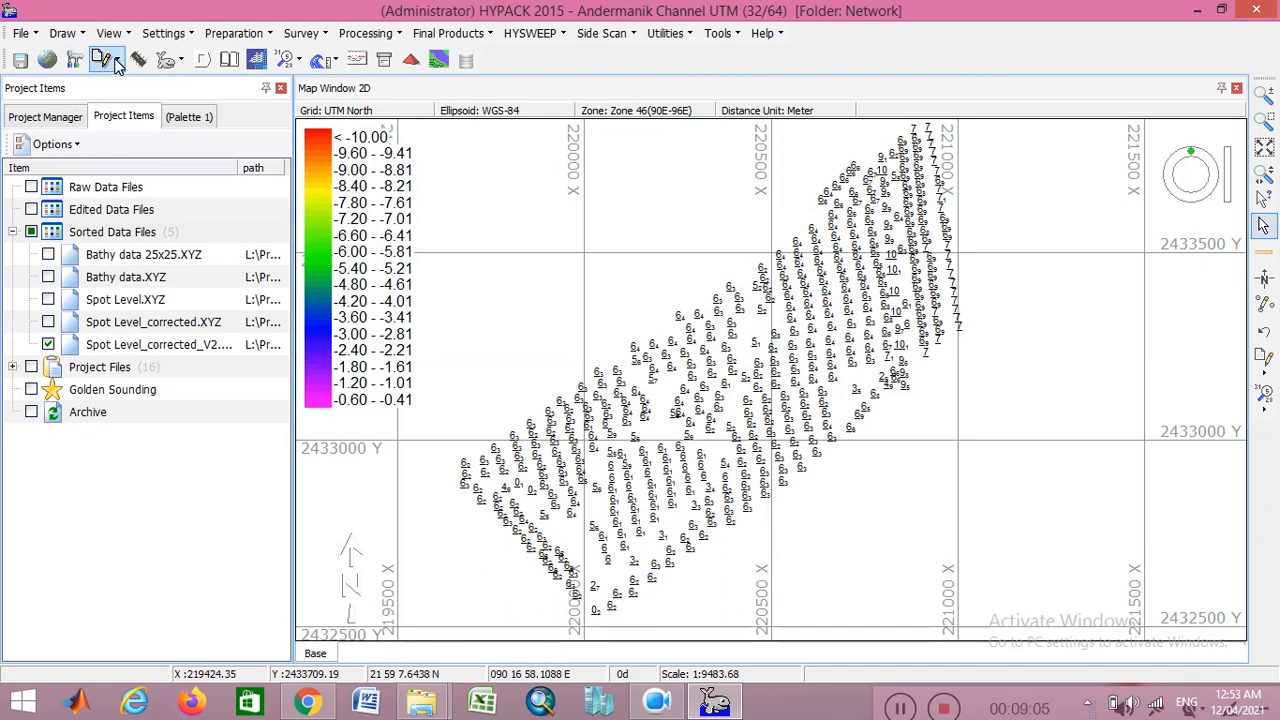
pyautogui.moveTo(75, 60)
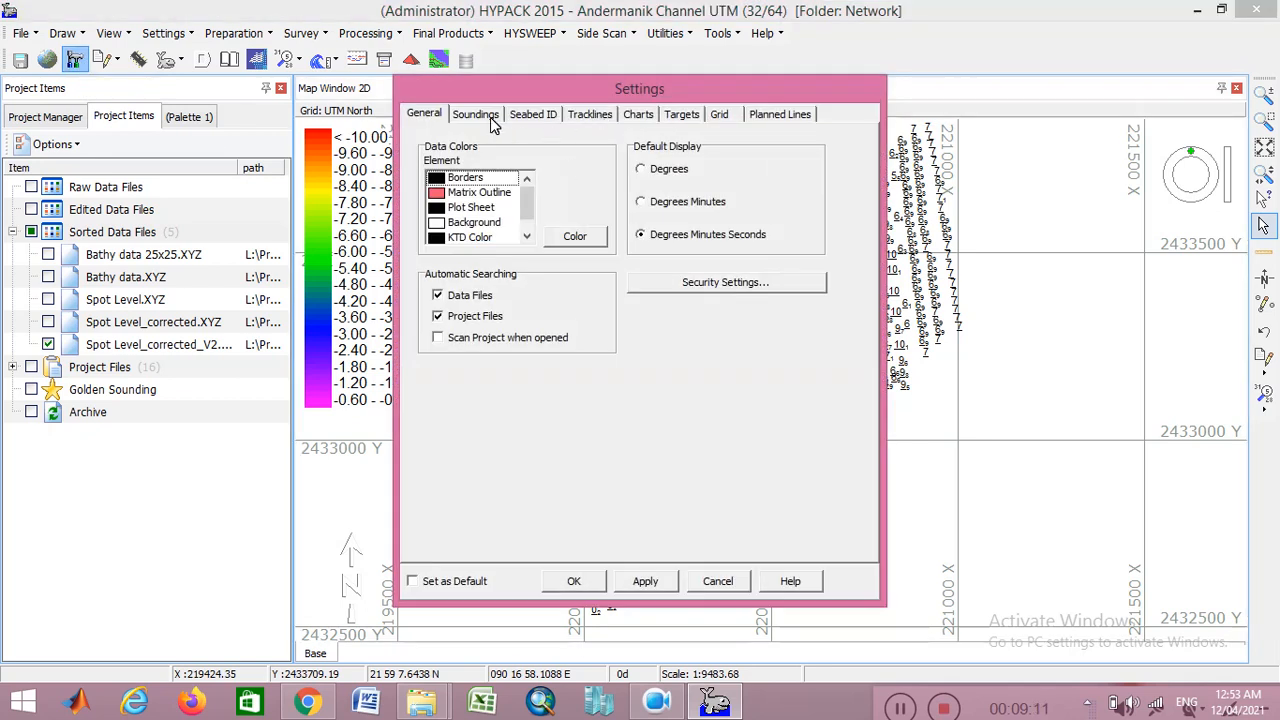
# Step: Switch the sounding colour option to Color by Depth in the Soundings settings
pyautogui.click(475, 113)
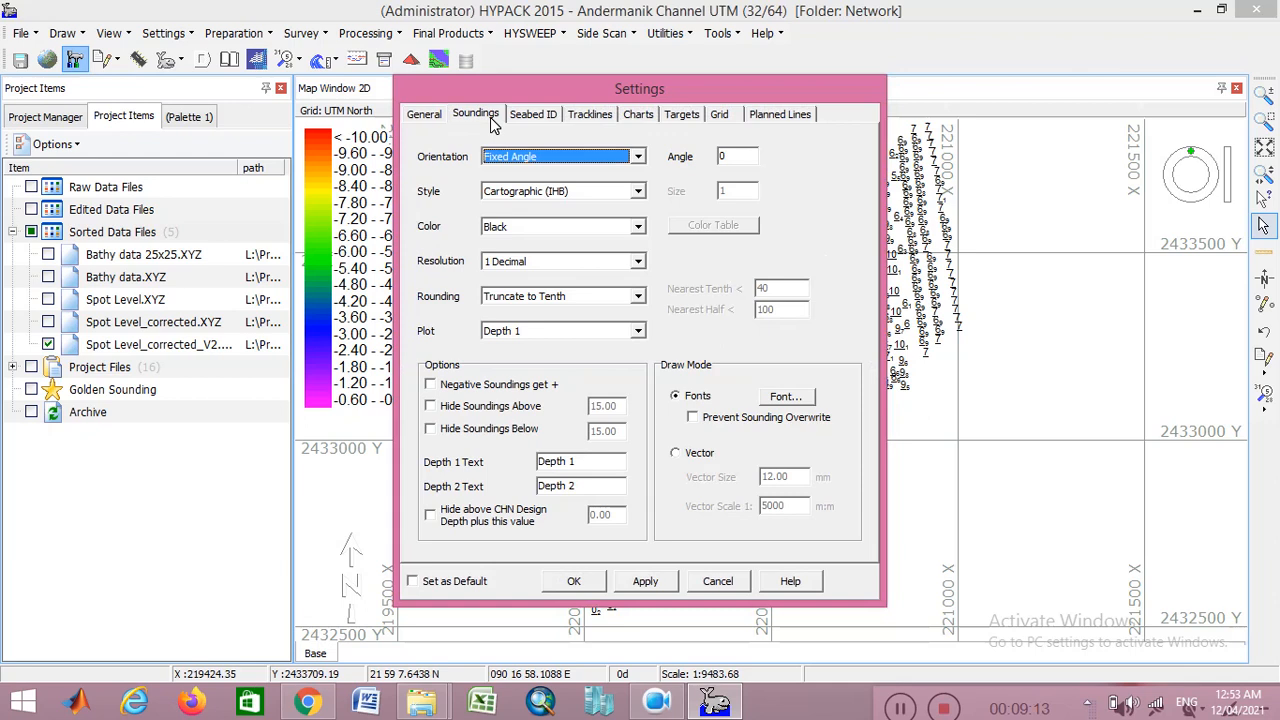
pyautogui.moveTo(435, 246)
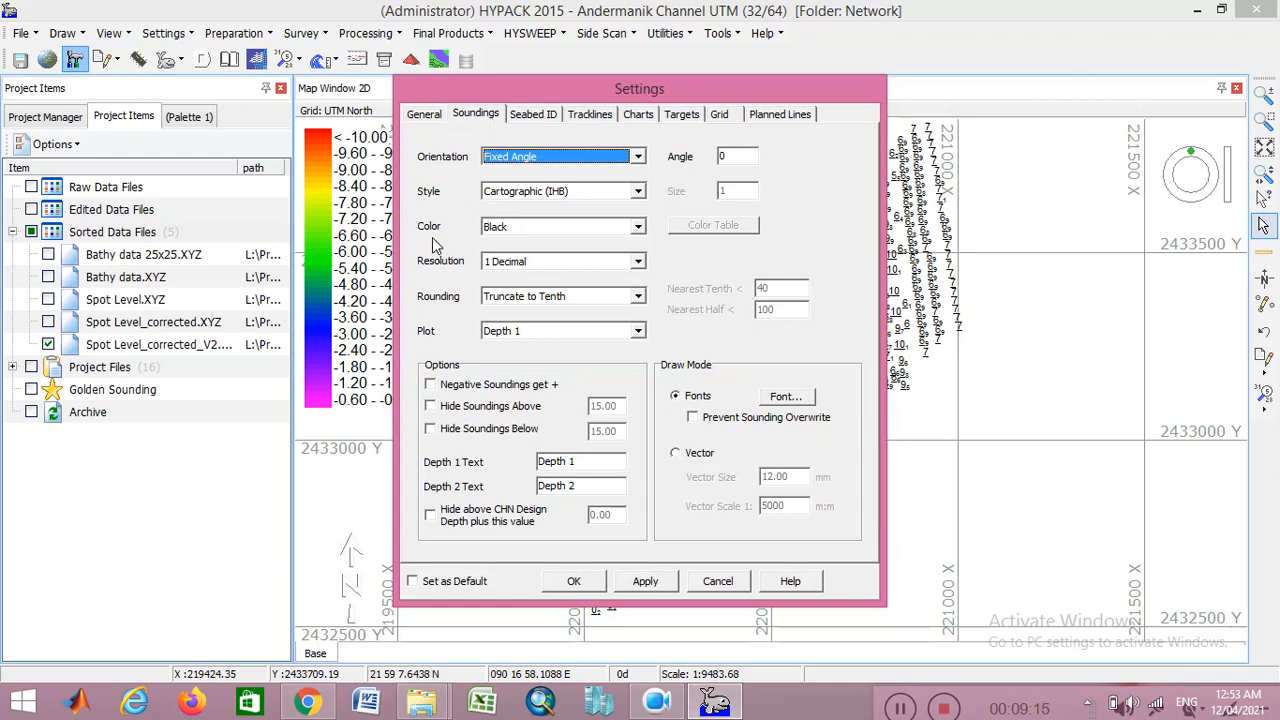
pyautogui.moveTo(508, 240)
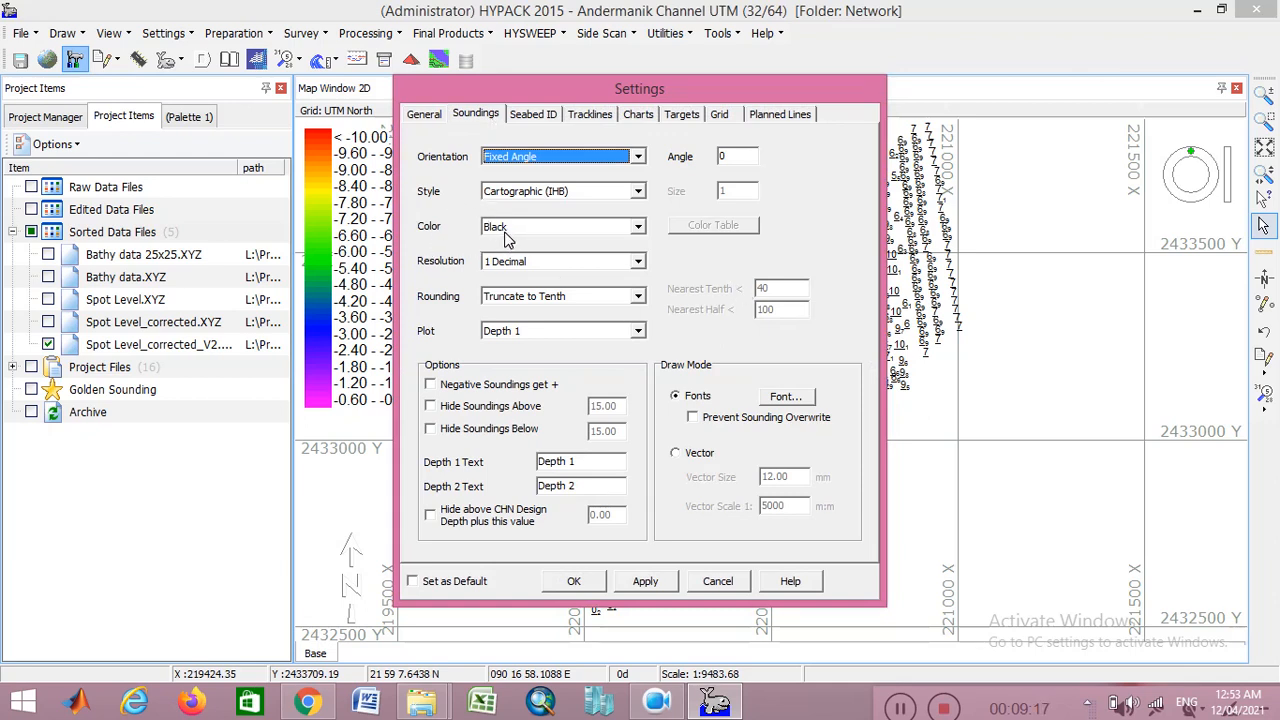
pyautogui.click(637, 226)
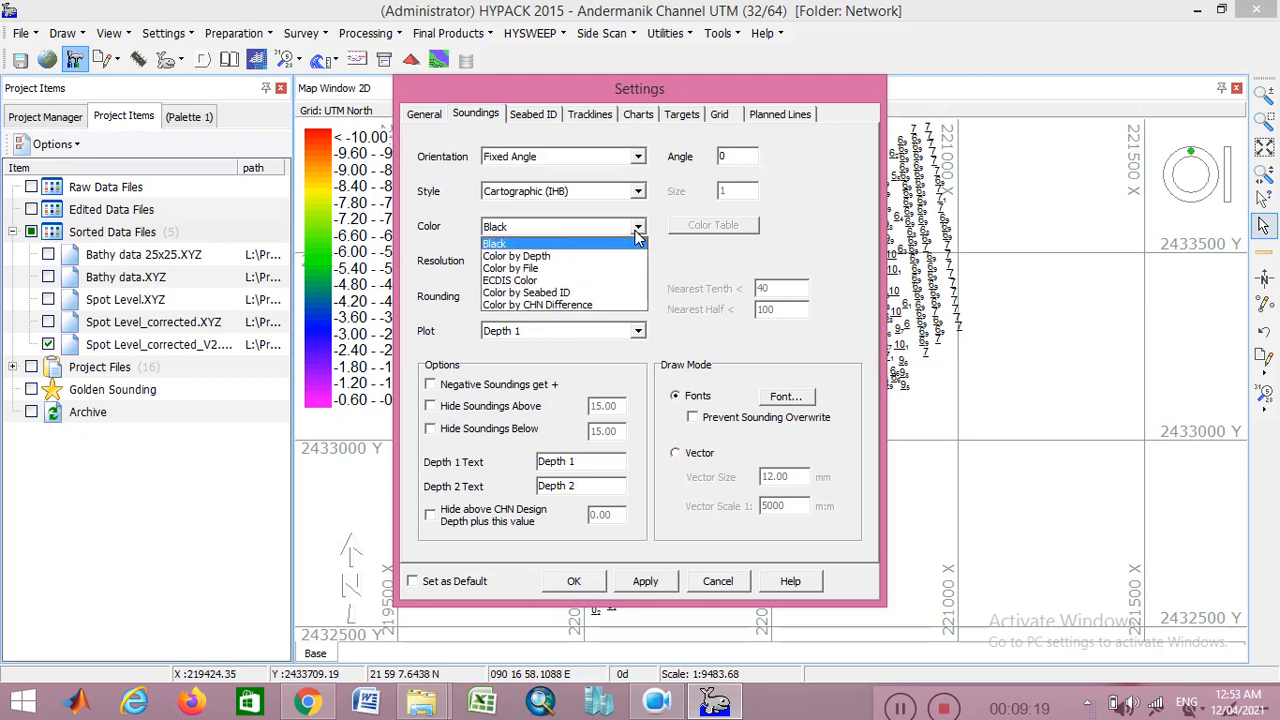
pyautogui.click(516, 255)
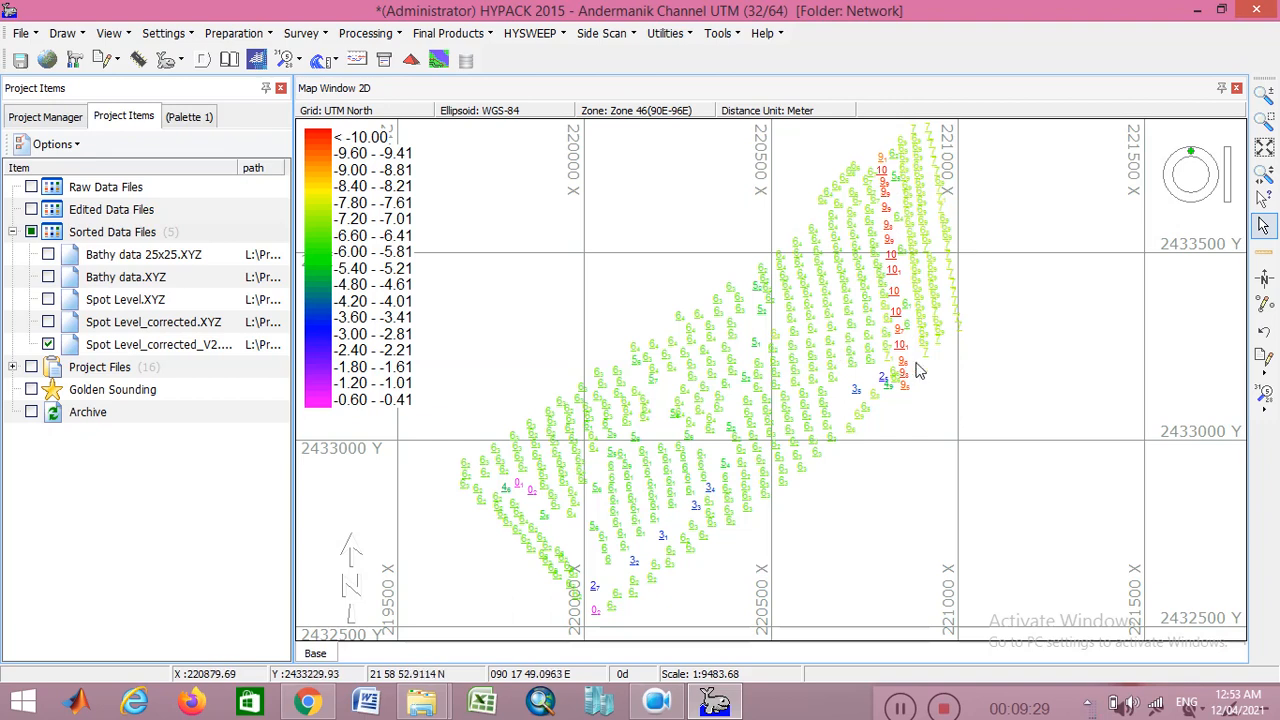
pyautogui.moveTo(360, 330)
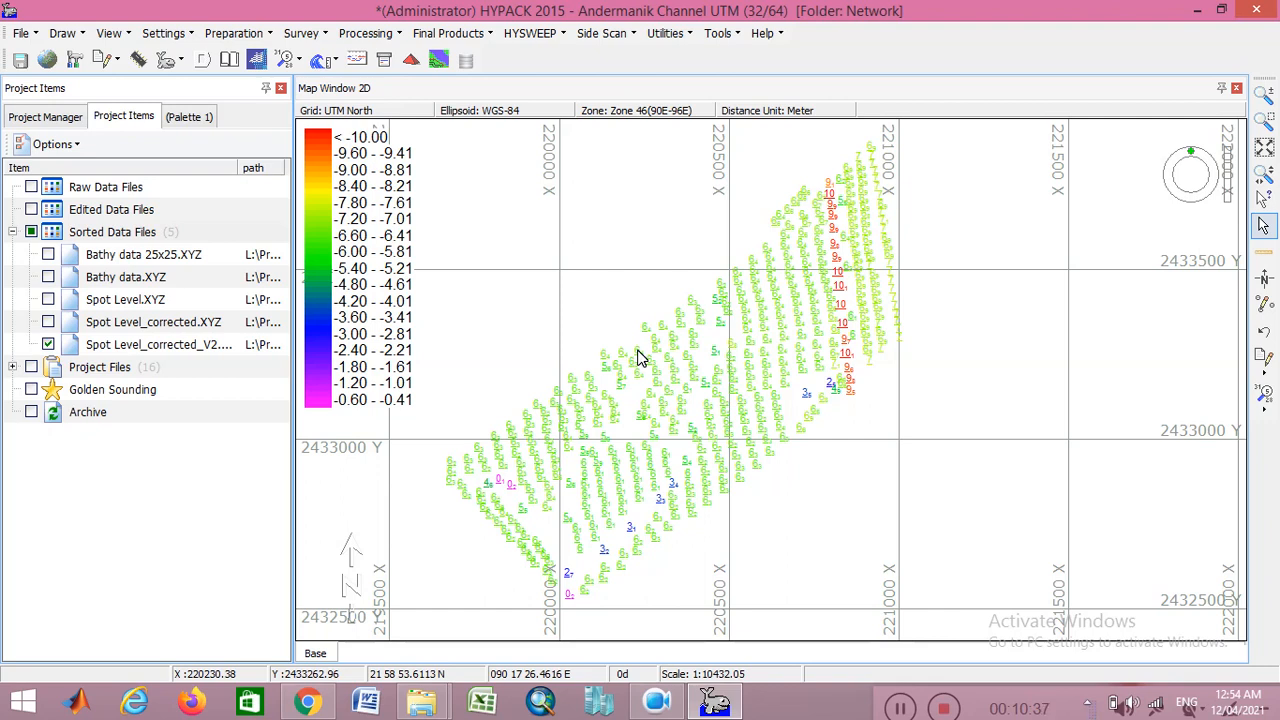
pyautogui.moveTo(754, 237)
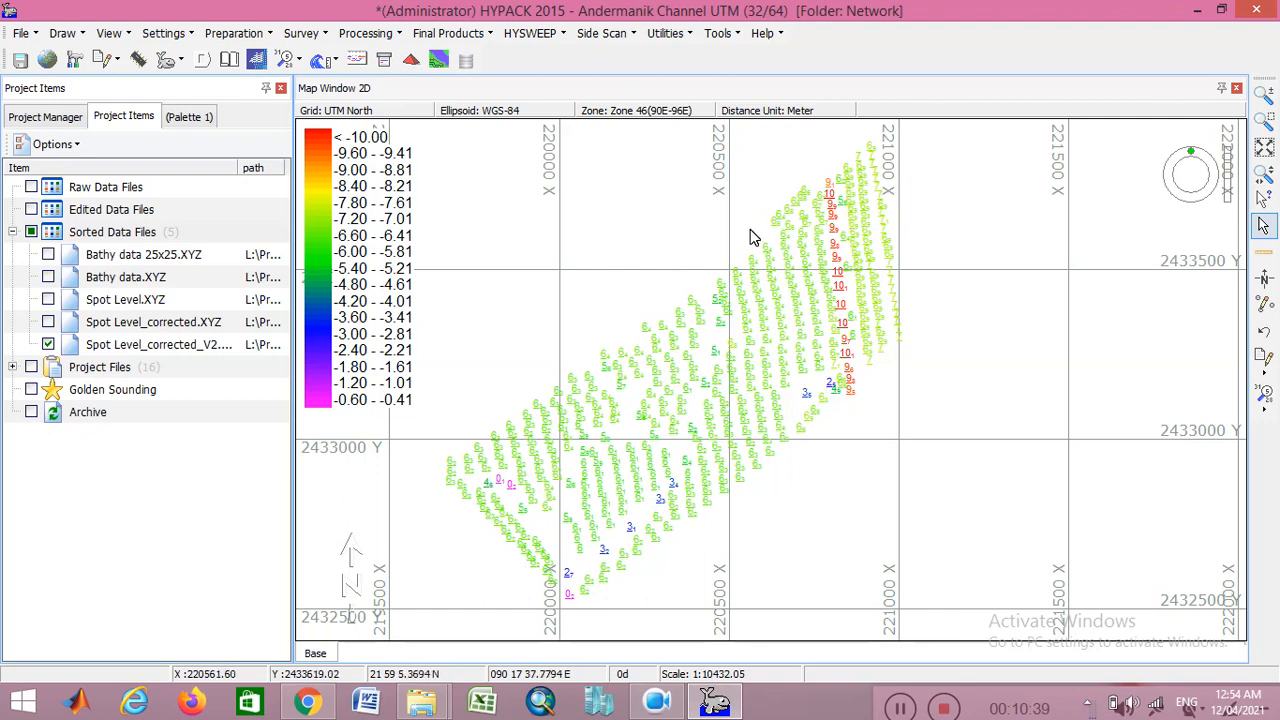